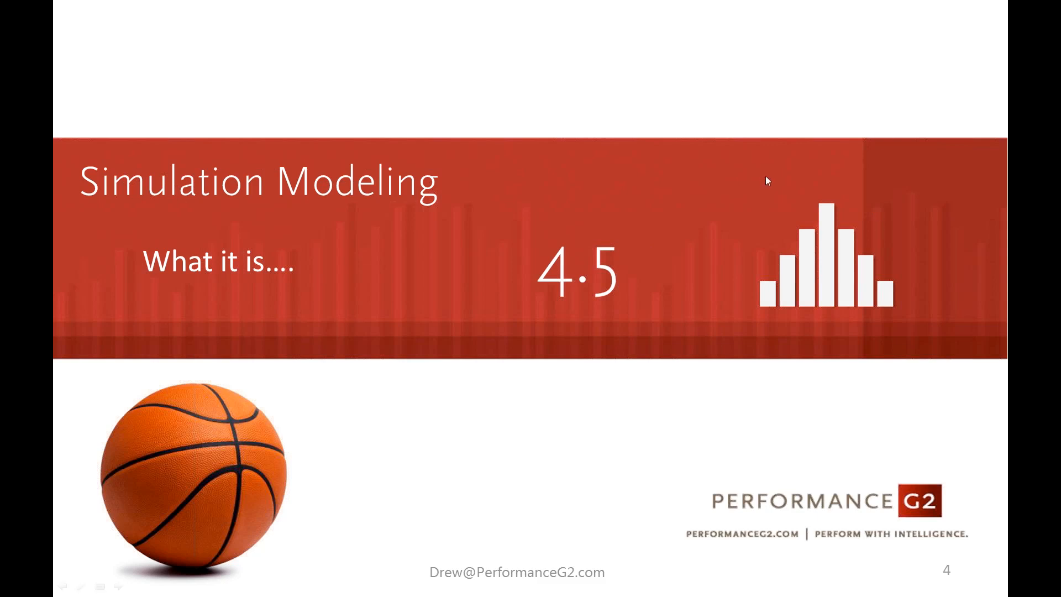
{"action": "mouse_move", "coordinate": [544, 420]}
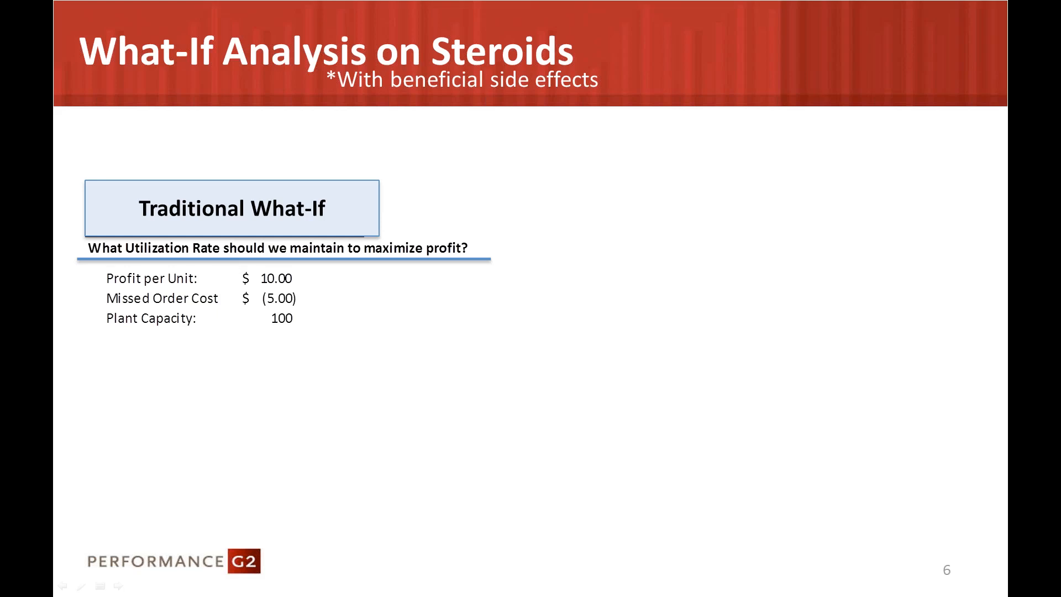
{"action": "mouse_move", "coordinate": [497, 335]}
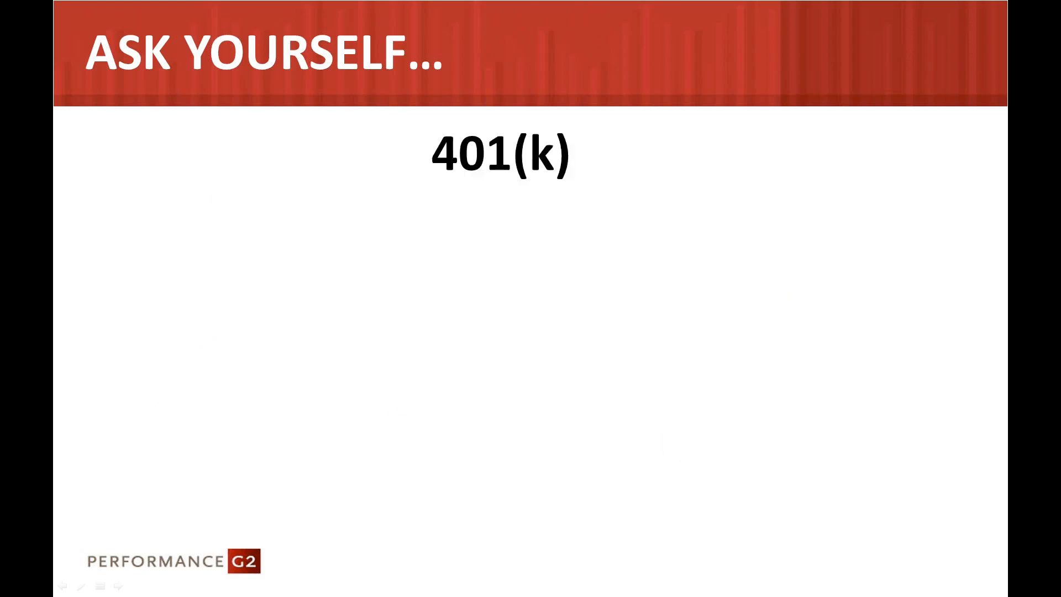
{"action": "mouse_move", "coordinate": [114, 240]}
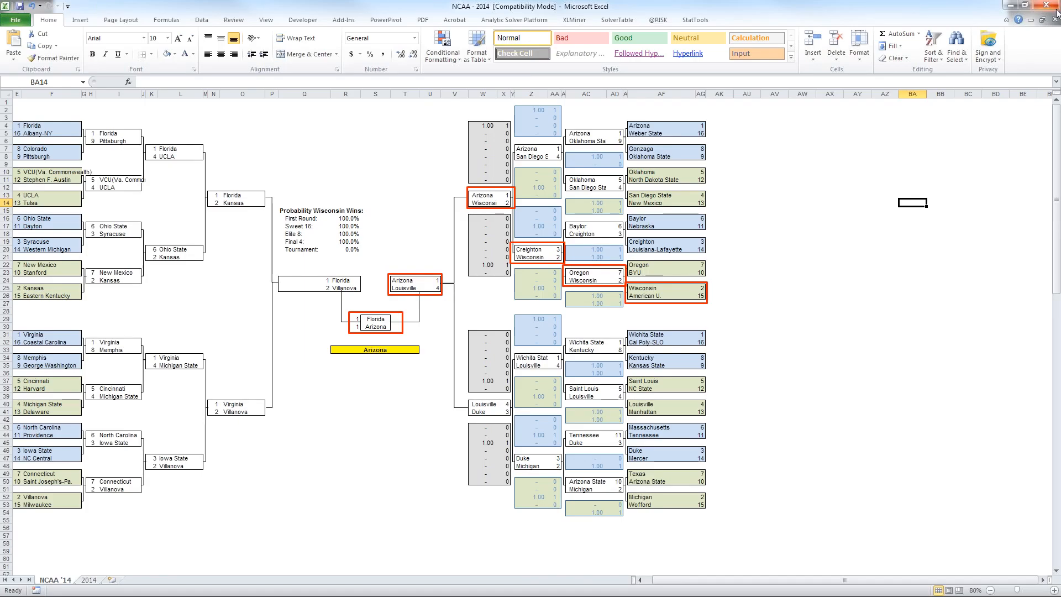
- Close the NCAA 2014 bracket workbook and answer the save-changes prompt
{"action": "left_click", "coordinate": [1053, 7]}
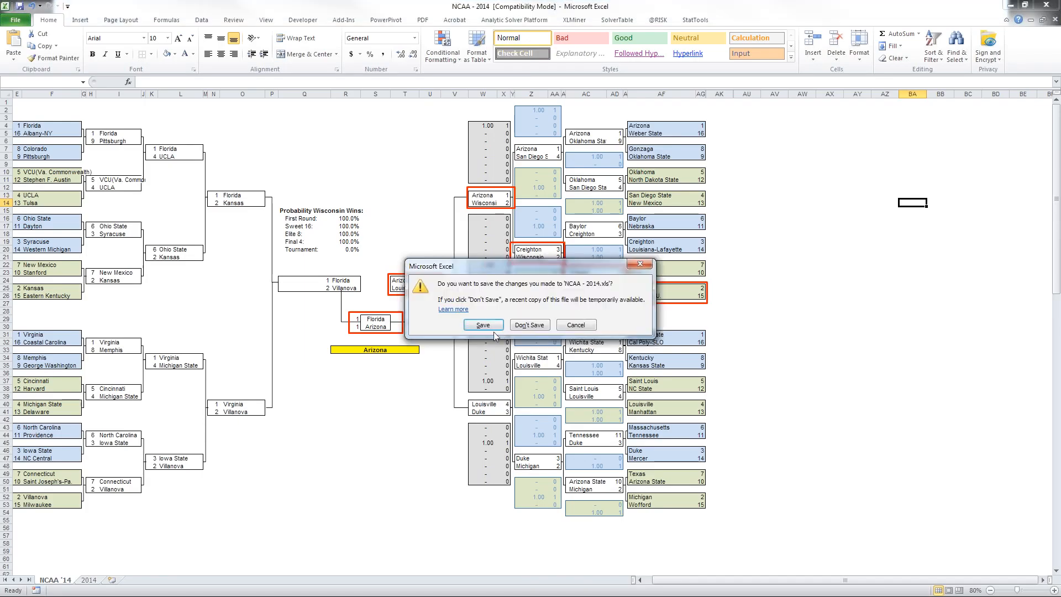
{"action": "left_click", "coordinate": [529, 325]}
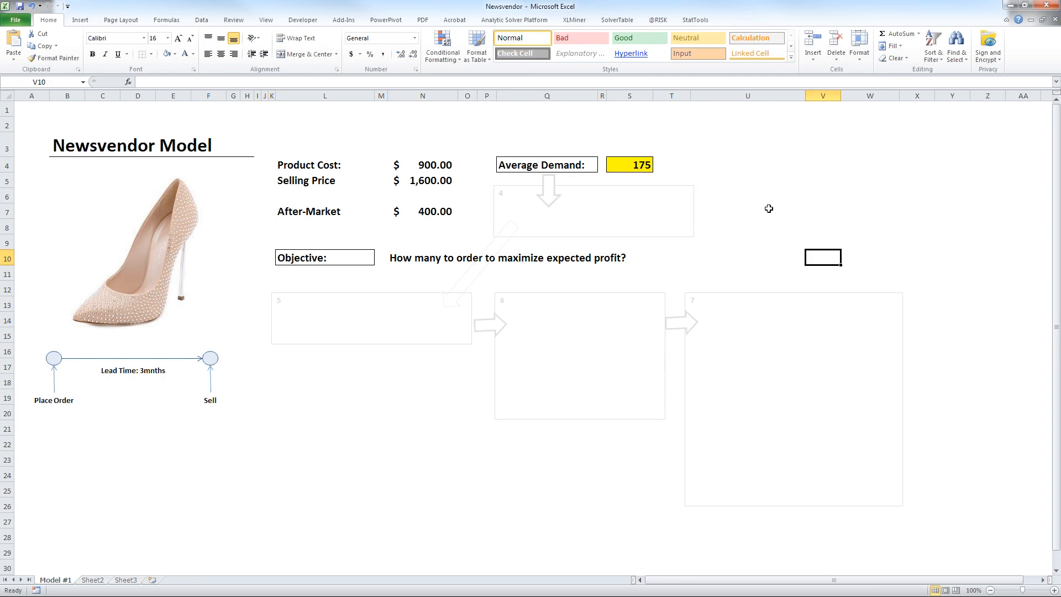
{"action": "mouse_move", "coordinate": [13, 57]}
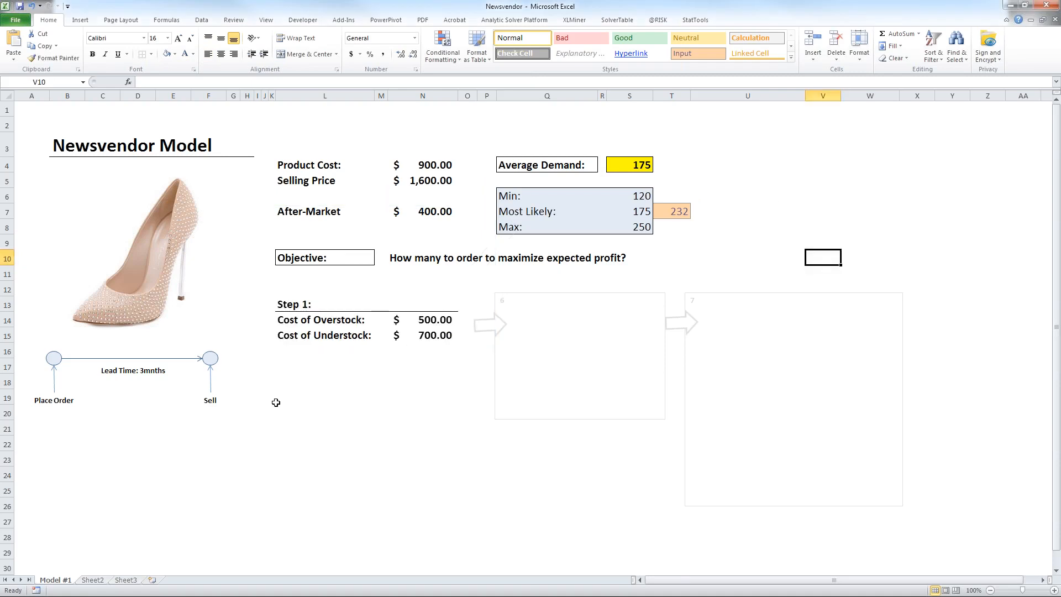
{"action": "mouse_move", "coordinate": [360, 380]}
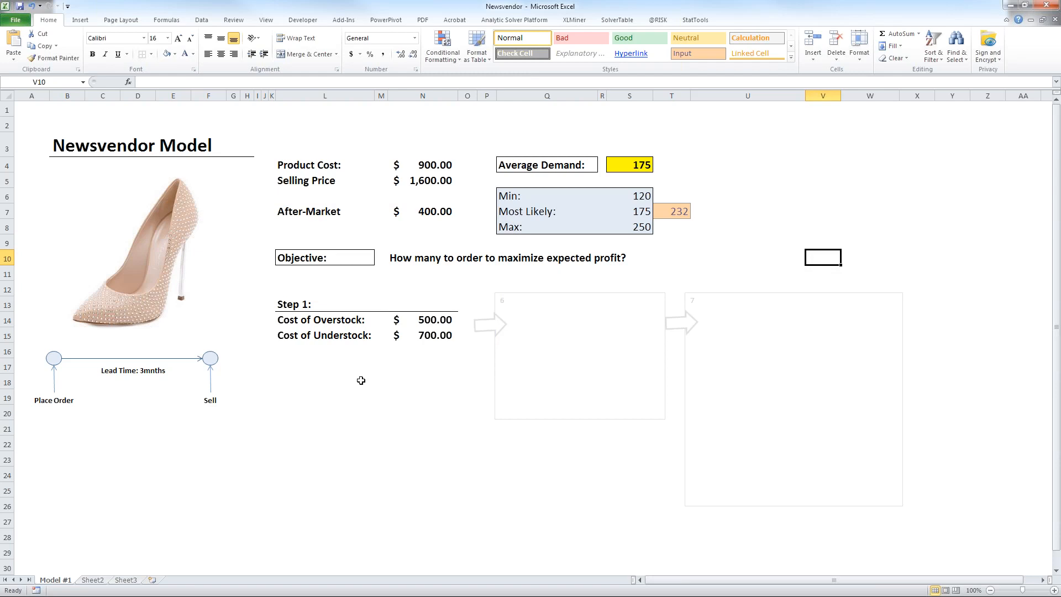
{"action": "left_click", "coordinate": [422, 320]}
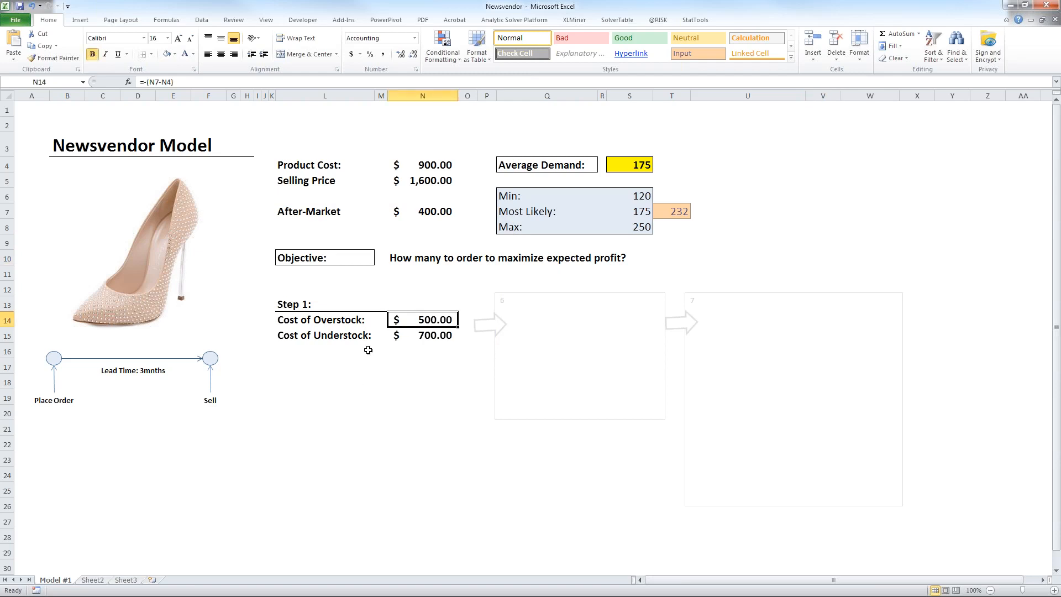
{"action": "left_click", "coordinate": [324, 381]}
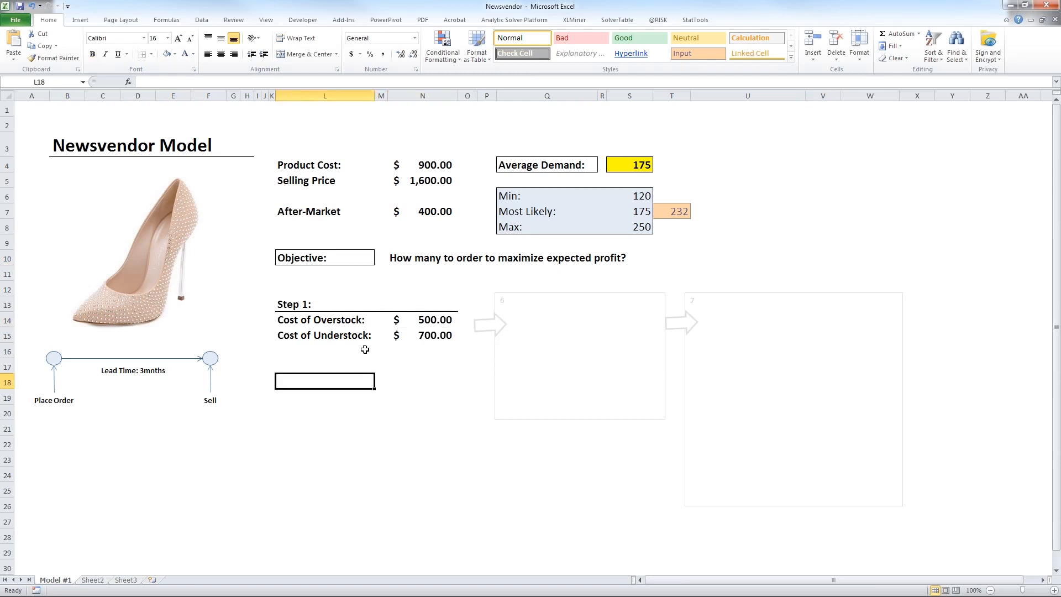
{"action": "left_click", "coordinate": [421, 334]}
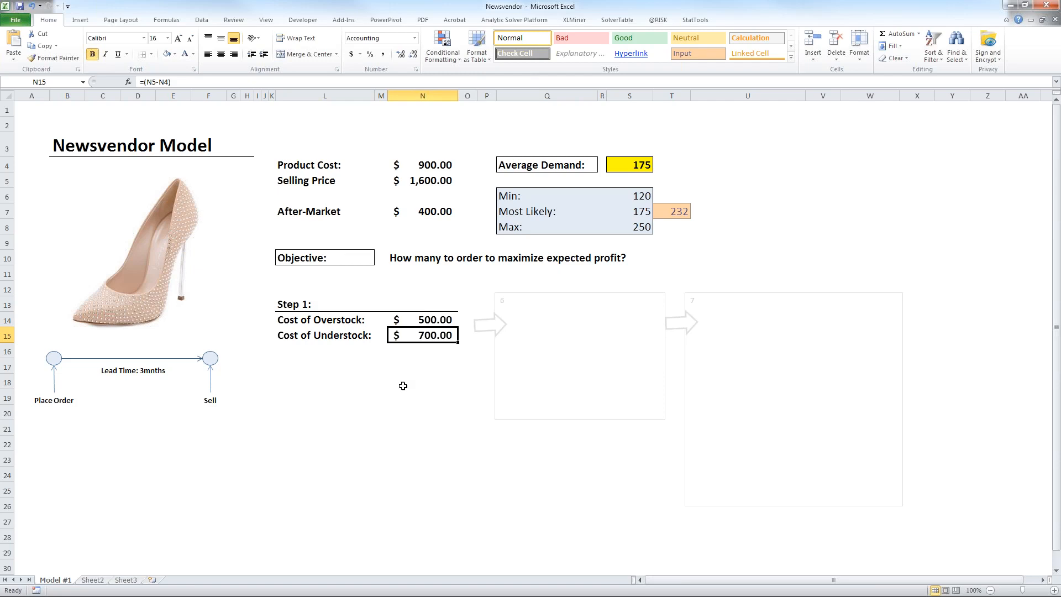
{"action": "left_click", "coordinate": [568, 354]}
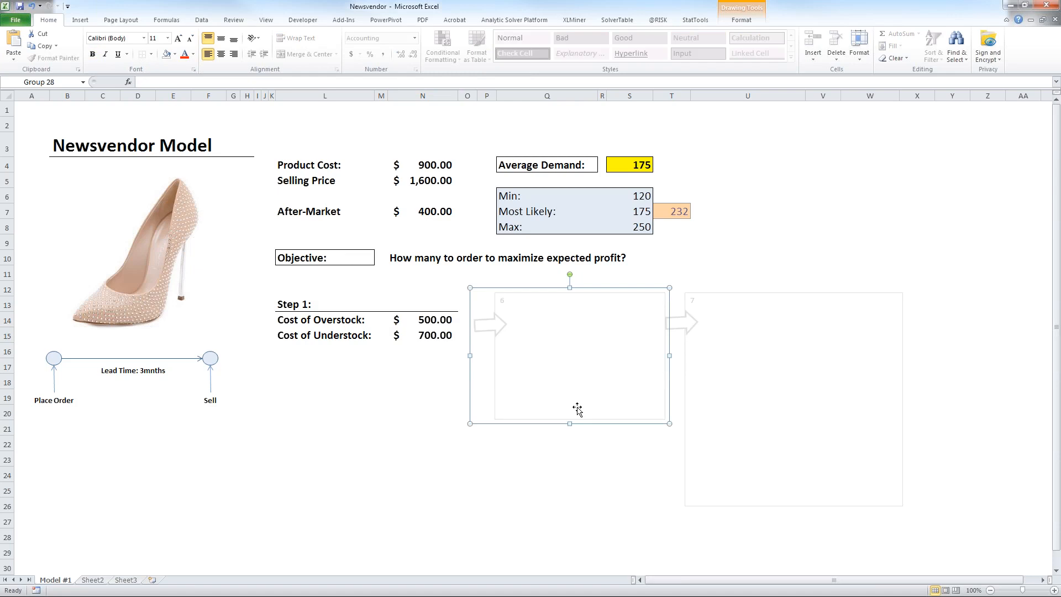
- Reveal the Step 2 calculations where order 175 against demand 175 sells 175 units
{"action": "left_click", "coordinate": [421, 335]}
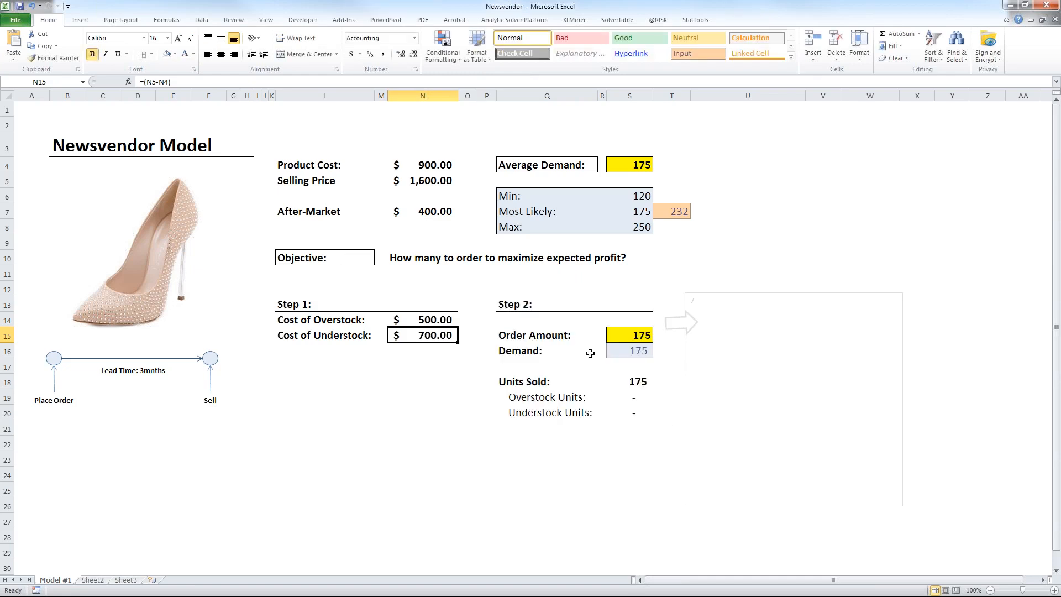
{"action": "left_click", "coordinate": [545, 333]}
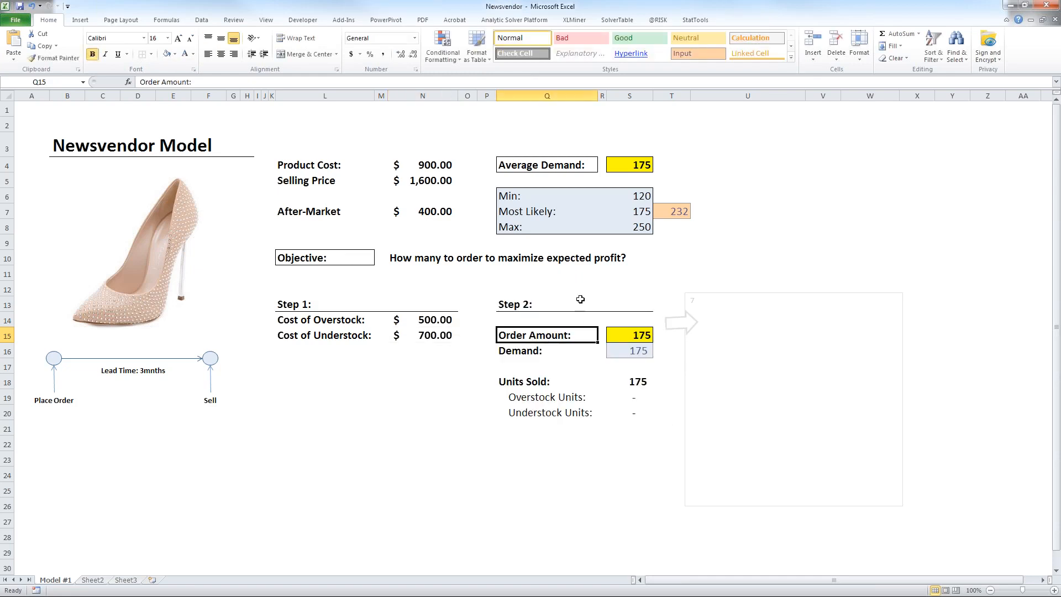
{"action": "mouse_move", "coordinate": [310, 400]}
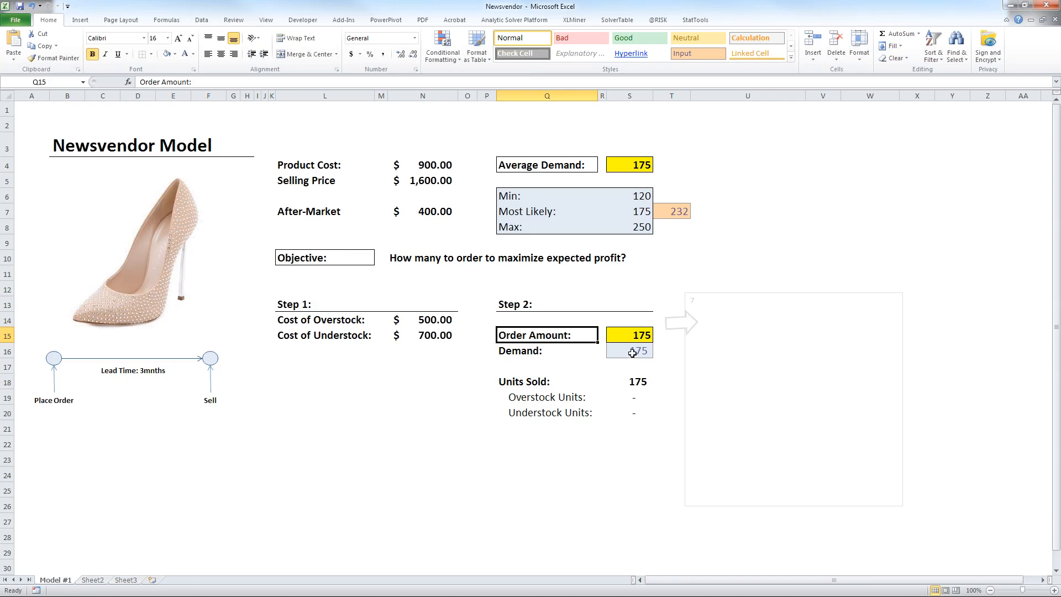
{"action": "mouse_move", "coordinate": [608, 396]}
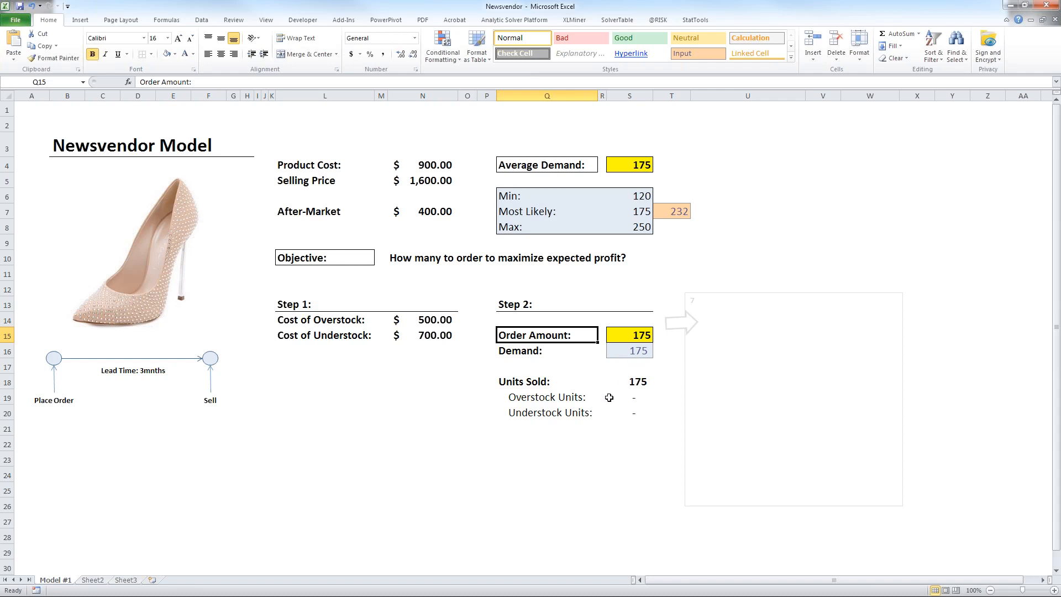
{"action": "mouse_move", "coordinate": [610, 411]}
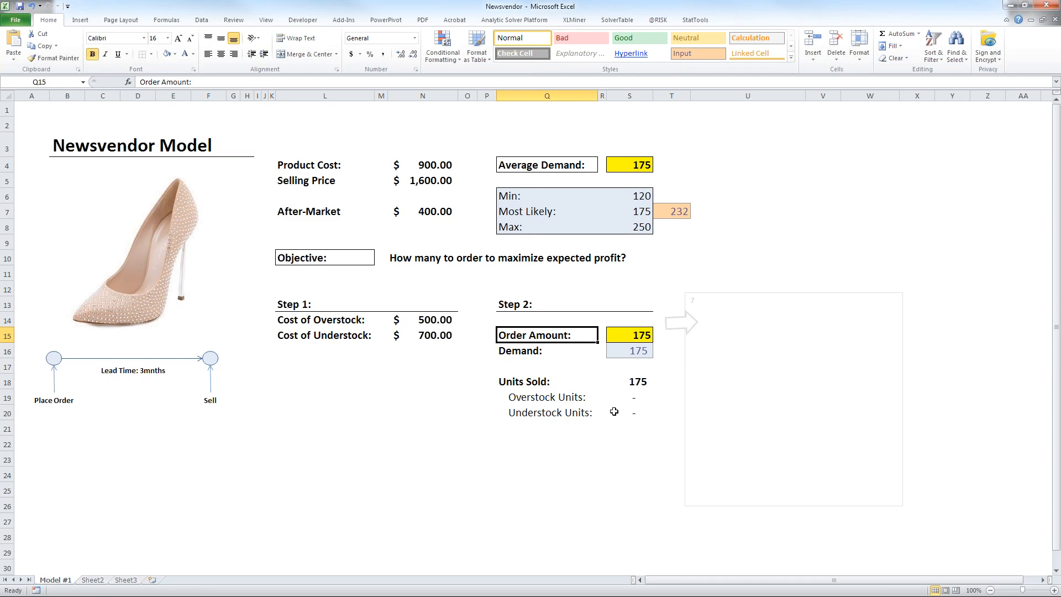
{"action": "mouse_move", "coordinate": [613, 411]}
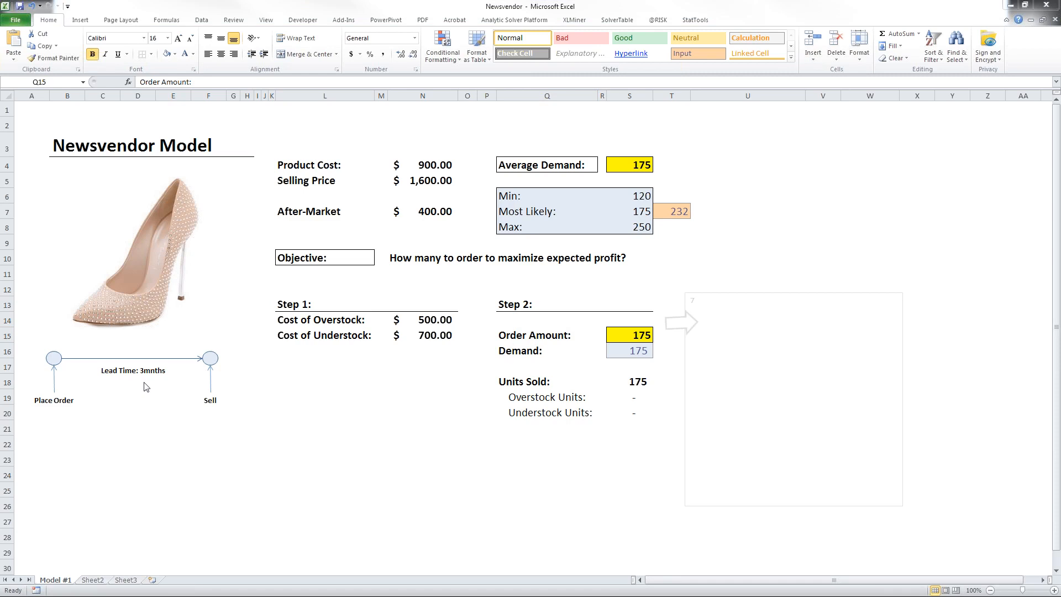
- Unhide the Expected Profit Profile ($122,500) and format the Expected Margin in W25 as 44%
{"action": "left_click", "coordinate": [685, 322]}
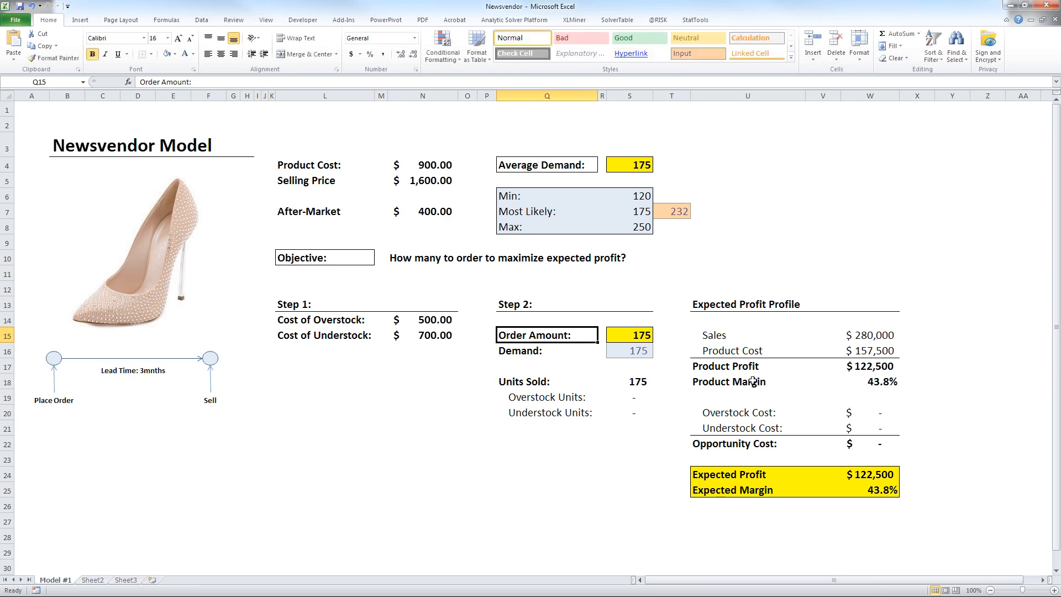
{"action": "mouse_move", "coordinate": [916, 477]}
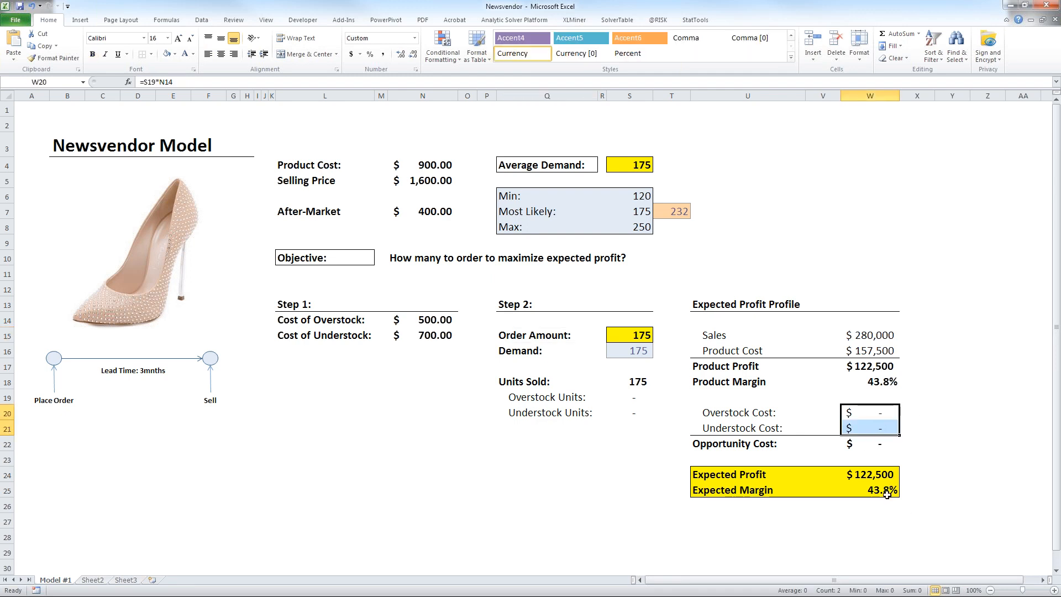
{"action": "left_click", "coordinate": [870, 519]}
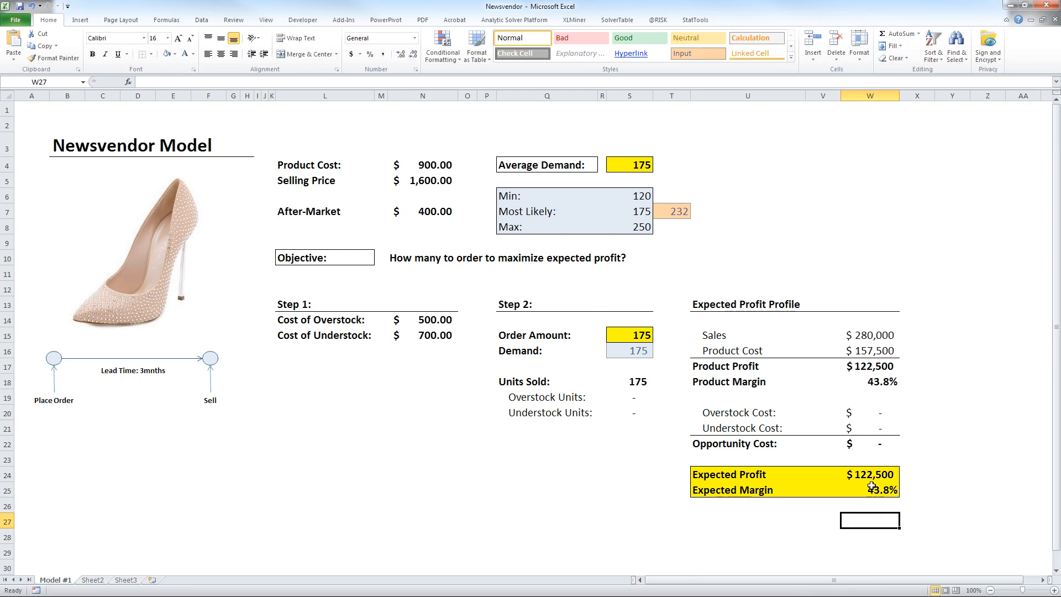
{"action": "left_click", "coordinate": [870, 490]}
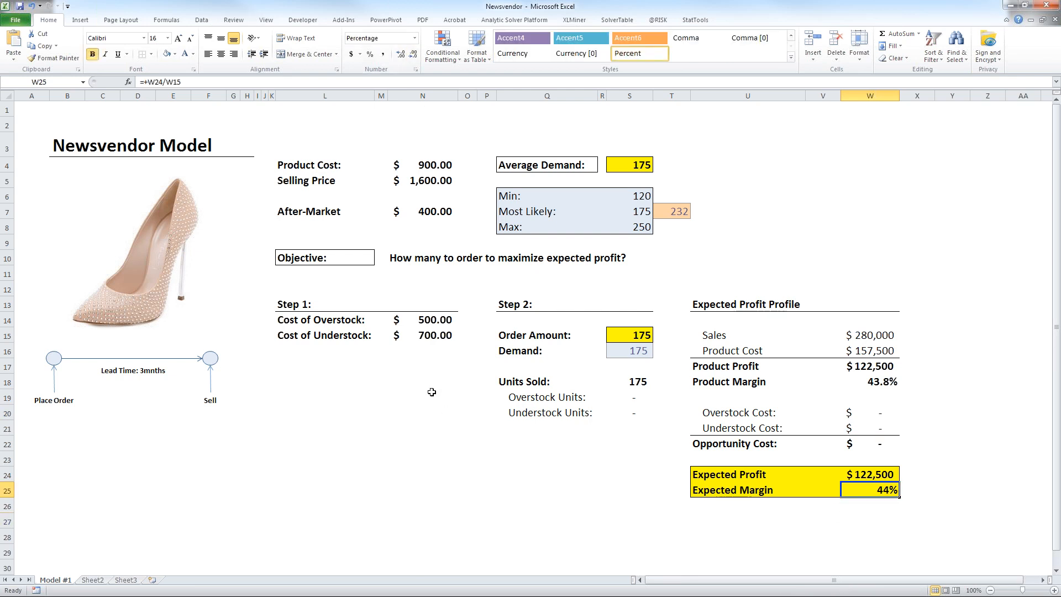
{"action": "left_click", "coordinate": [422, 380]}
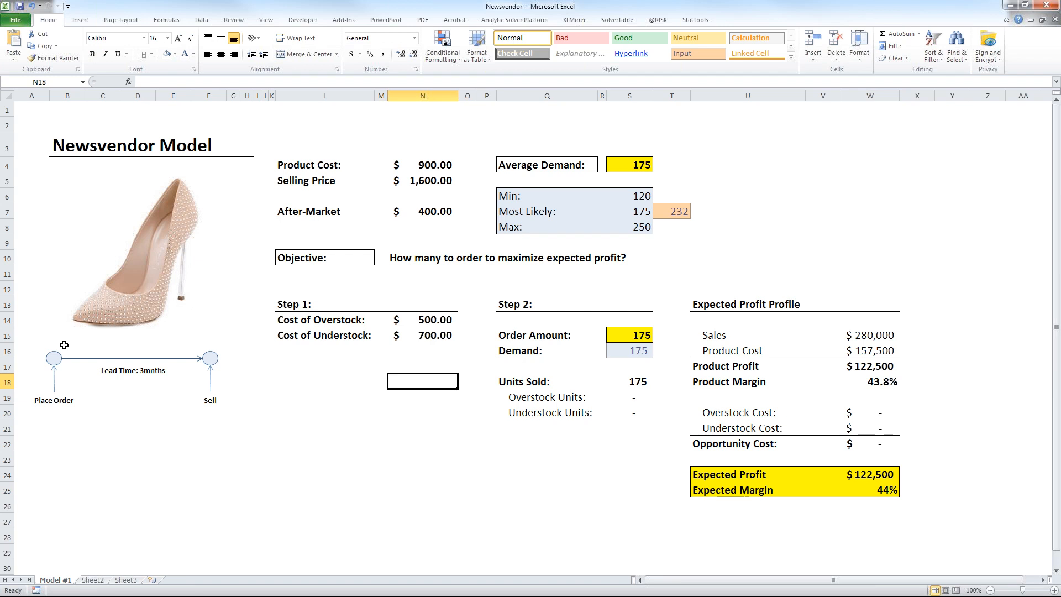
{"action": "left_click", "coordinate": [421, 427]}
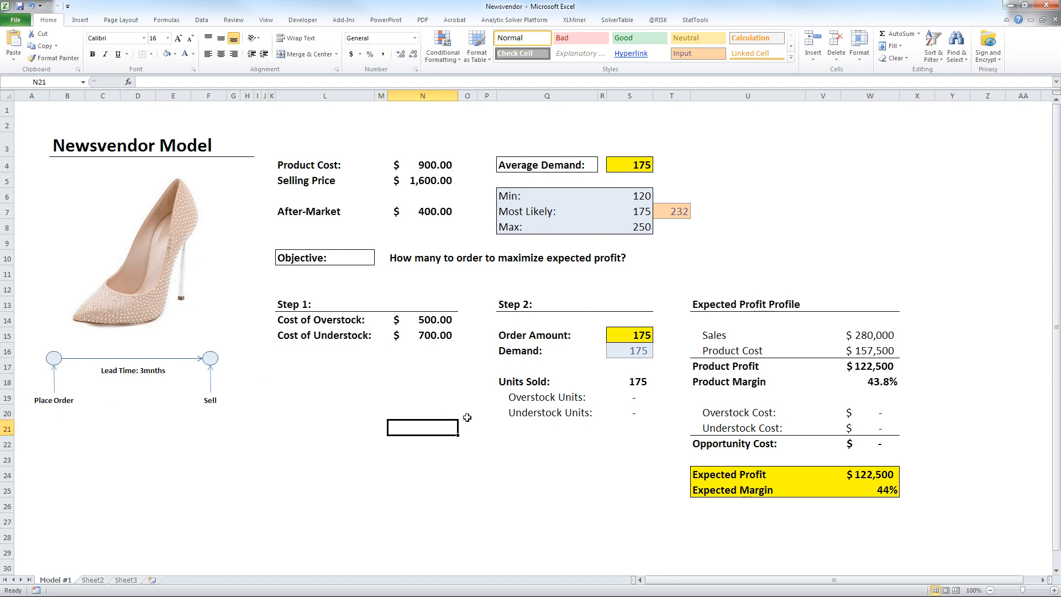
{"action": "mouse_move", "coordinate": [675, 214]}
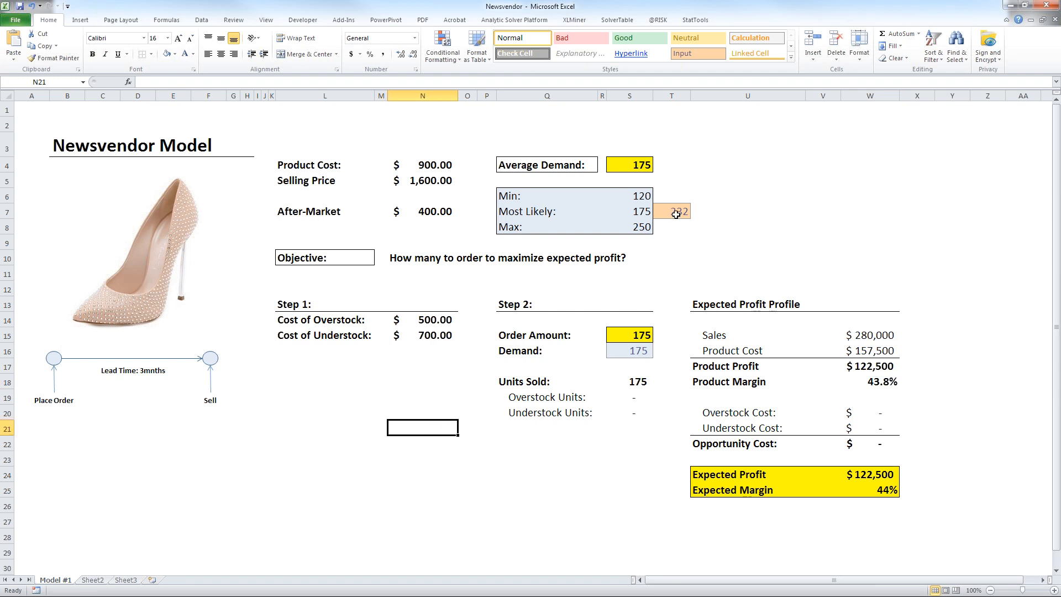
{"action": "left_click", "coordinate": [673, 211]}
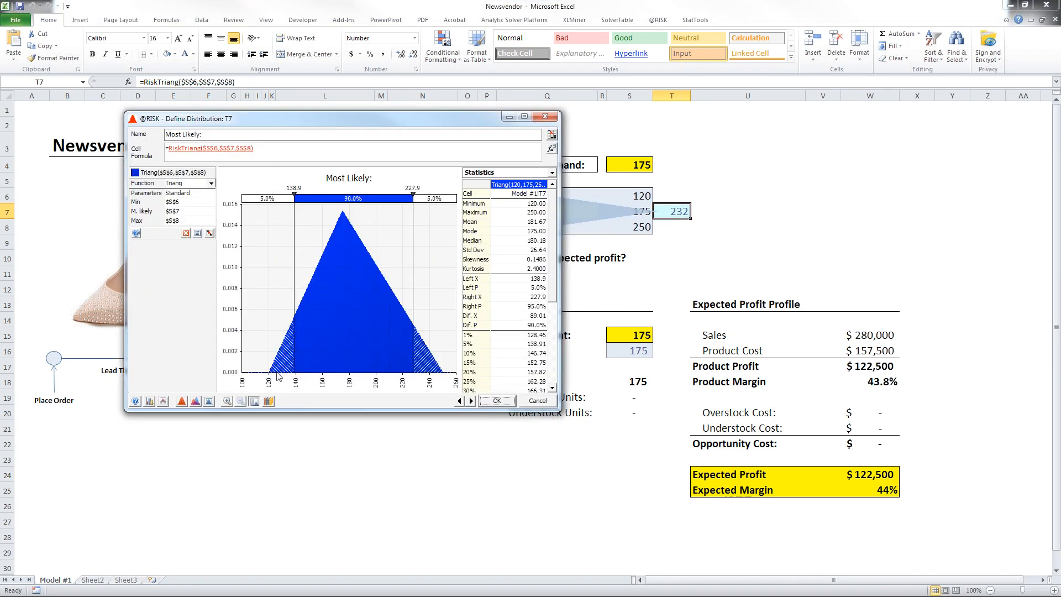
{"action": "mouse_move", "coordinate": [545, 122]}
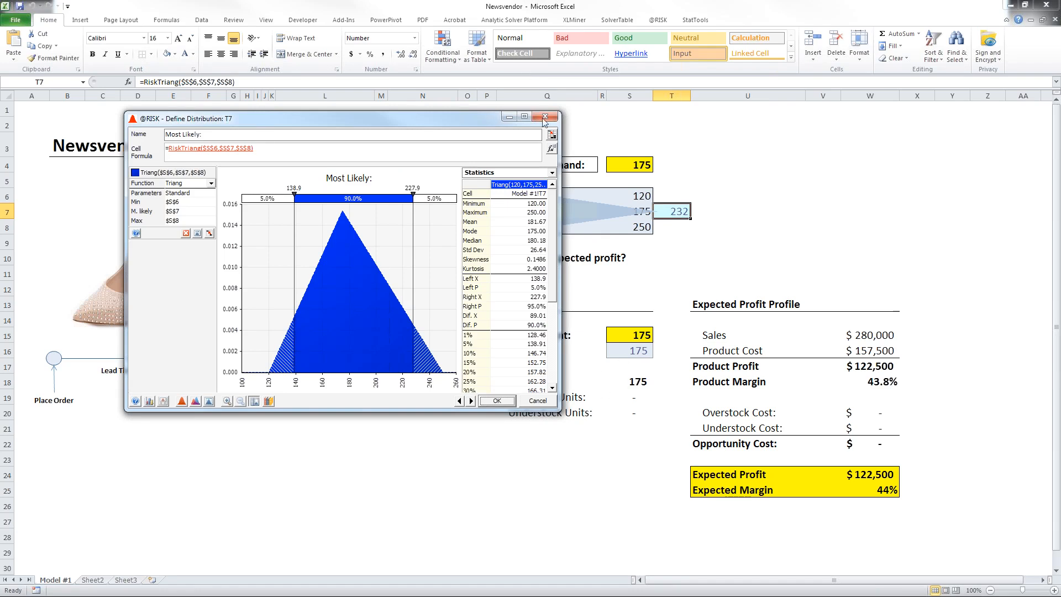
{"action": "left_click", "coordinate": [545, 116]}
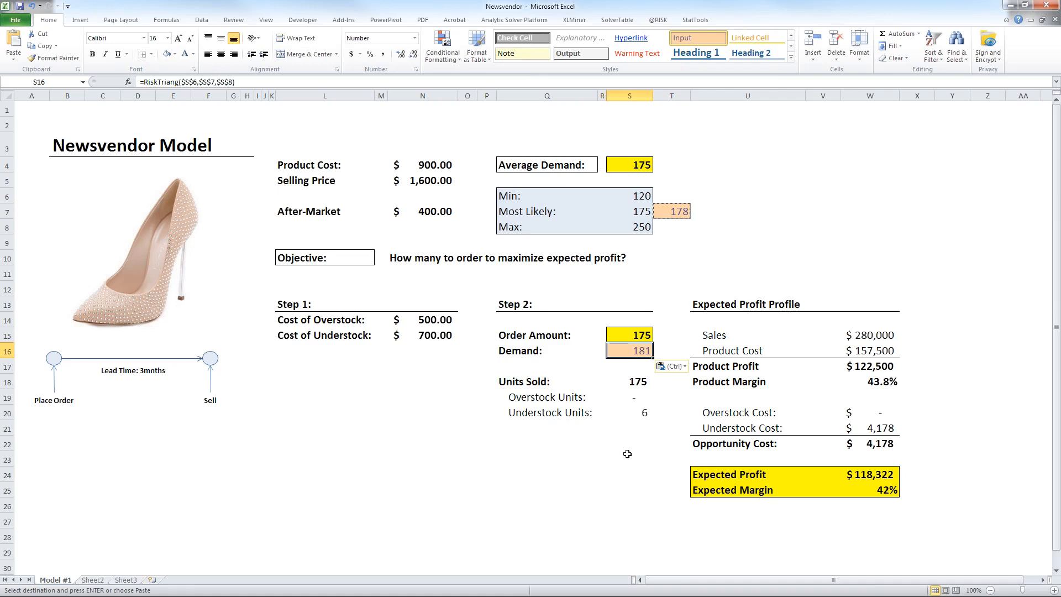
{"action": "left_click", "coordinate": [629, 426]}
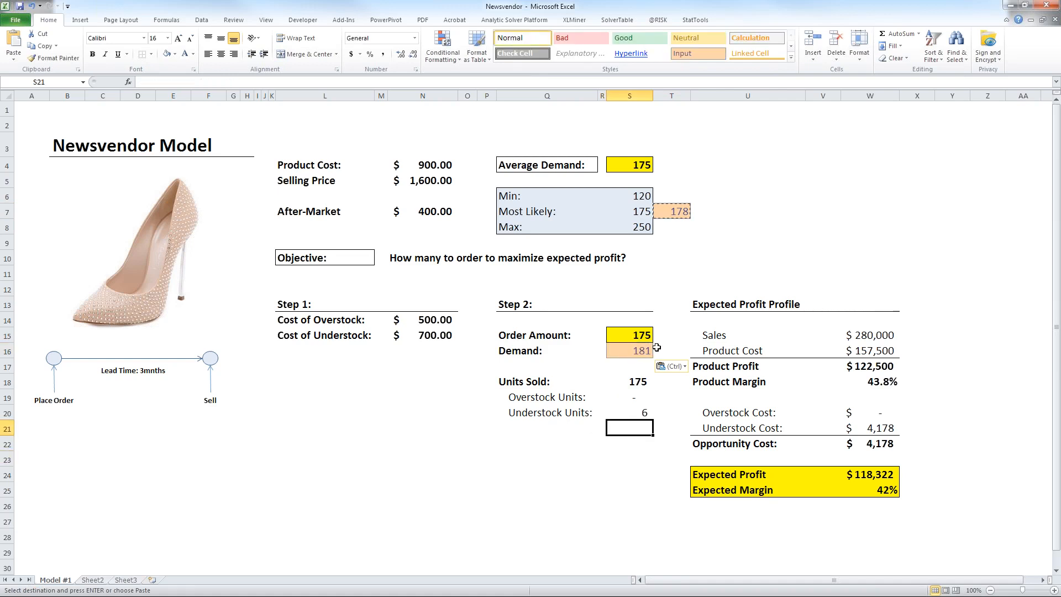
{"action": "mouse_move", "coordinate": [565, 378]}
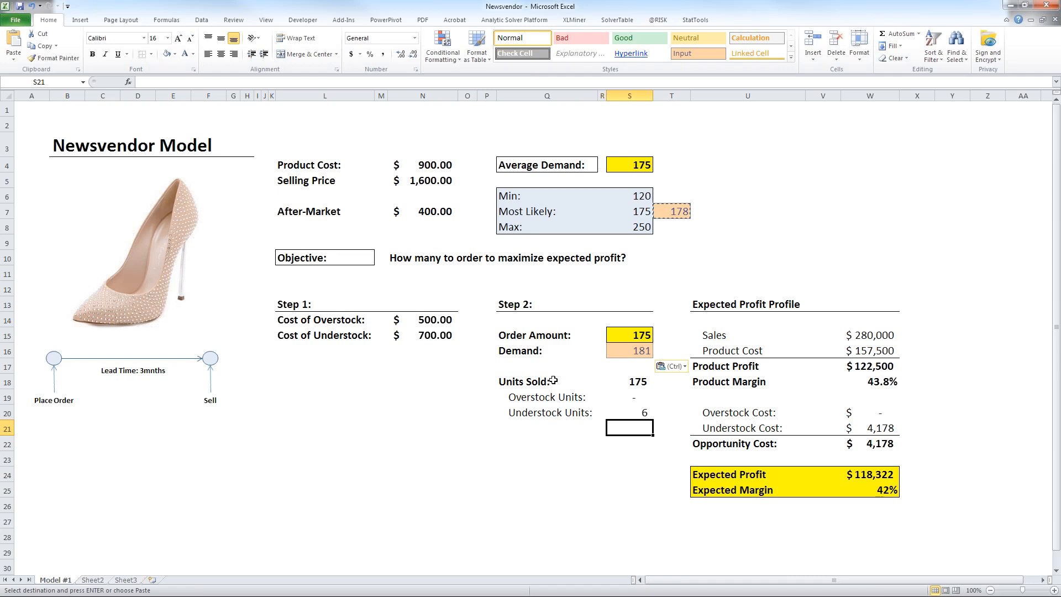
{"action": "left_click", "coordinate": [629, 350]}
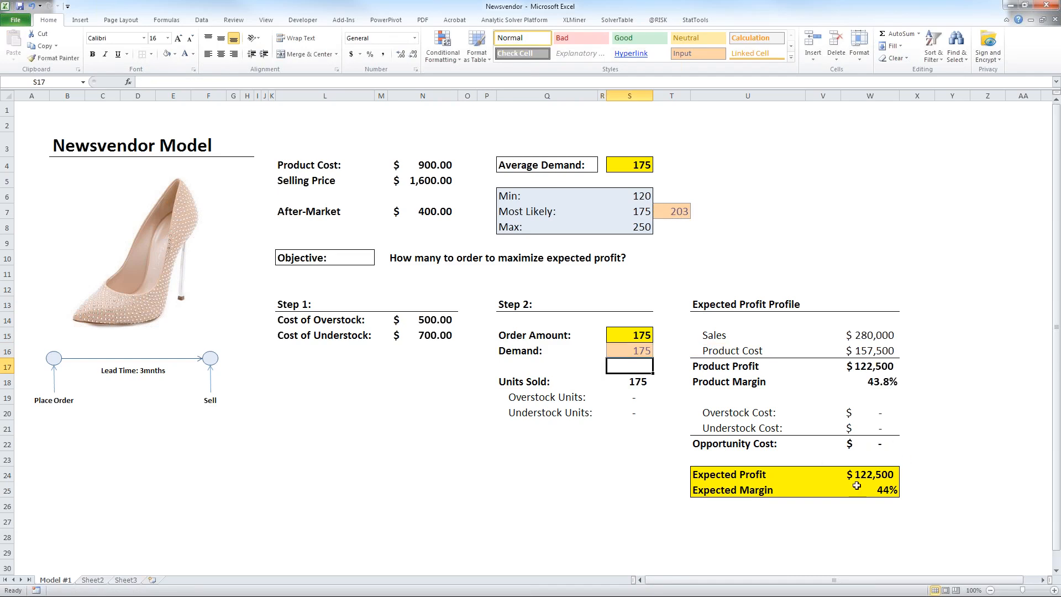
{"action": "mouse_move", "coordinate": [574, 501]}
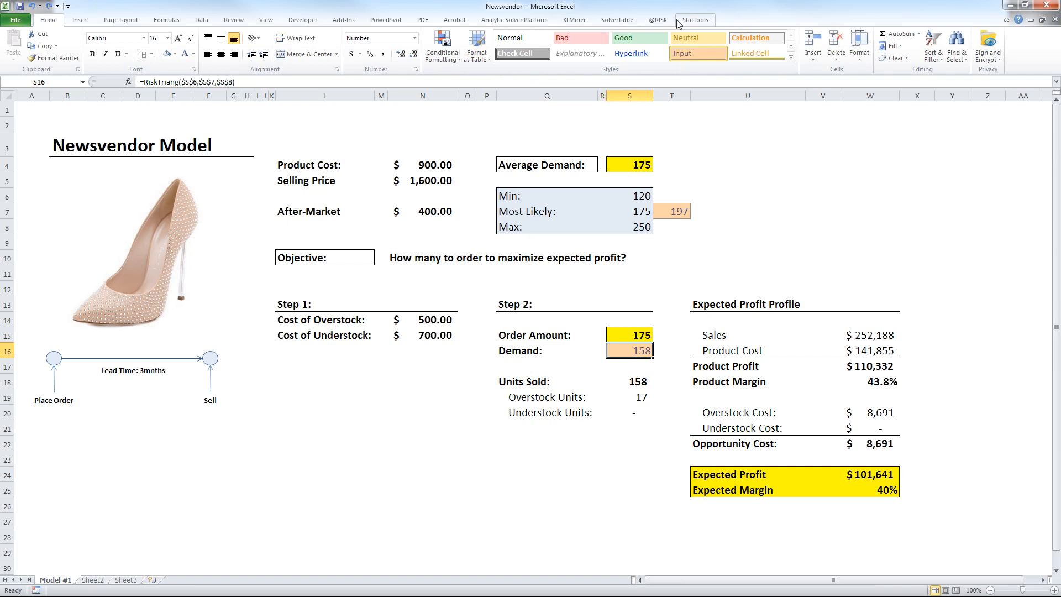
{"action": "left_click", "coordinate": [655, 20]}
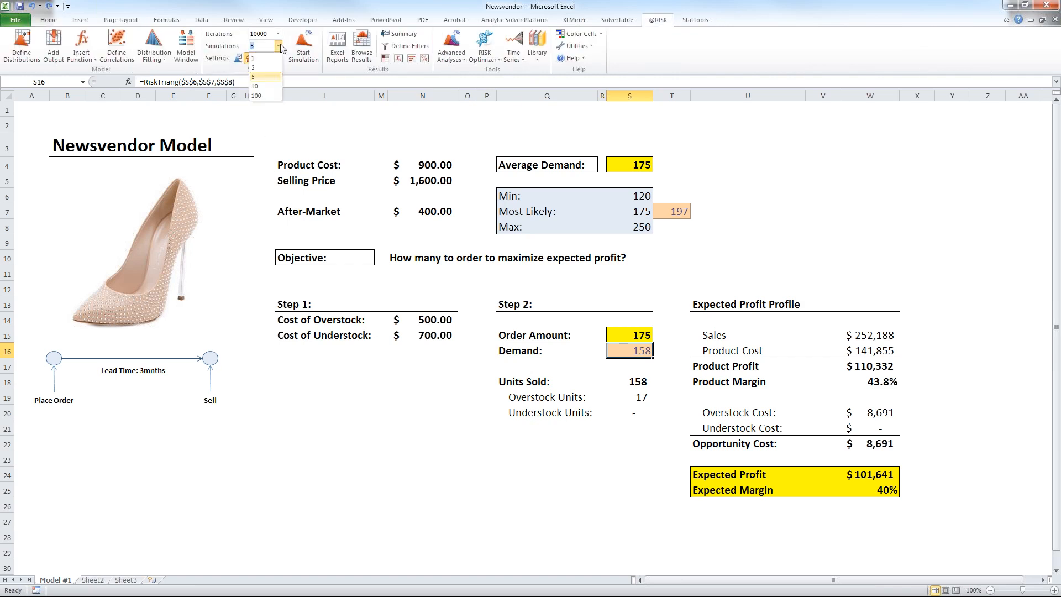
{"action": "left_click", "coordinate": [252, 66]}
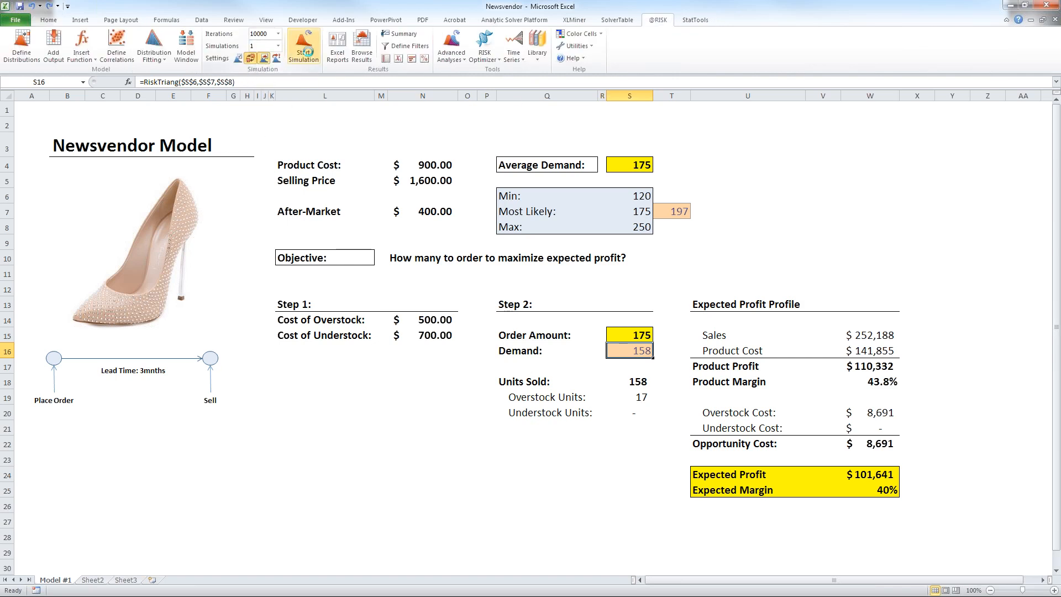
{"action": "left_click", "coordinate": [303, 46]}
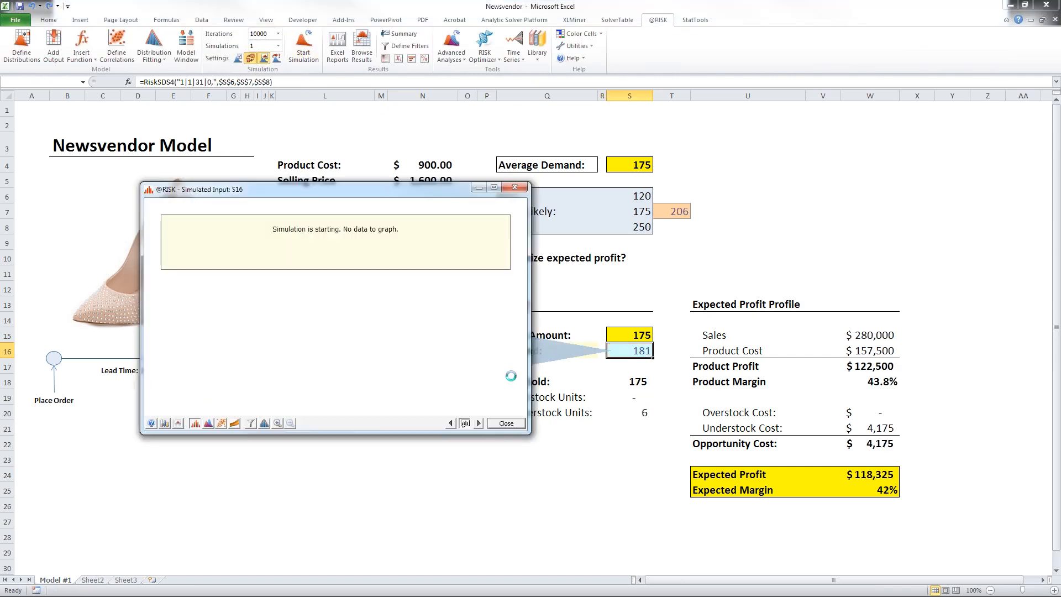
{"action": "left_click", "coordinate": [303, 39]}
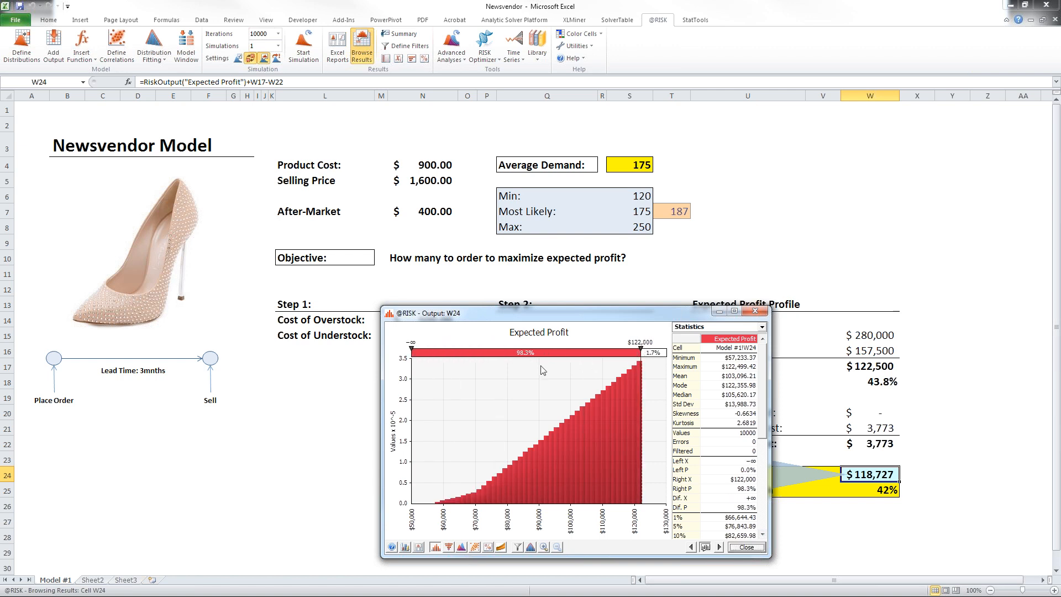
{"action": "mouse_move", "coordinate": [549, 372]}
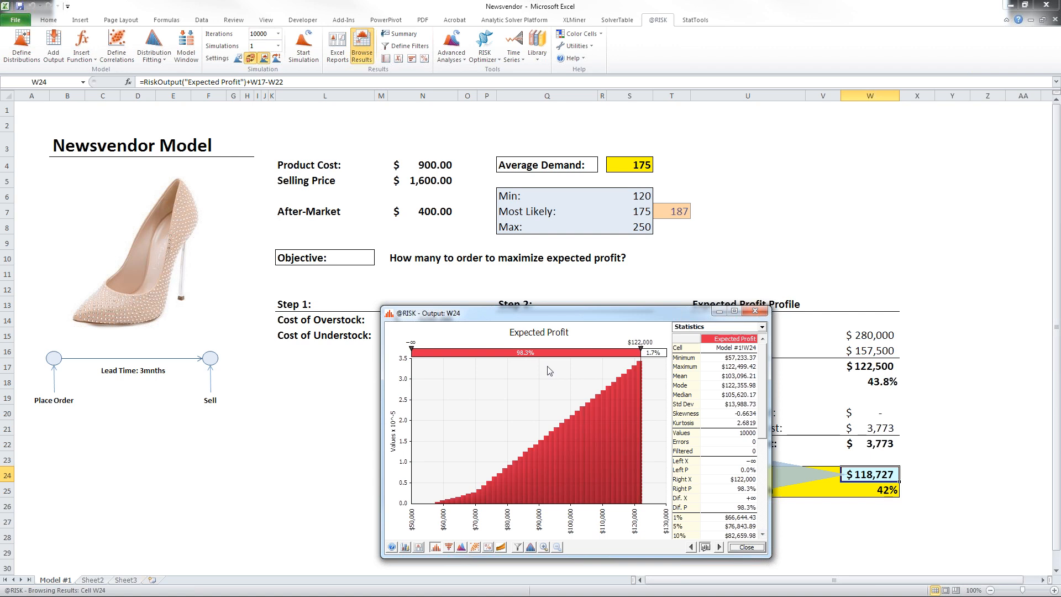
{"action": "mouse_move", "coordinate": [564, 365]}
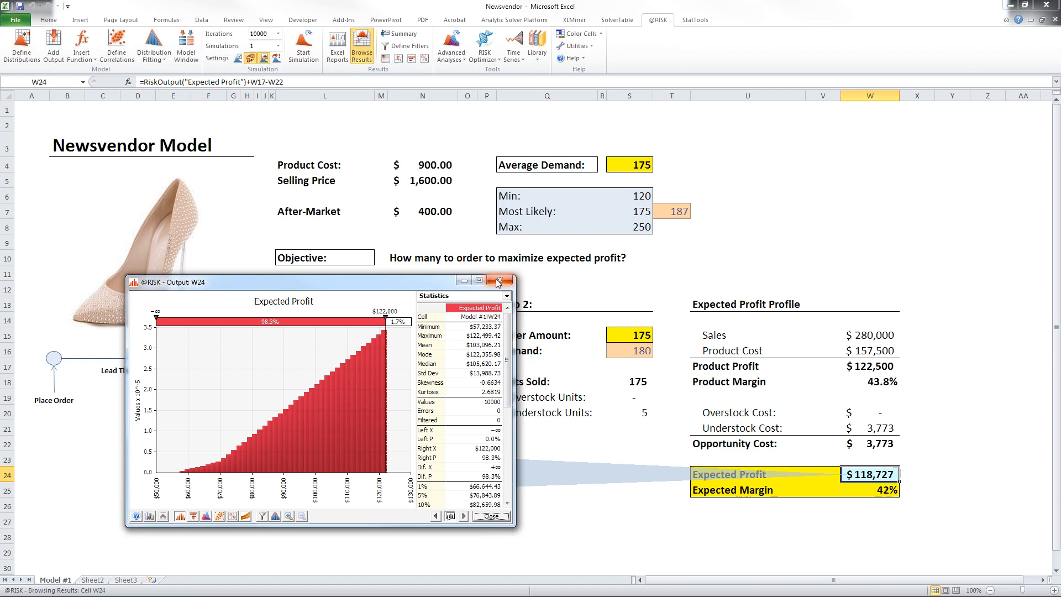
{"action": "mouse_move", "coordinate": [499, 282]}
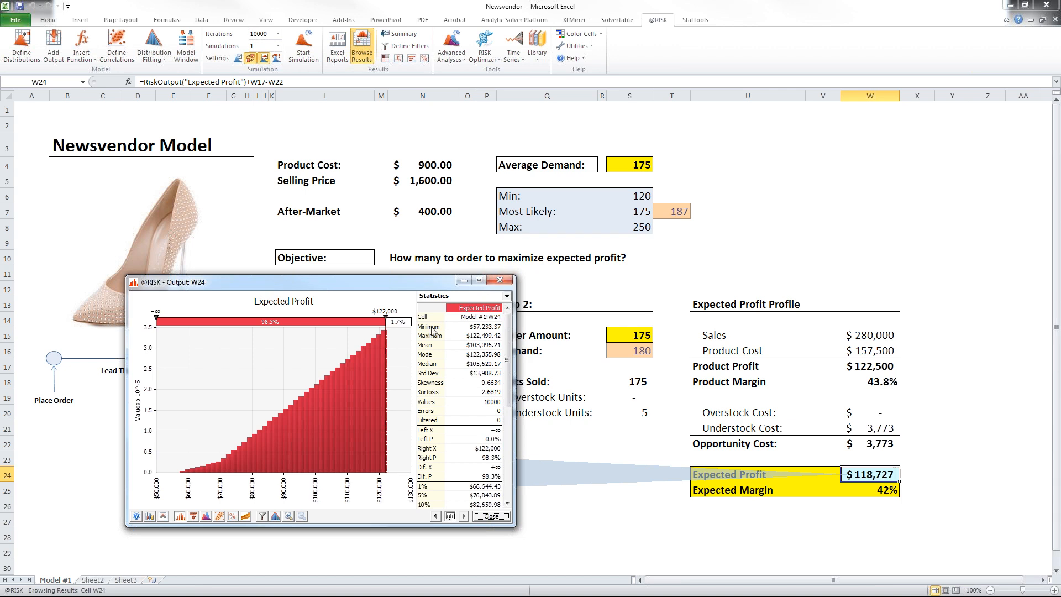
{"action": "mouse_move", "coordinate": [389, 399]}
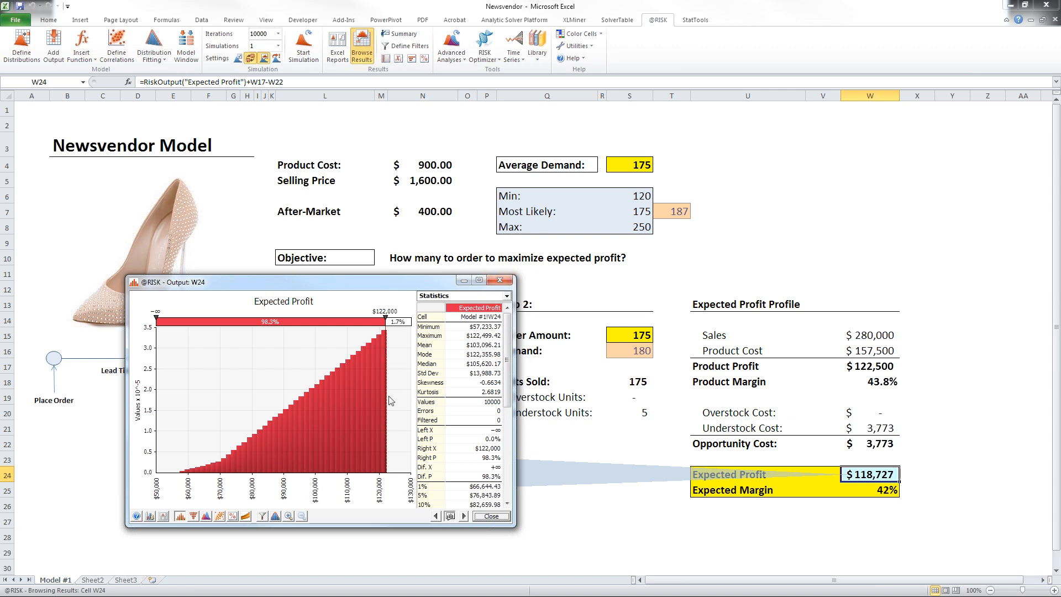
{"action": "mouse_move", "coordinate": [420, 427]}
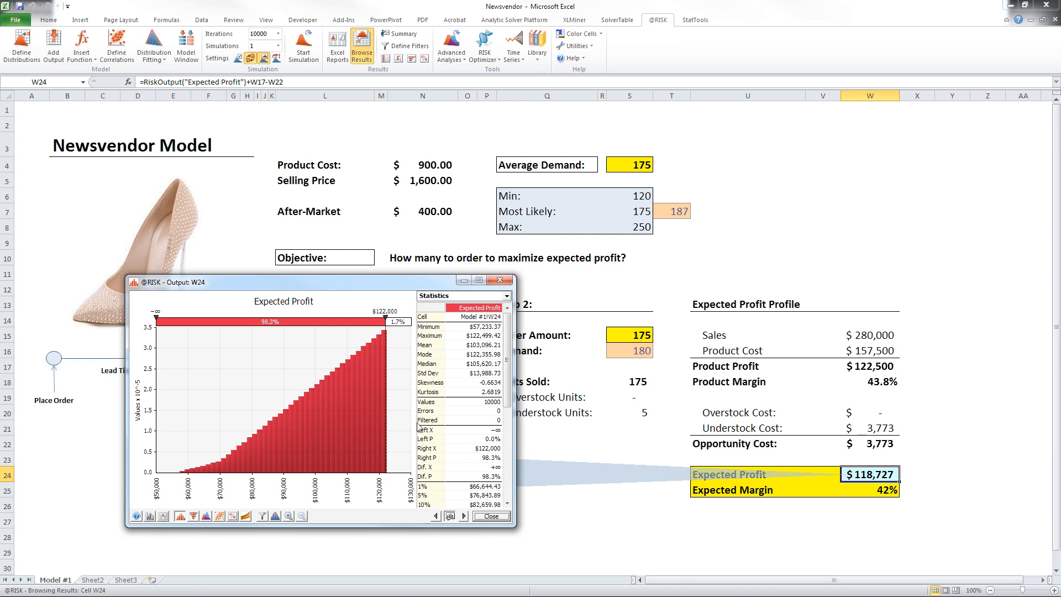
{"action": "mouse_move", "coordinate": [378, 367]}
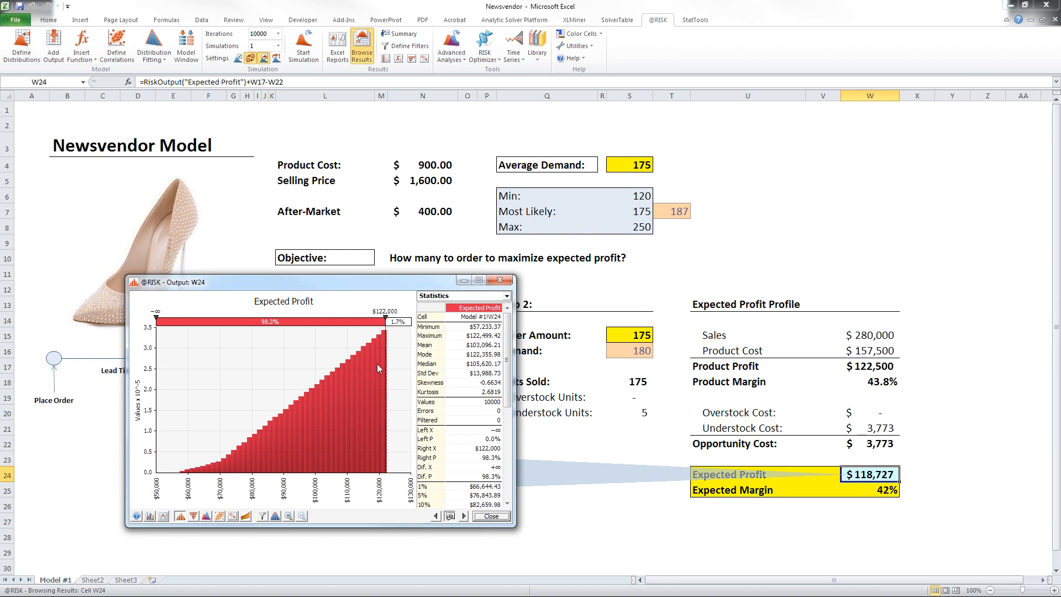
{"action": "mouse_move", "coordinate": [418, 439]}
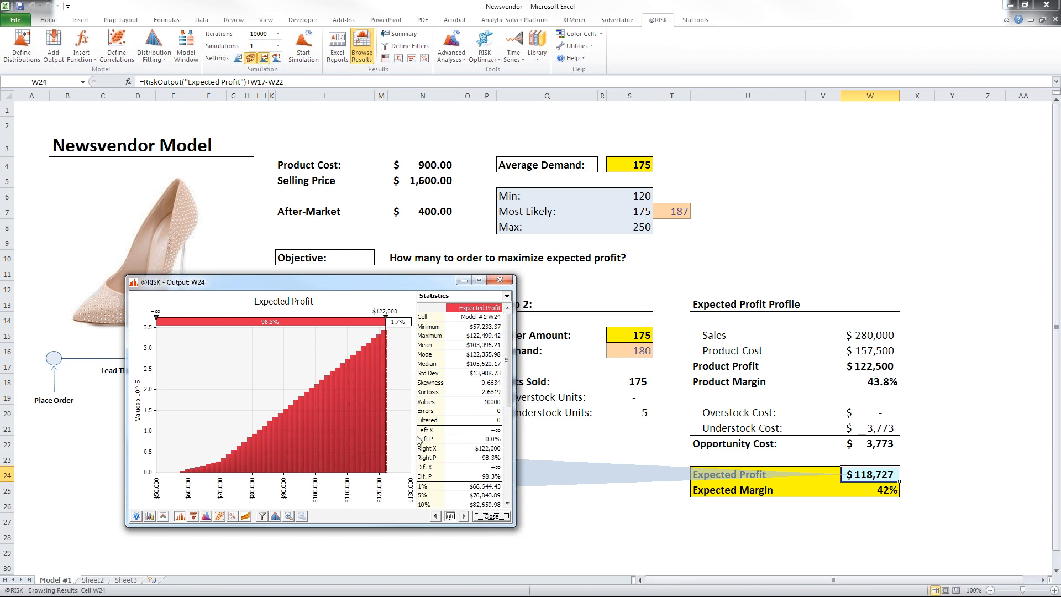
- Select the Order Amount cell to enter a new order quantity
{"action": "left_click", "coordinate": [489, 516]}
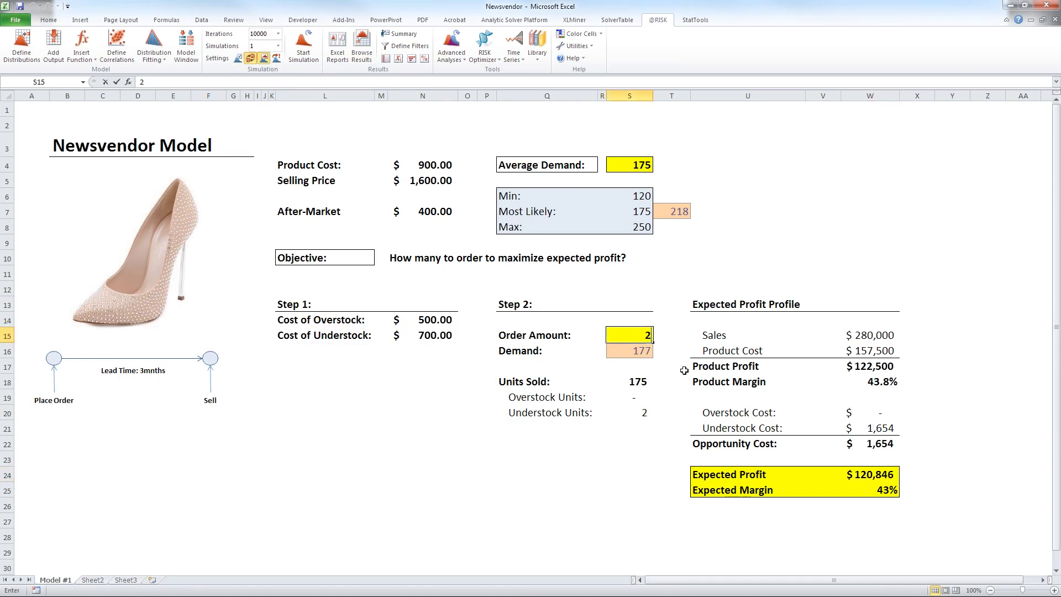
- Set Order Amount to 250, rerun the simulation on Expected Profit W24, and close the results graph
{"action": "type", "text": "250"}
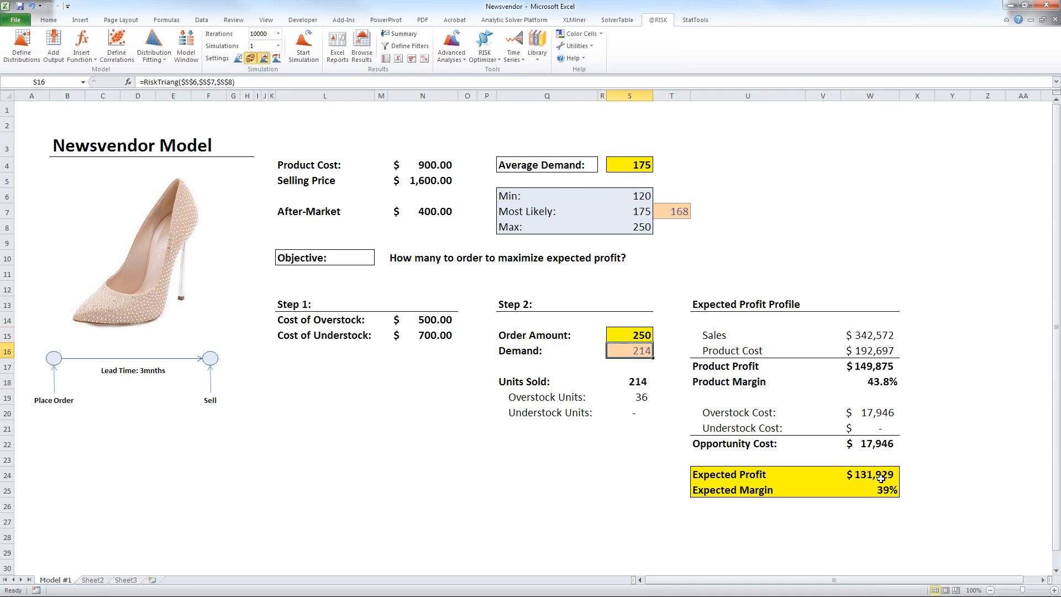
{"action": "left_click", "coordinate": [869, 474]}
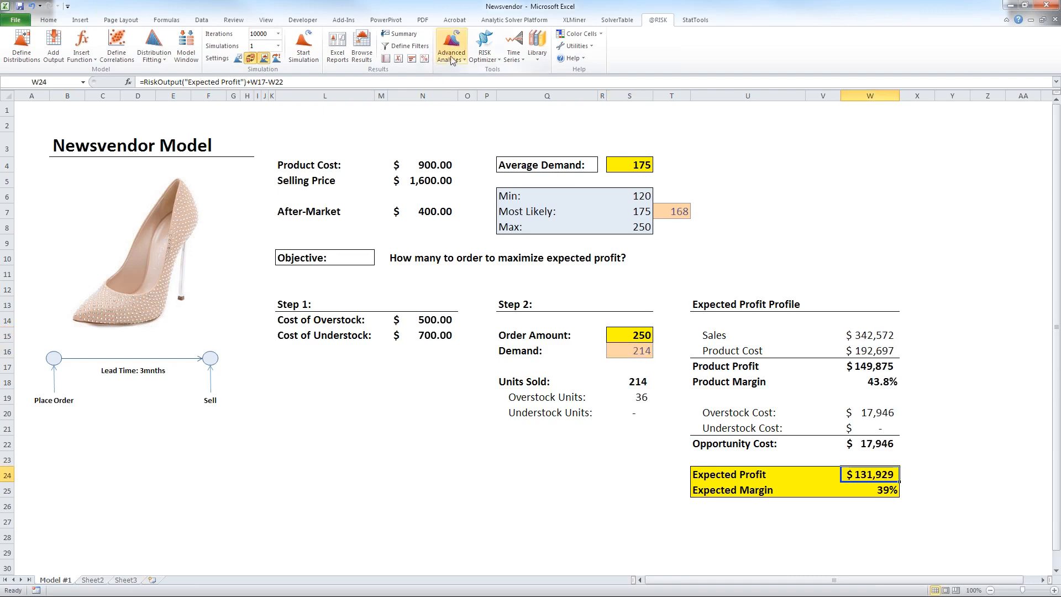
{"action": "left_click", "coordinate": [303, 44]}
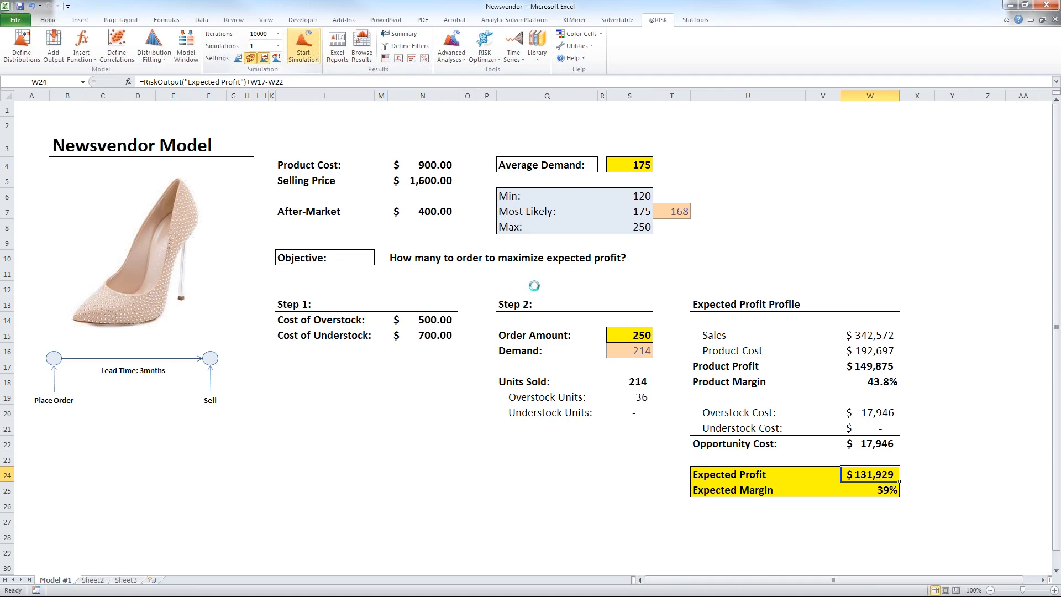
{"action": "left_click", "coordinate": [303, 46]}
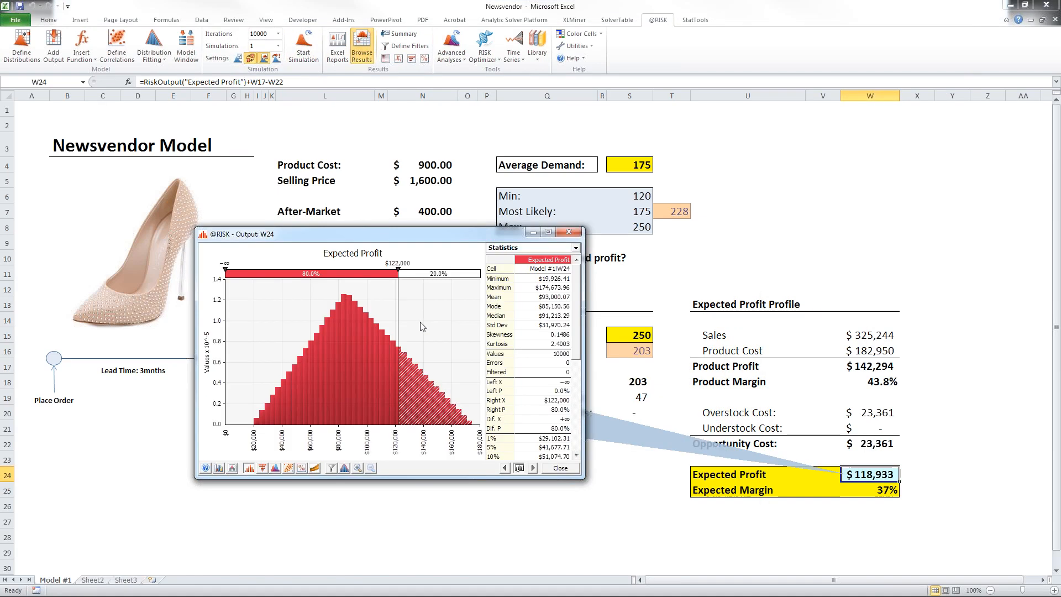
{"action": "mouse_move", "coordinate": [394, 283]}
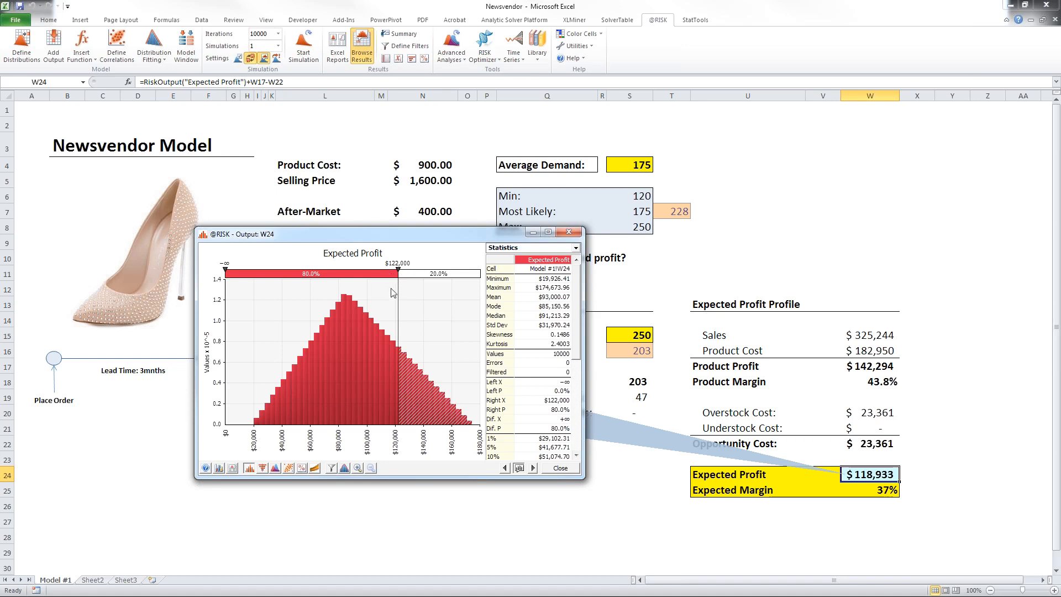
{"action": "mouse_move", "coordinate": [315, 279]}
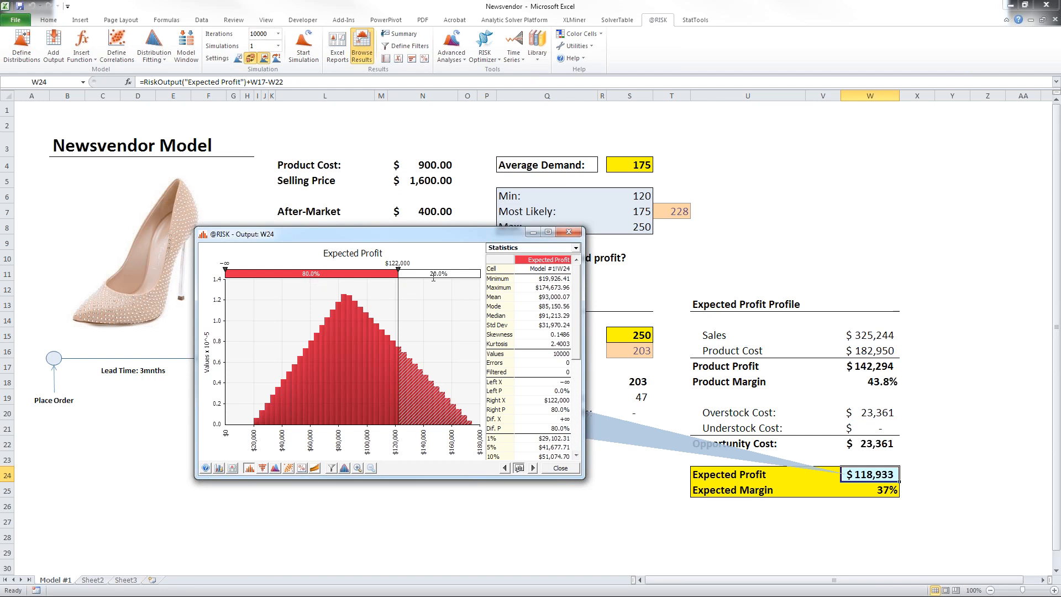
{"action": "mouse_move", "coordinate": [409, 290]}
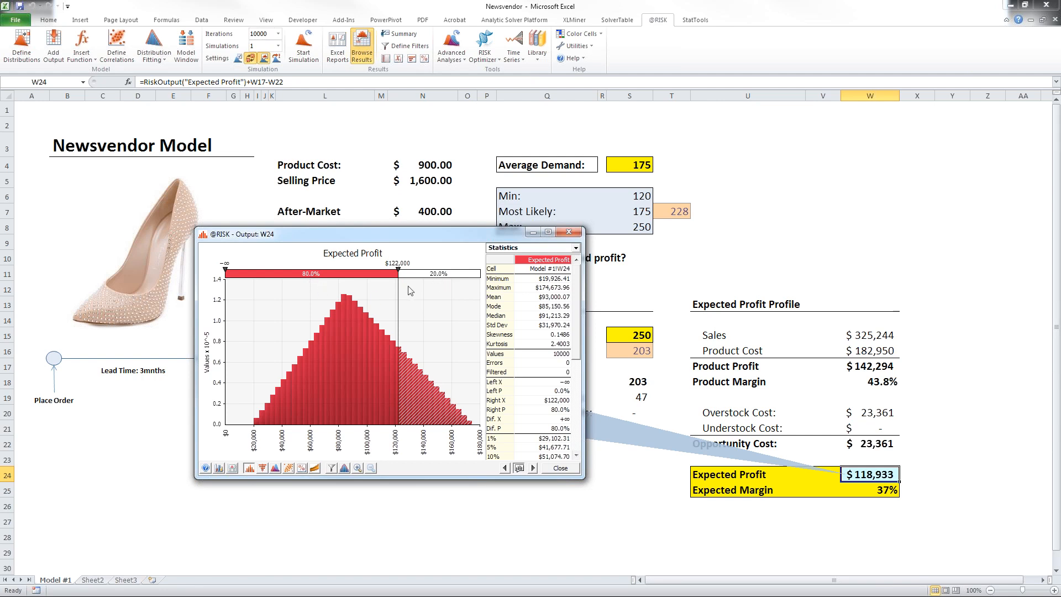
{"action": "mouse_move", "coordinate": [564, 469]}
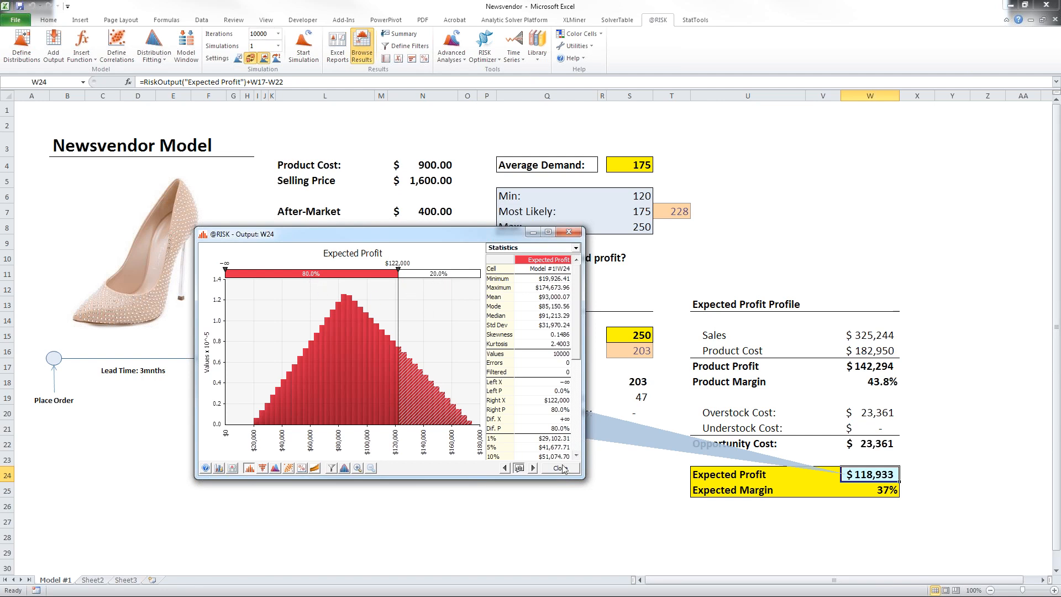
{"action": "left_click", "coordinate": [557, 467]}
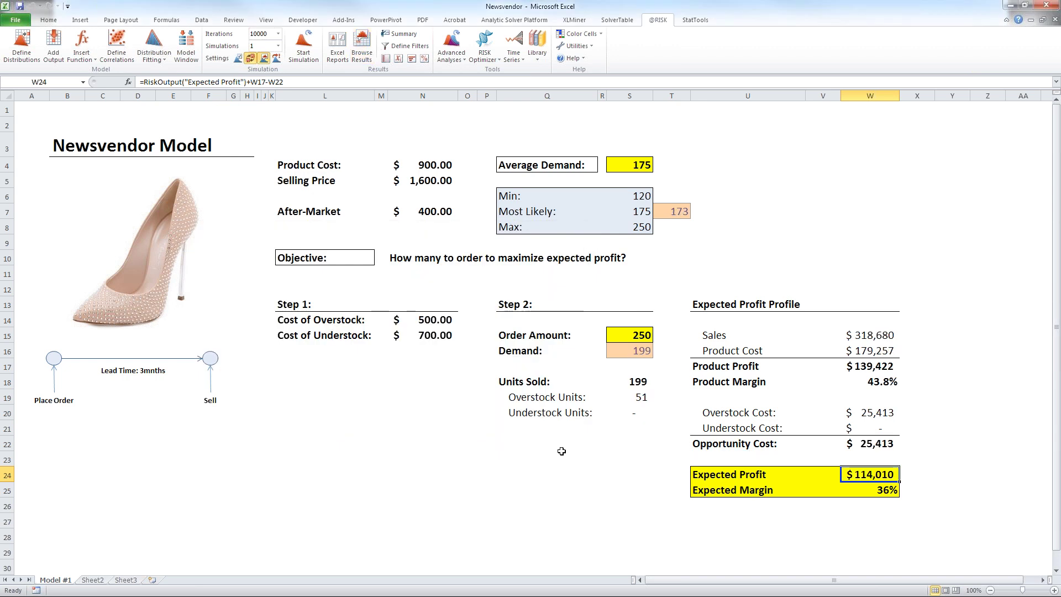
{"action": "mouse_move", "coordinate": [303, 377]}
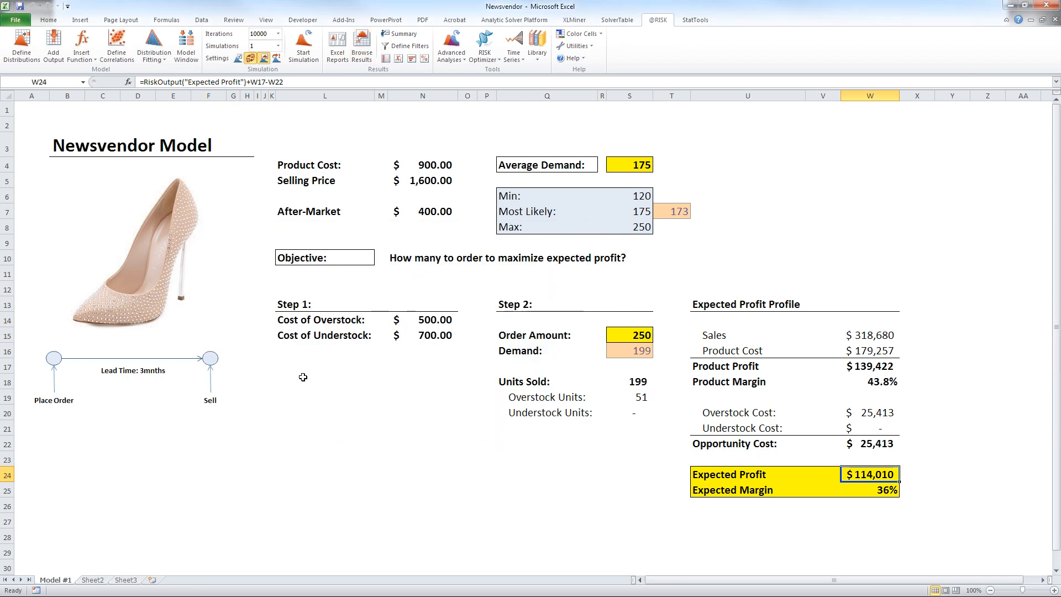
- Close the Newsvendor workbook and start opening the Futures workbook from the File menu
{"action": "left_click", "coordinate": [325, 412]}
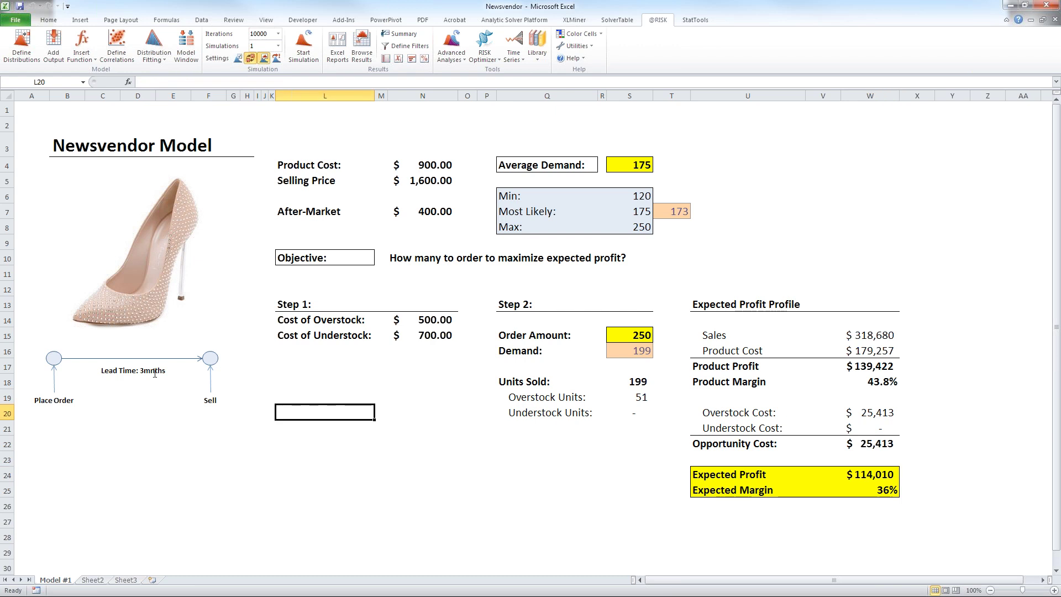
{"action": "mouse_move", "coordinate": [155, 373]}
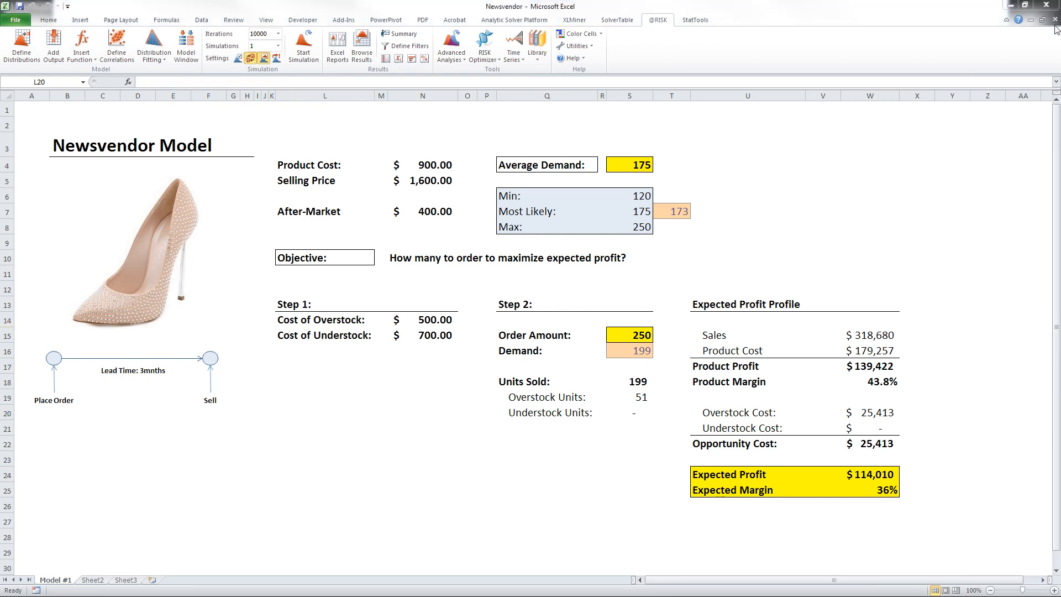
{"action": "left_click", "coordinate": [324, 412]}
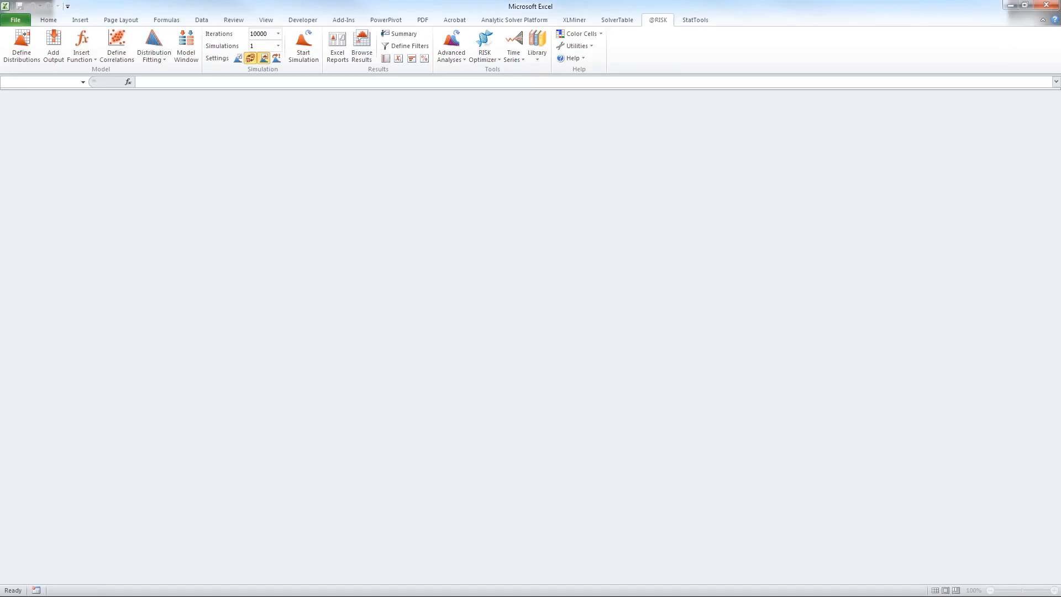
{"action": "left_click", "coordinate": [14, 20]}
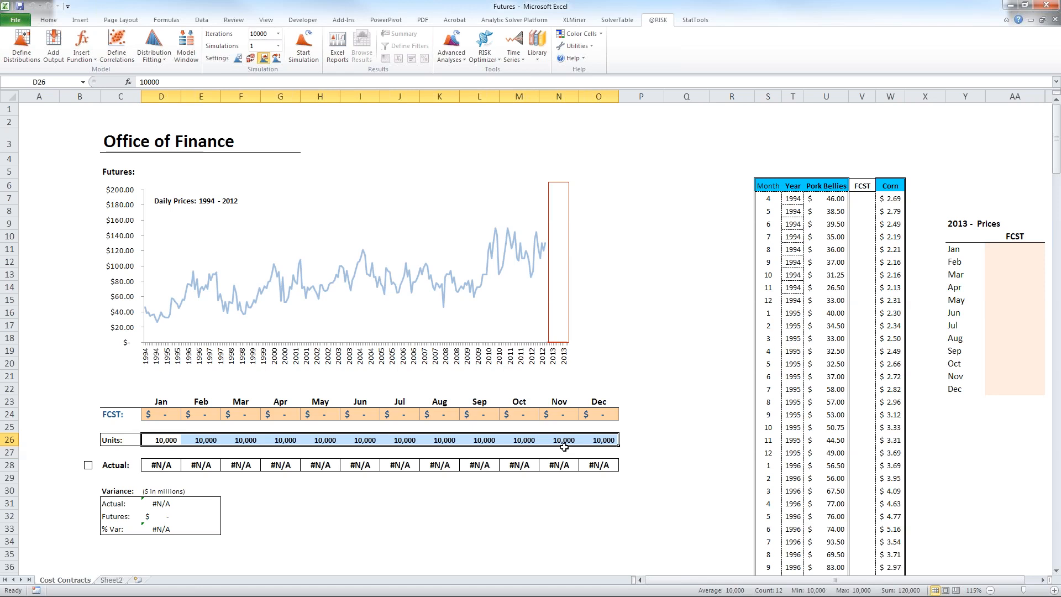
{"action": "mouse_move", "coordinate": [670, 181]}
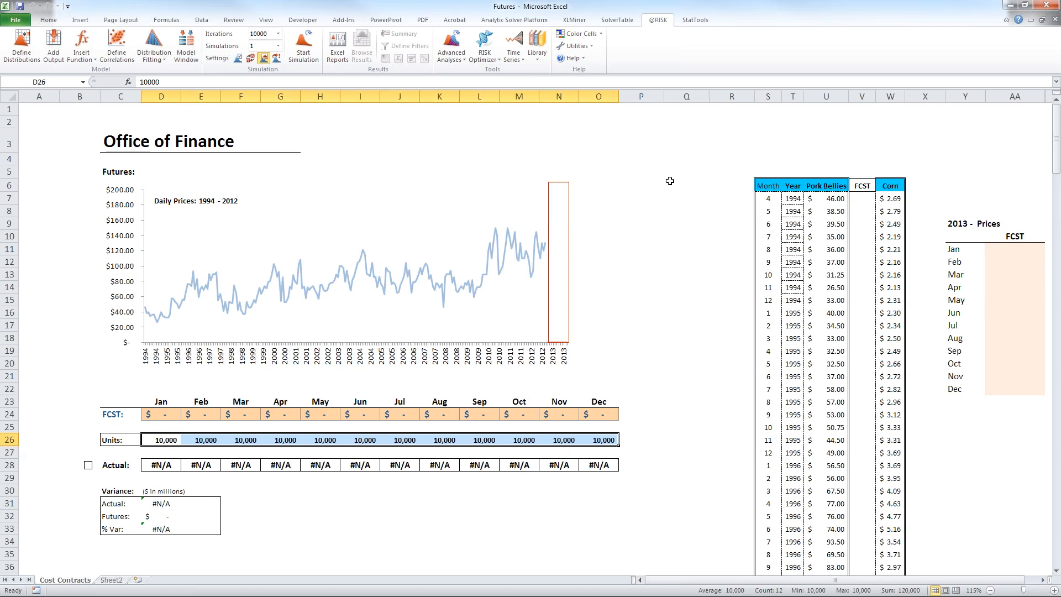
{"action": "mouse_move", "coordinate": [873, 265]}
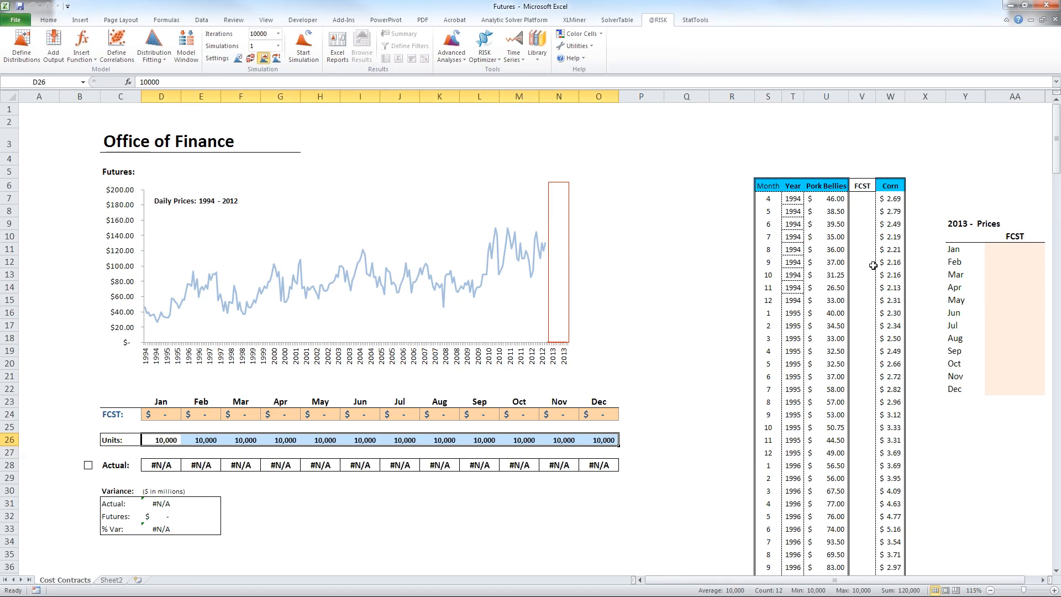
{"action": "left_click", "coordinate": [890, 96]}
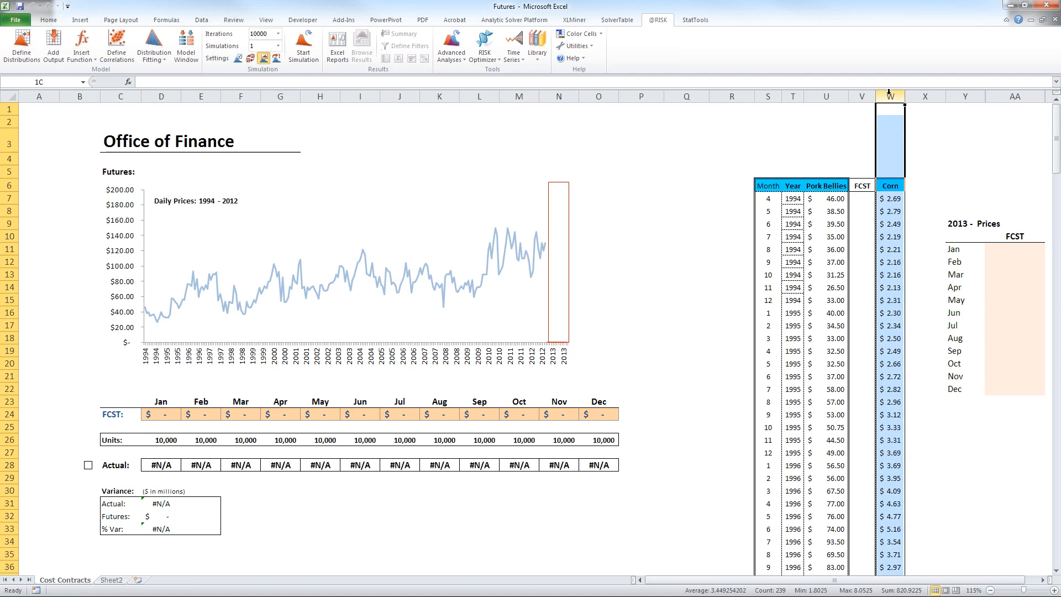
{"action": "left_click", "coordinate": [730, 171]}
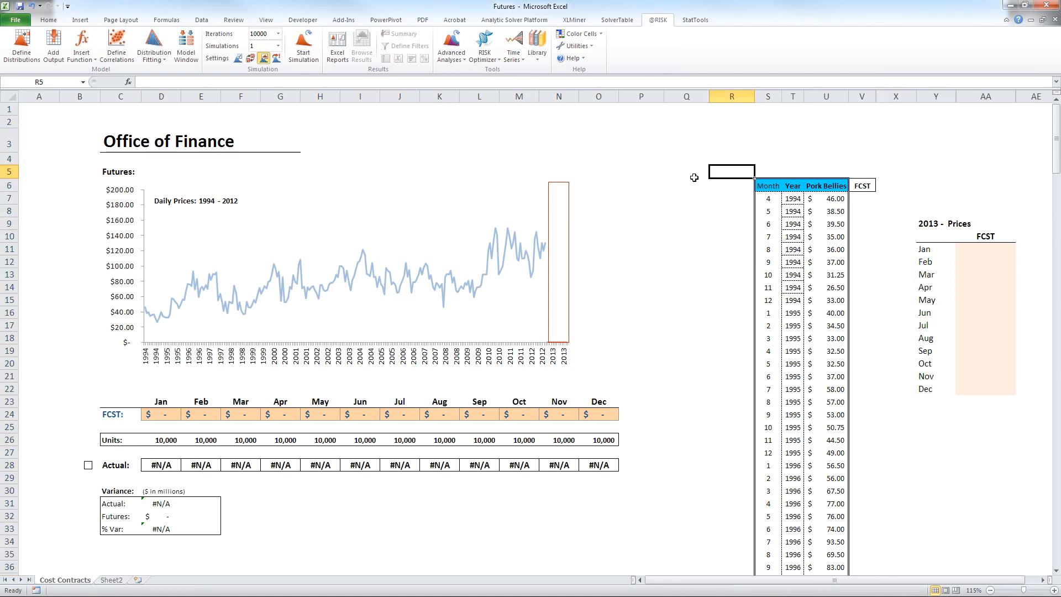
{"action": "mouse_move", "coordinate": [398, 235]}
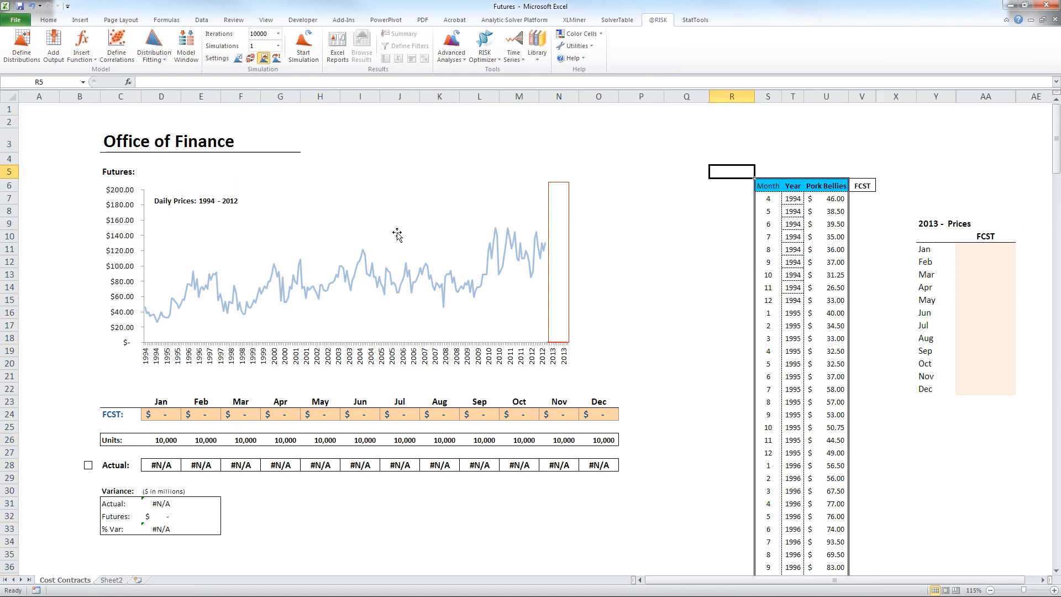
{"action": "mouse_move", "coordinate": [350, 259]}
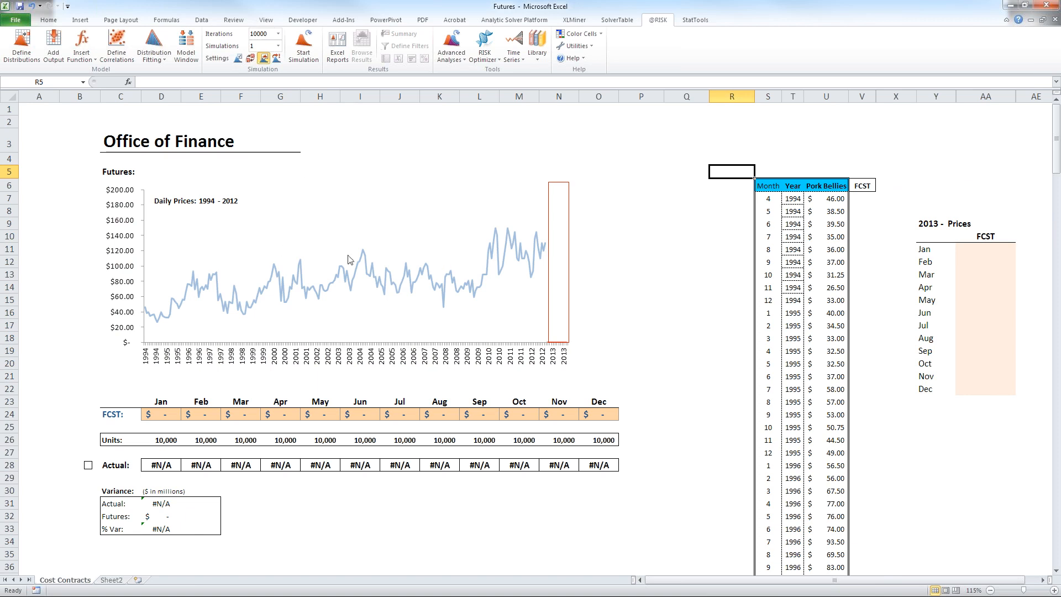
{"action": "mouse_move", "coordinate": [243, 300]}
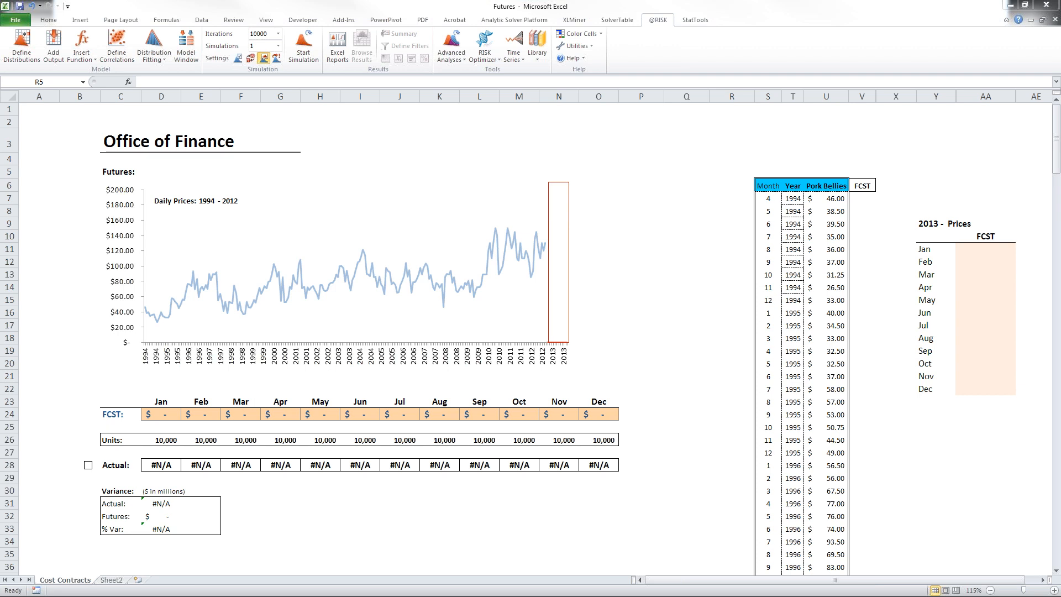
{"action": "mouse_move", "coordinate": [765, 137]}
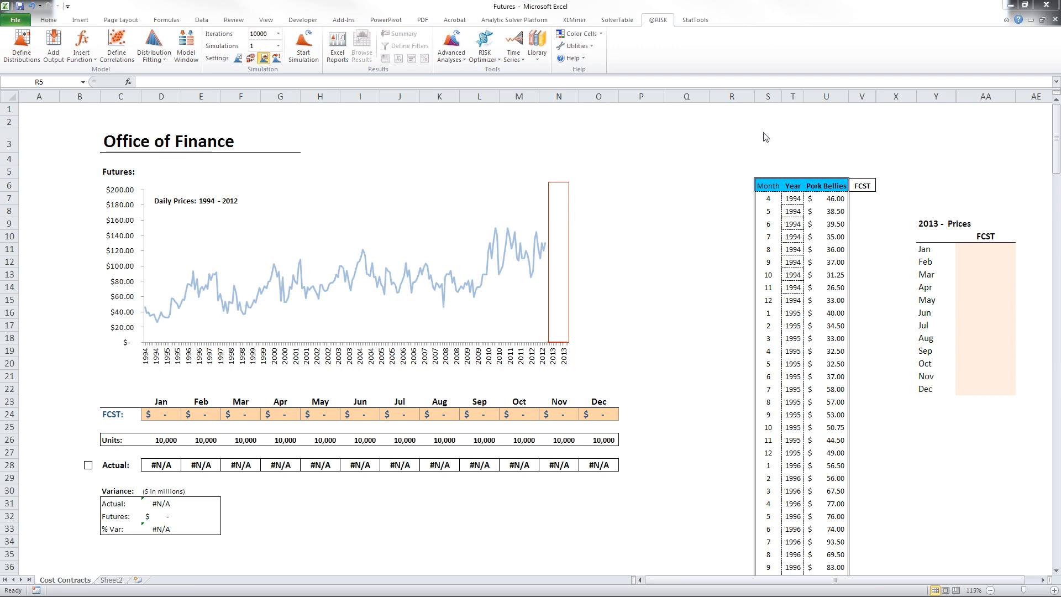
{"action": "left_click", "coordinate": [731, 172]}
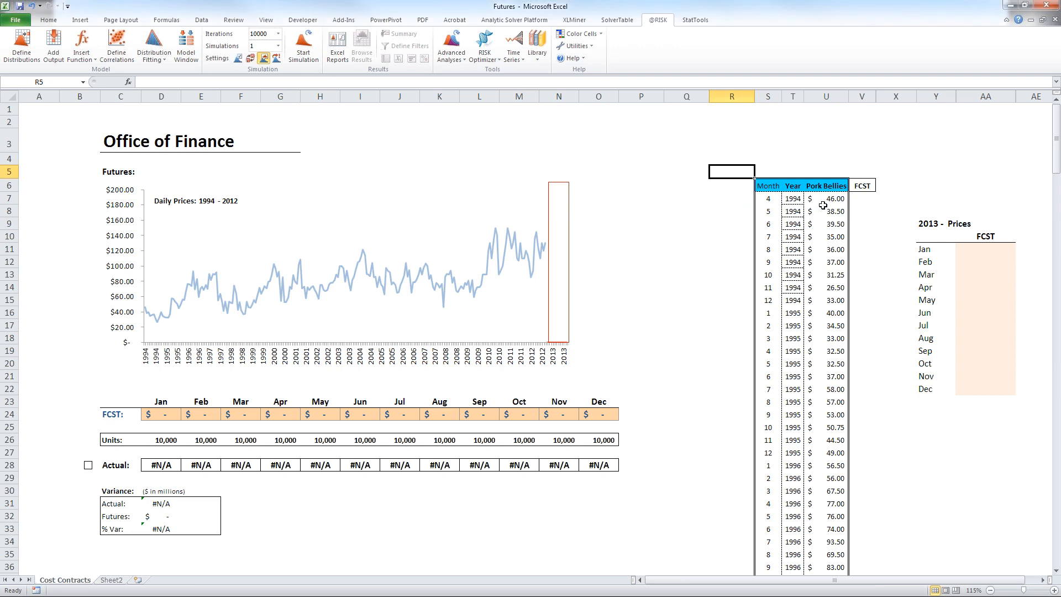
{"action": "mouse_move", "coordinate": [577, 78]}
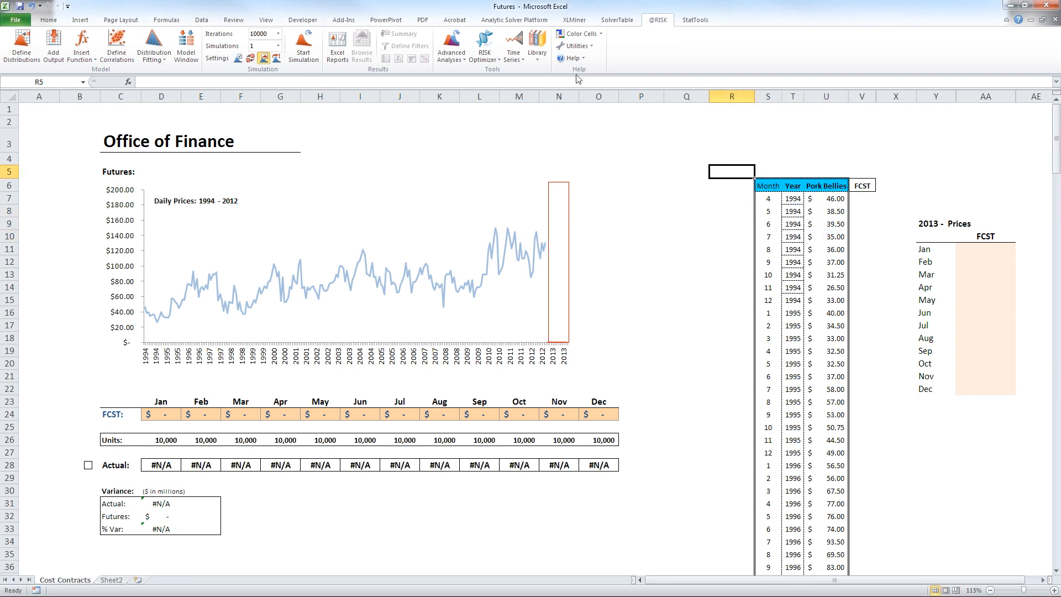
- Run a StatTools Forecast with Winters' smoothing for 12 months of Pork Bellies prices, checking Time Scale and Forecast Settings
{"action": "left_click", "coordinate": [694, 19]}
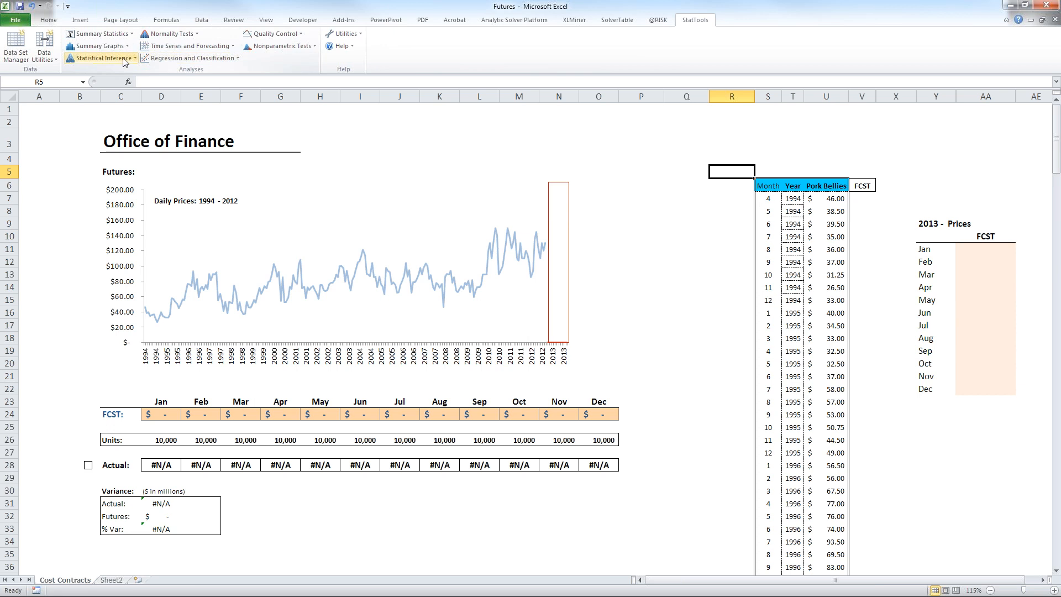
{"action": "left_click", "coordinate": [184, 45]}
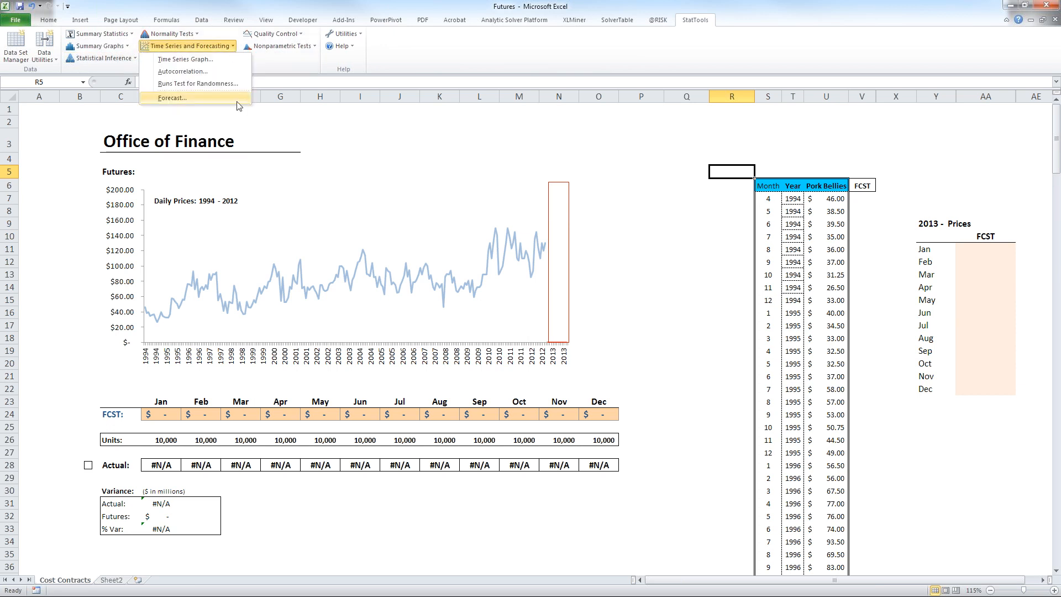
{"action": "left_click", "coordinate": [172, 98]}
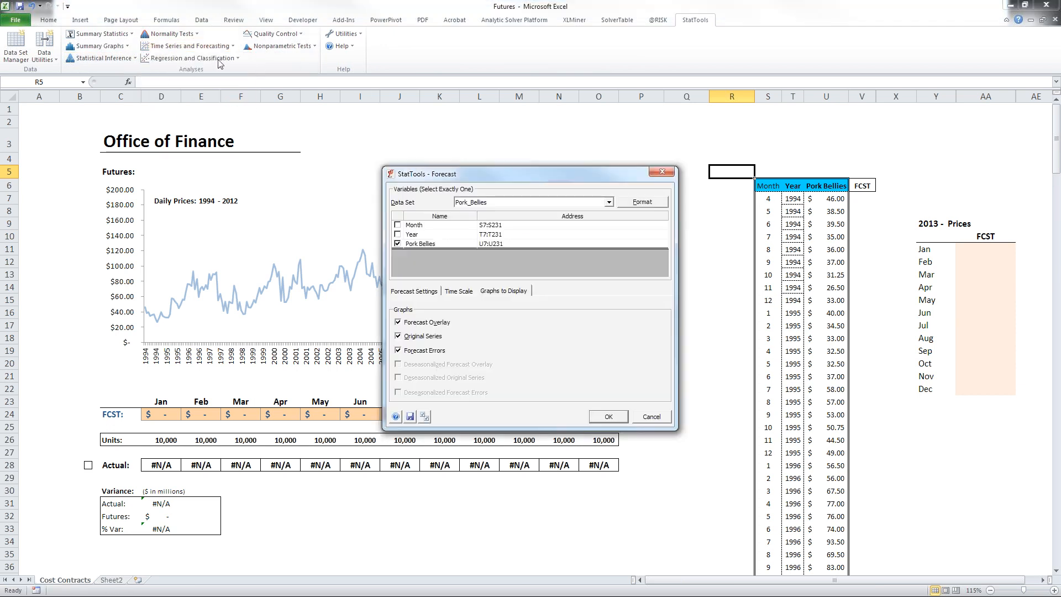
{"action": "left_click", "coordinate": [458, 291]}
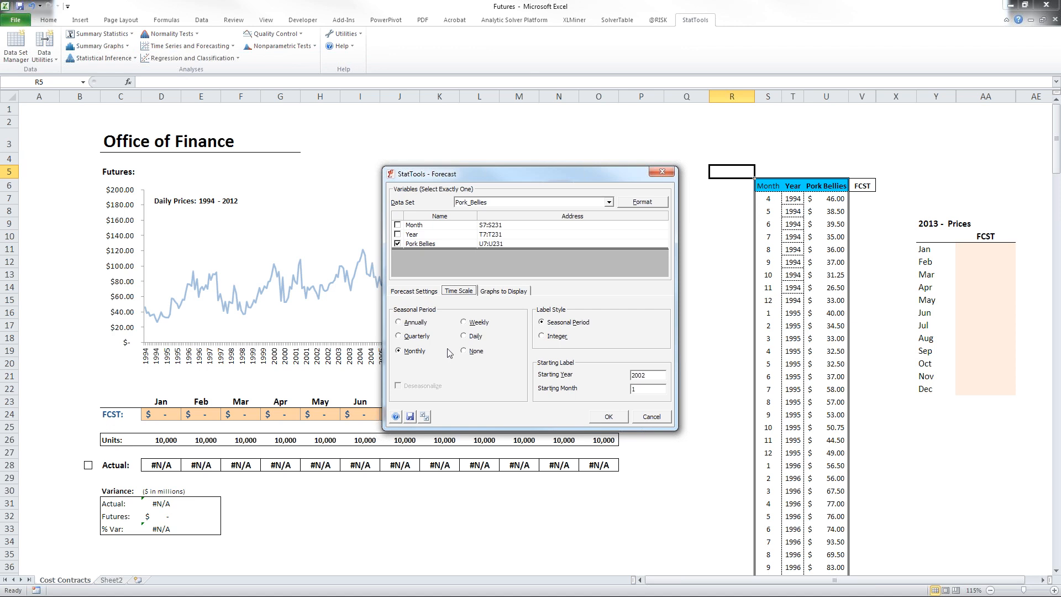
{"action": "mouse_move", "coordinate": [418, 300]}
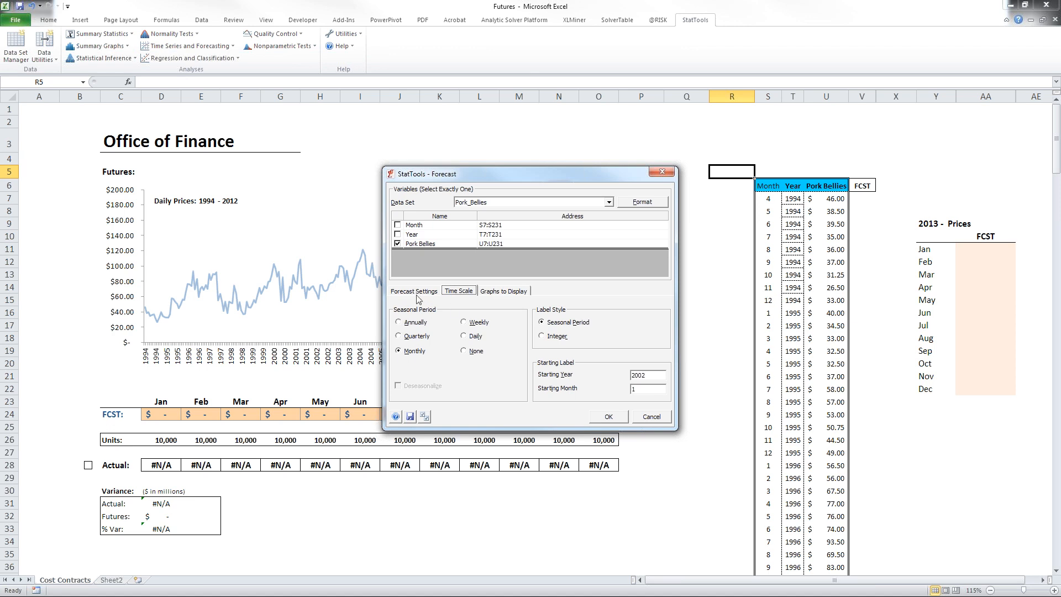
{"action": "left_click", "coordinate": [413, 291]}
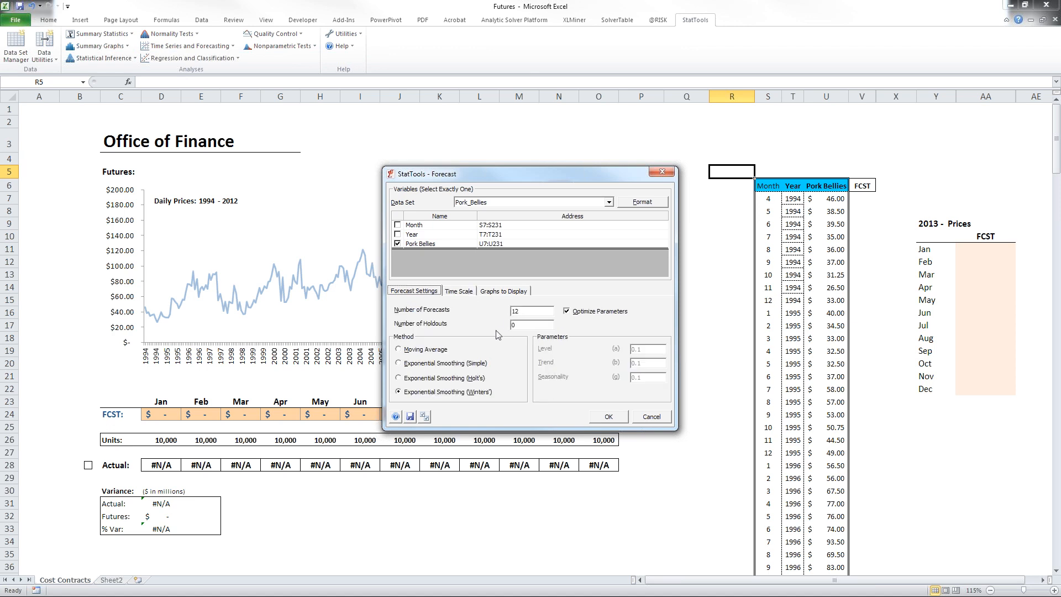
{"action": "mouse_move", "coordinate": [604, 424]}
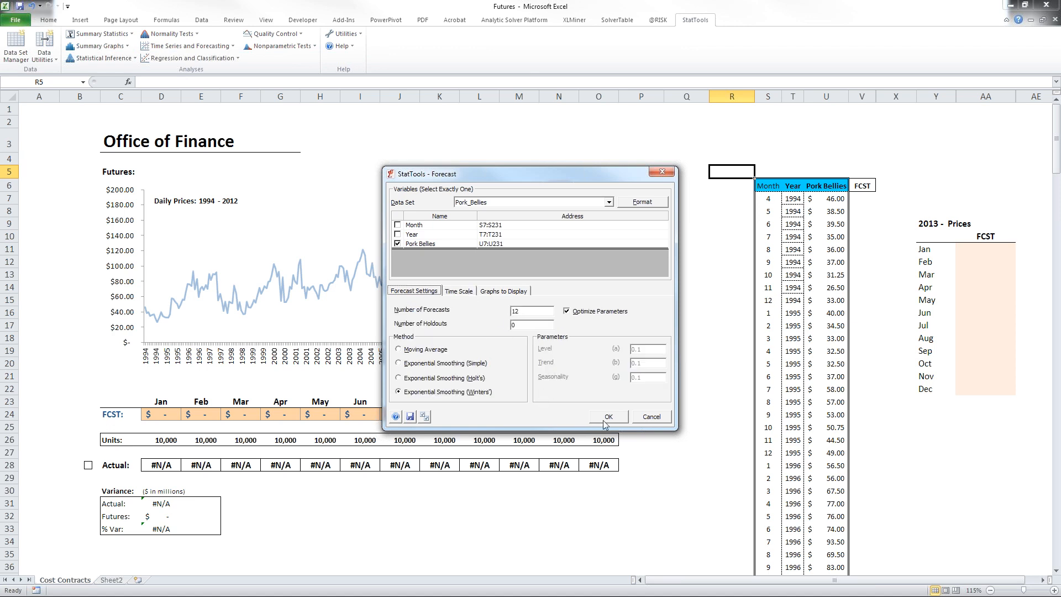
{"action": "left_click", "coordinate": [606, 417]}
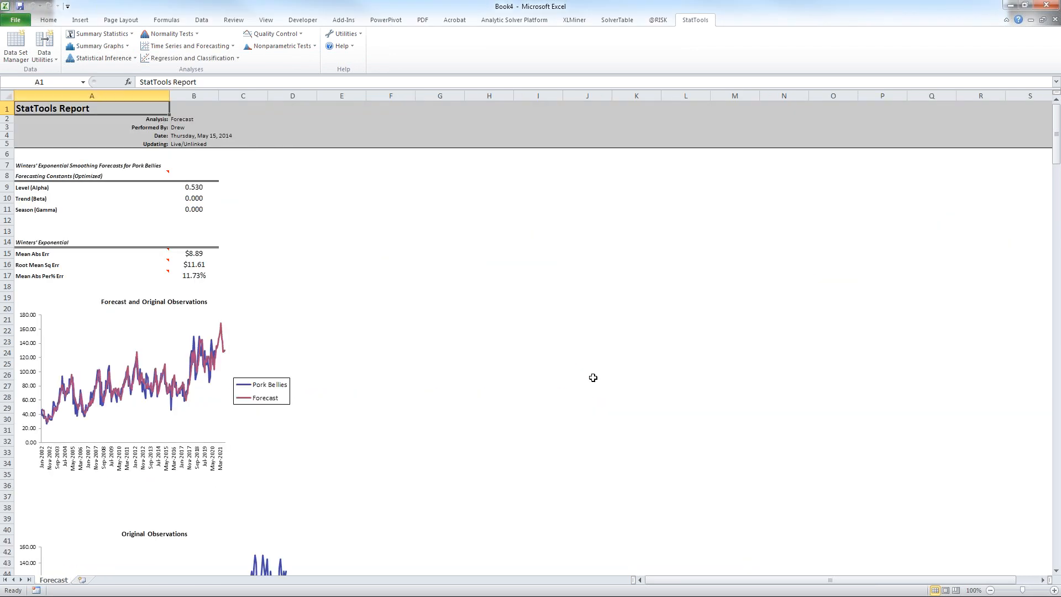
{"action": "scroll", "scroll_direction": "down", "scroll_amount": 3}
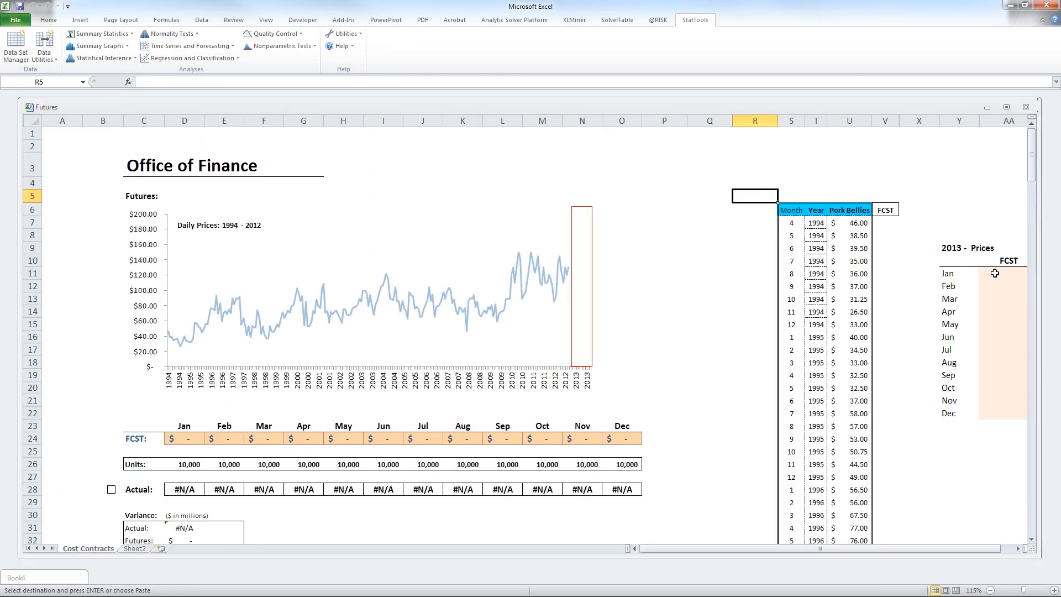
- Paste the copied forecast into the 2013 Prices Jan FCST cell on the Futures sheet
{"action": "left_click", "coordinate": [919, 329]}
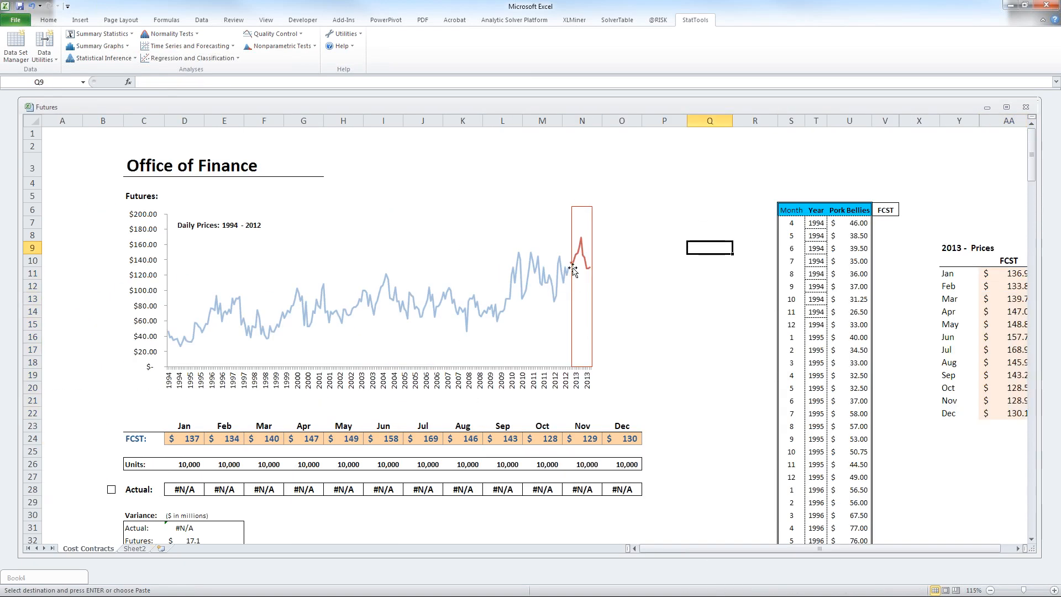
{"action": "mouse_move", "coordinate": [573, 266]}
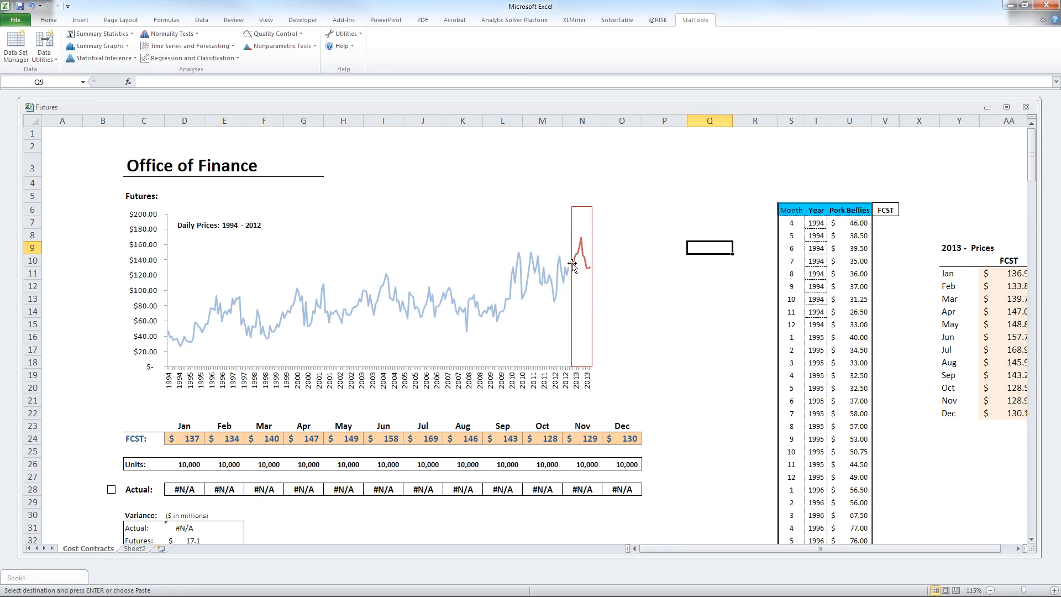
{"action": "left_click", "coordinate": [664, 261]}
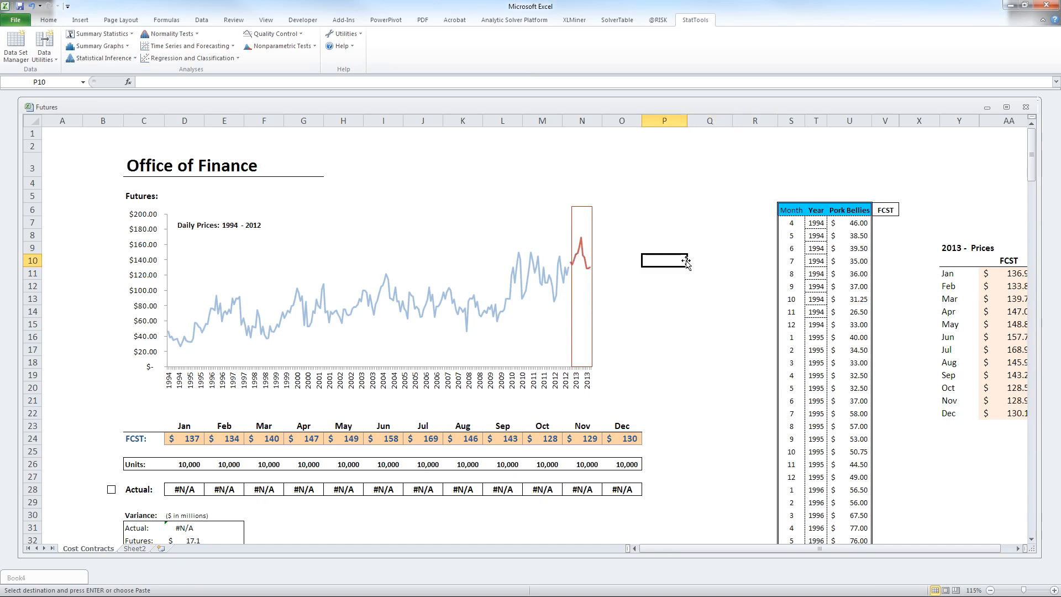
- Tick the Actual checkbox by row 28 and inspect the % Var formula in D33 showing 6.3%
{"action": "scroll", "scroll_direction": "down", "scroll_amount": 3}
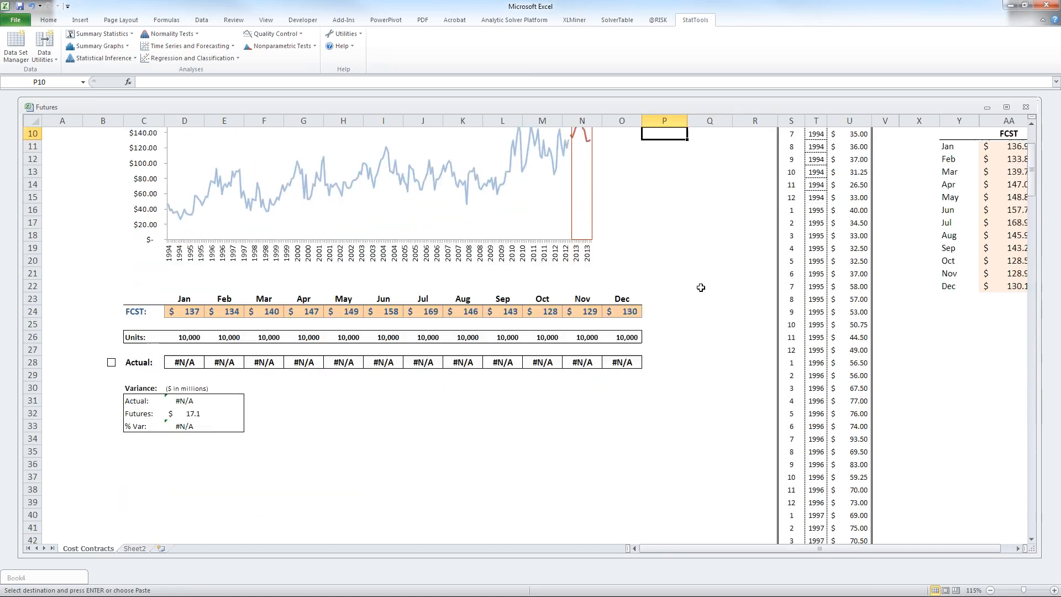
{"action": "scroll", "scroll_direction": "down", "scroll_amount": 3}
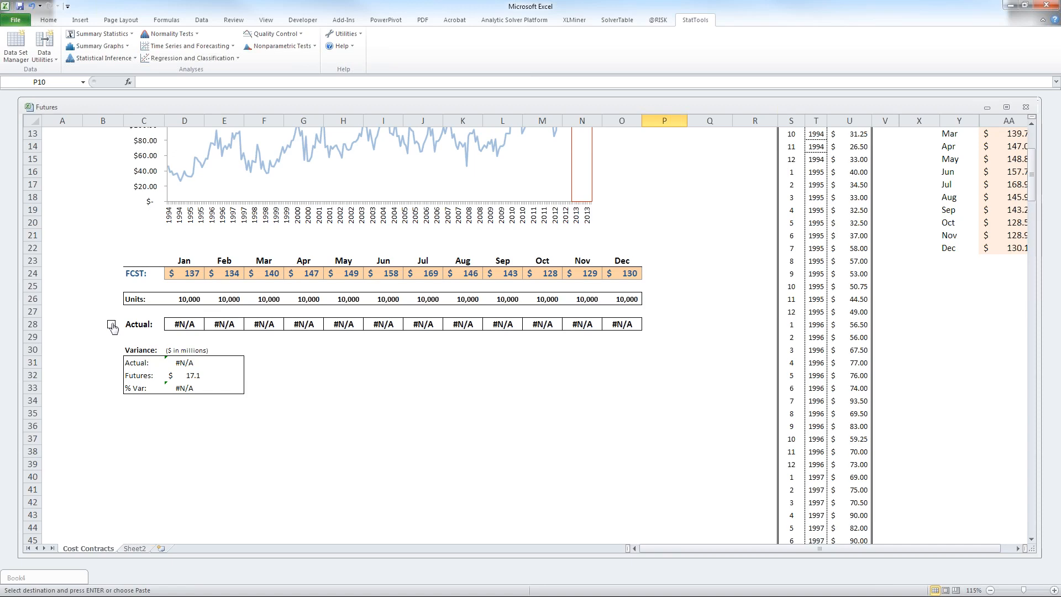
{"action": "left_click", "coordinate": [112, 324]}
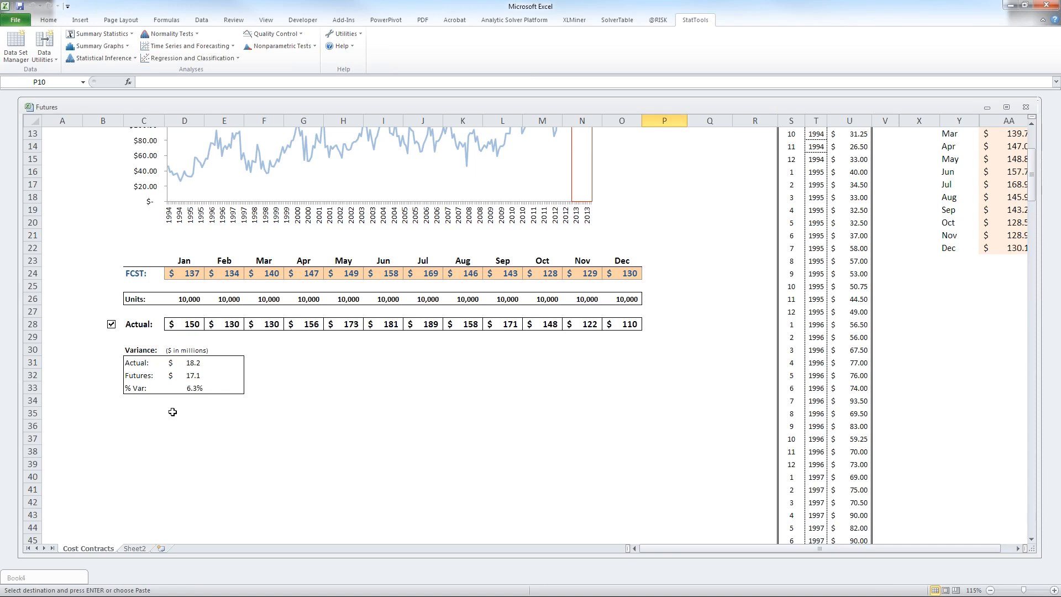
{"action": "left_click", "coordinate": [185, 387]}
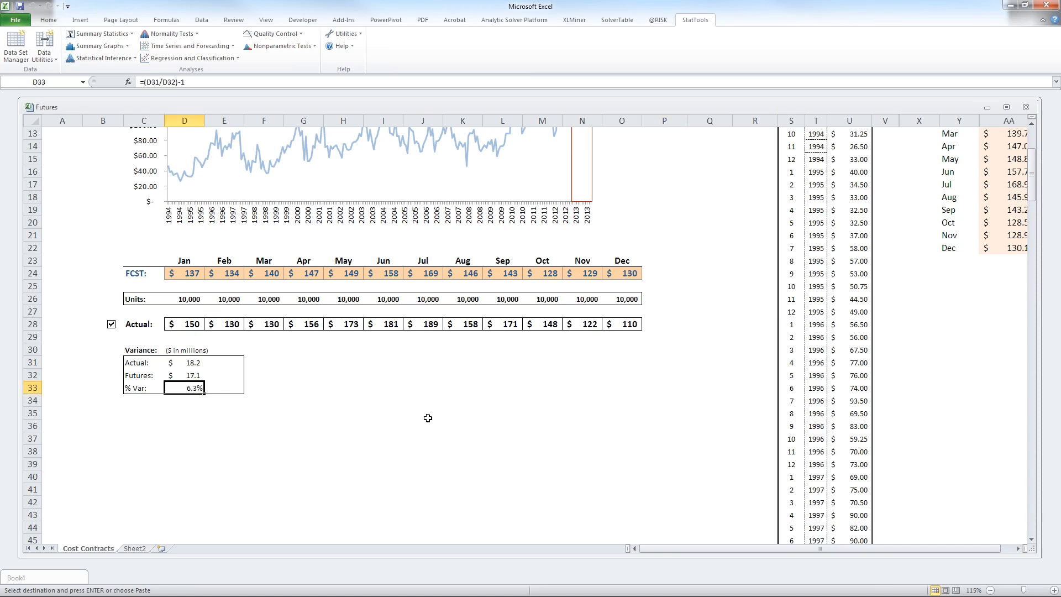
- Scroll back to the top of the sheet toward the price columns
{"action": "scroll", "scroll_direction": "up", "scroll_amount": 3}
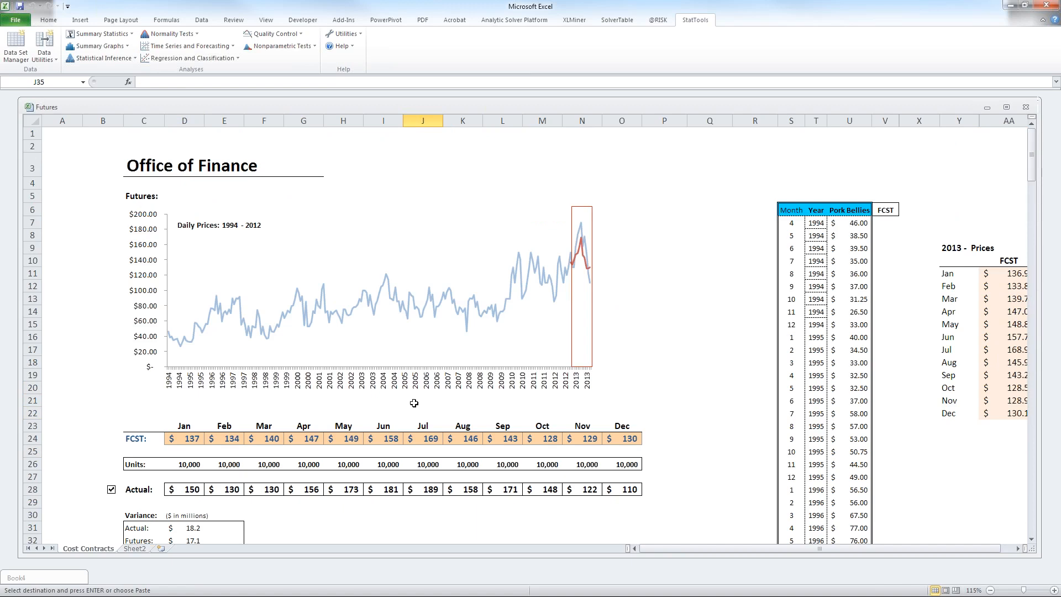
{"action": "mouse_move", "coordinate": [578, 268]}
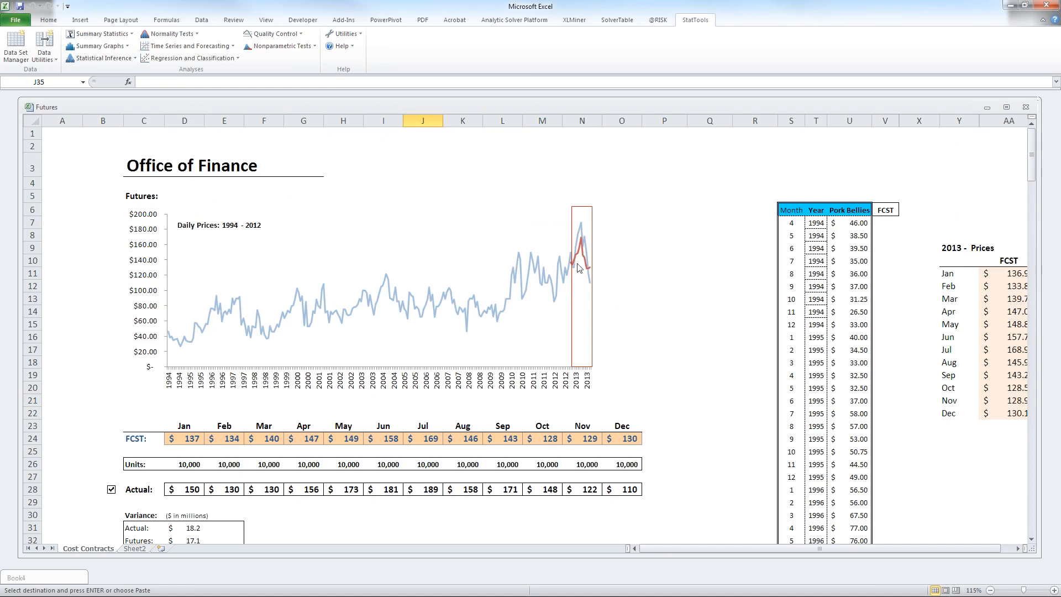
{"action": "mouse_move", "coordinate": [582, 255]}
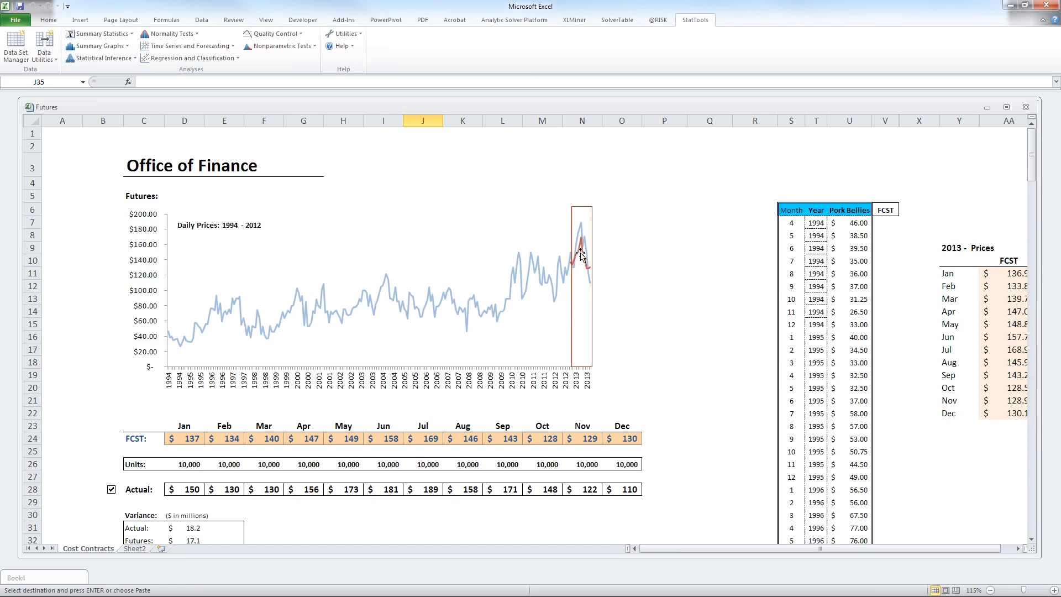
{"action": "mouse_move", "coordinate": [439, 299]}
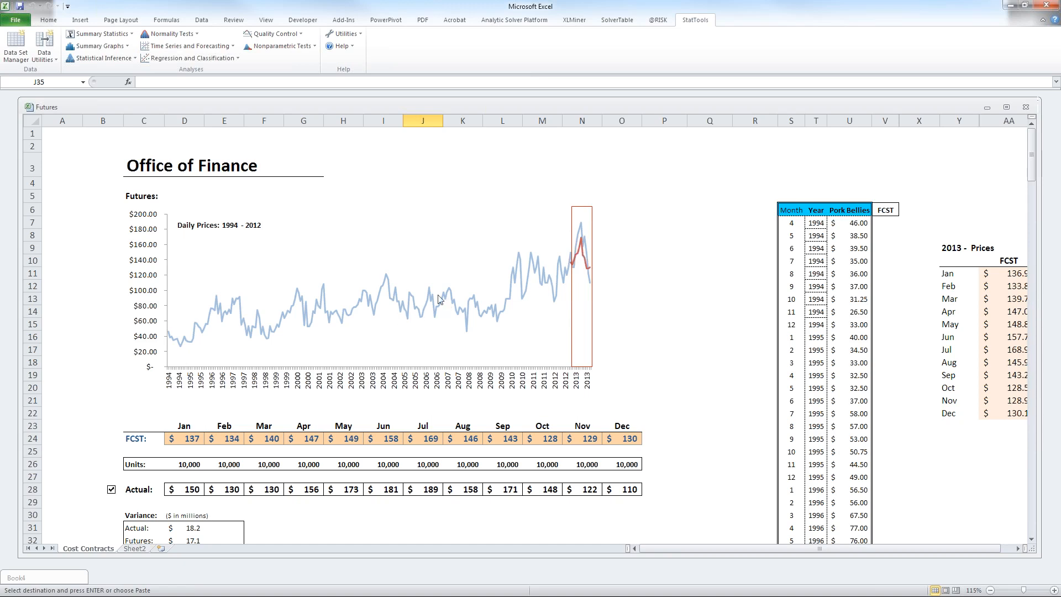
{"action": "mouse_move", "coordinate": [439, 300]}
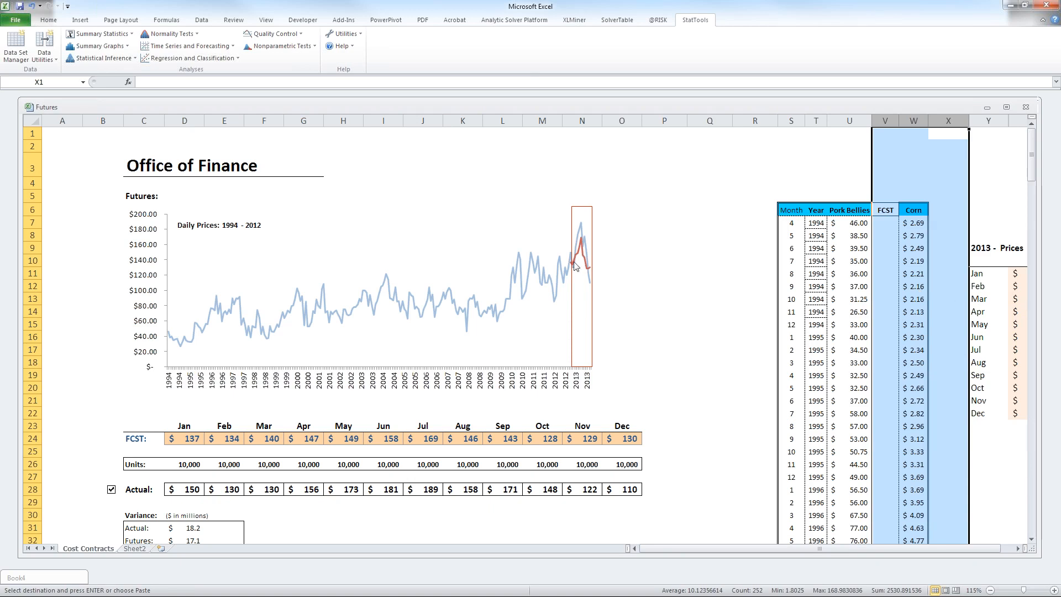
{"action": "mouse_move", "coordinate": [578, 254]}
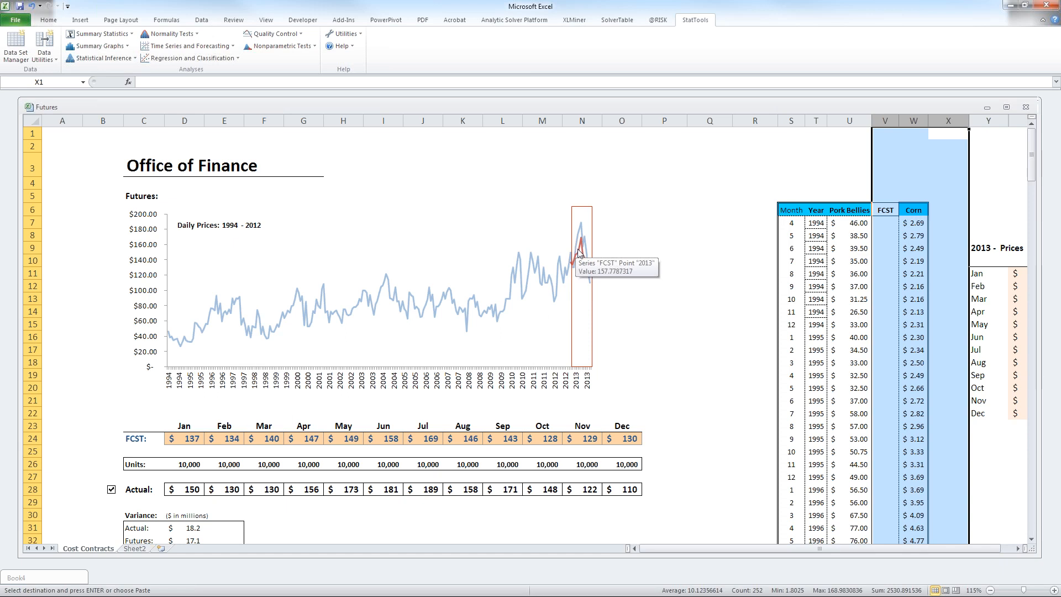
{"action": "mouse_move", "coordinate": [706, 235]}
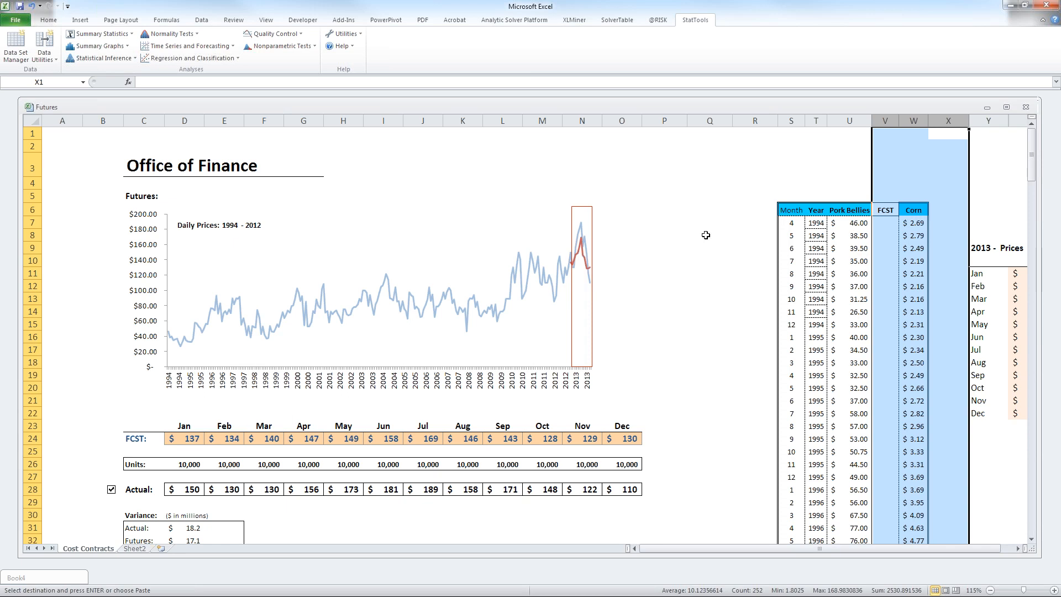
- Close the Futures workbook choosing Don't Save, returning to the PowerPoint slideshow
{"action": "left_click", "coordinate": [710, 234]}
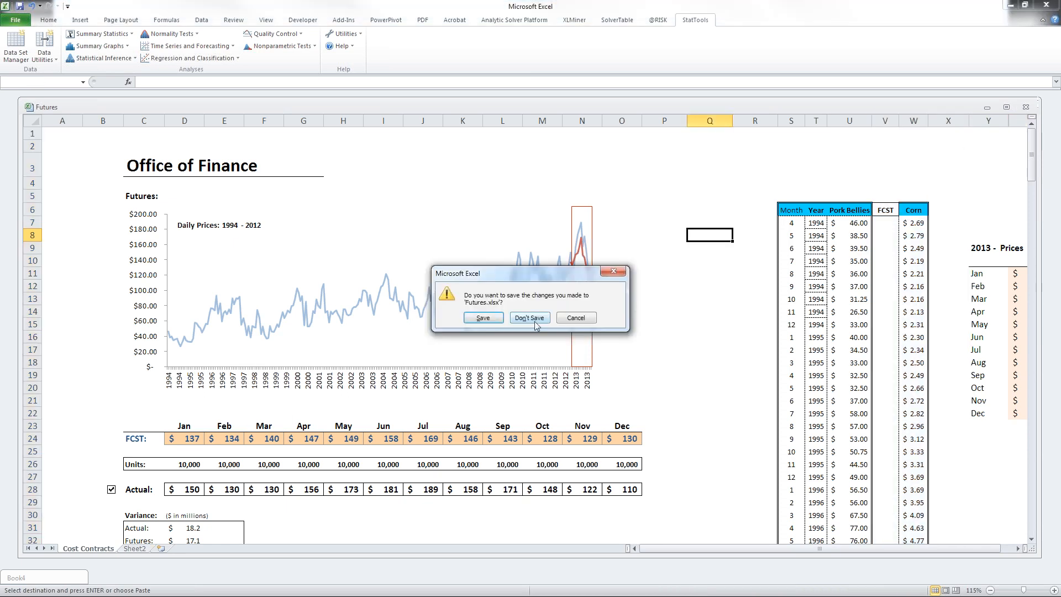
{"action": "left_click", "coordinate": [529, 317]}
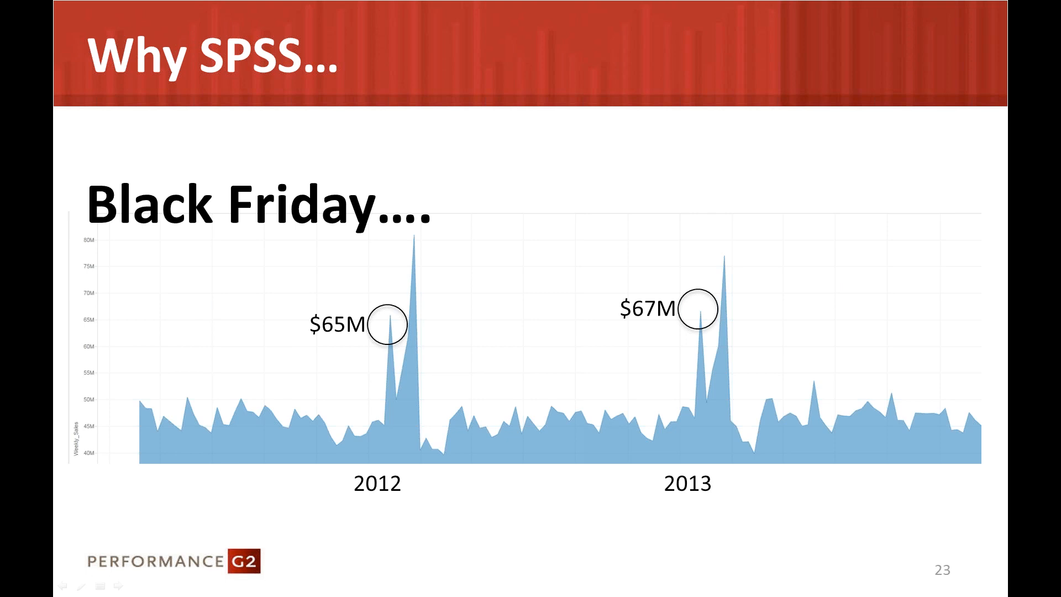
{"action": "mouse_move", "coordinate": [554, 280]}
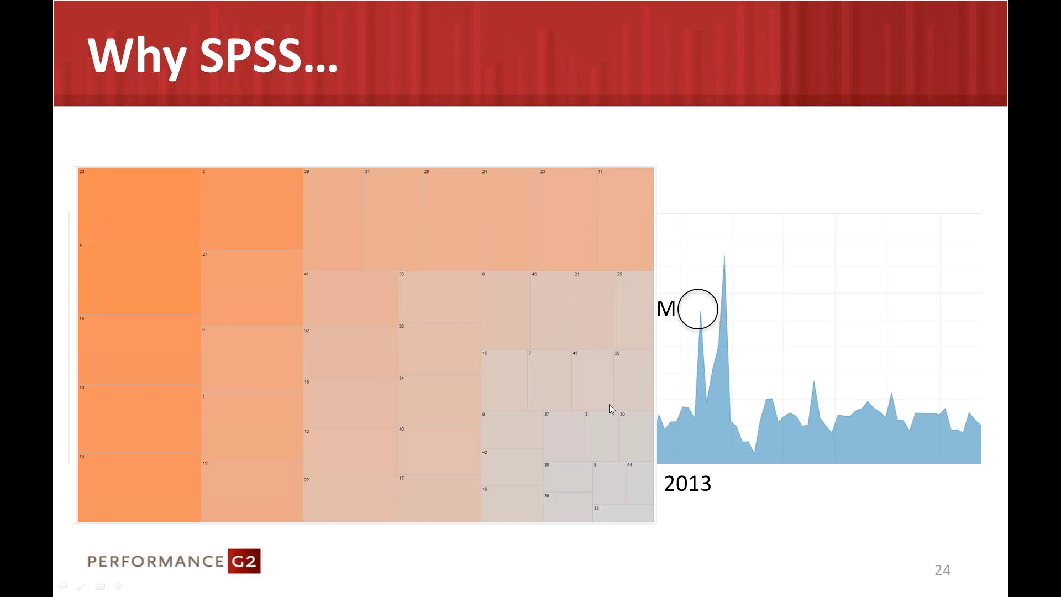
{"action": "mouse_move", "coordinate": [610, 412]}
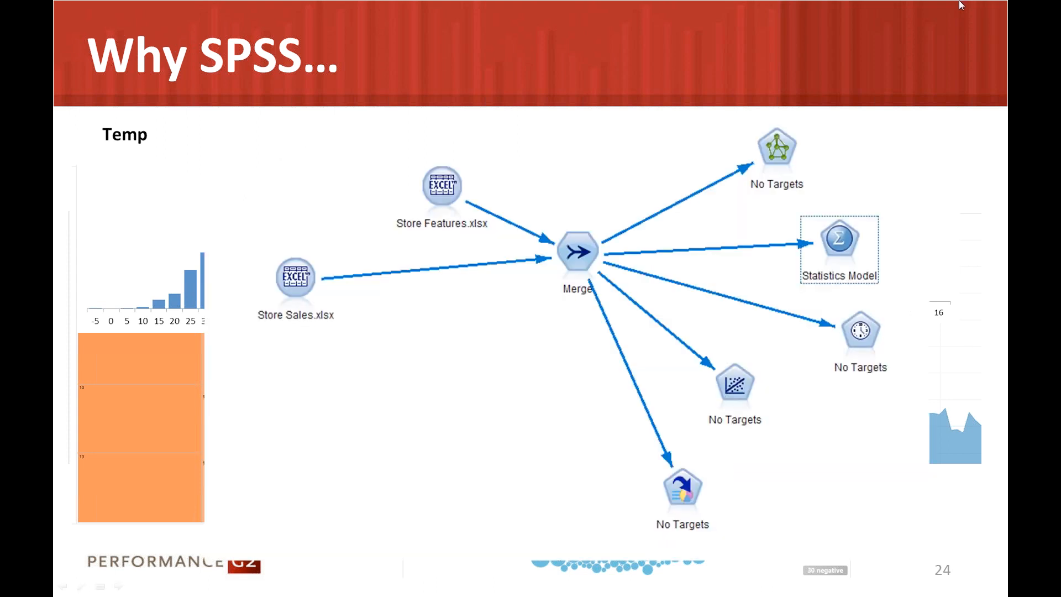
{"action": "mouse_move", "coordinate": [472, 389]}
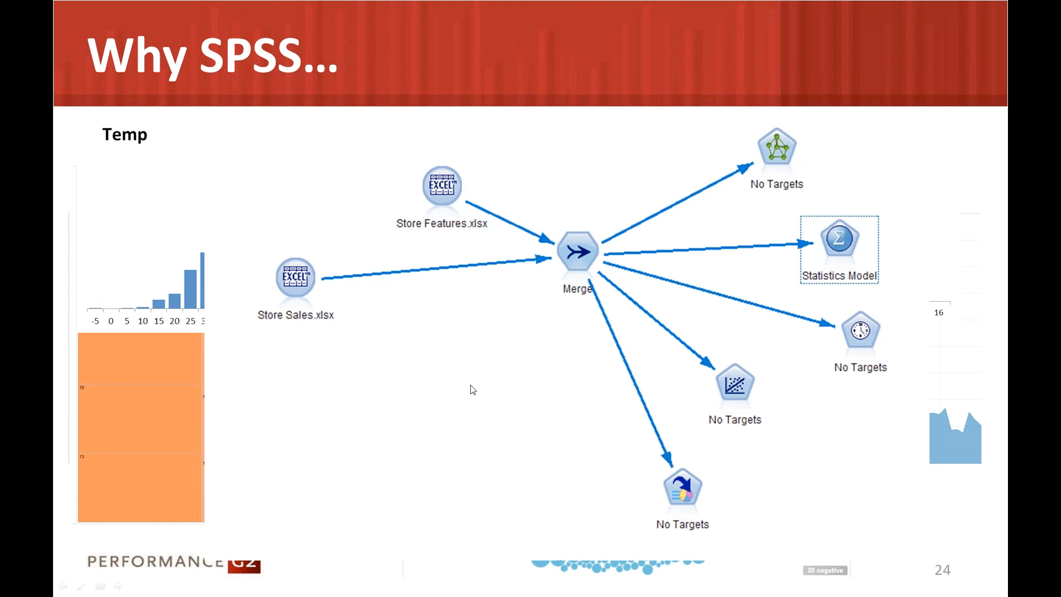
{"action": "mouse_move", "coordinate": [312, 317]}
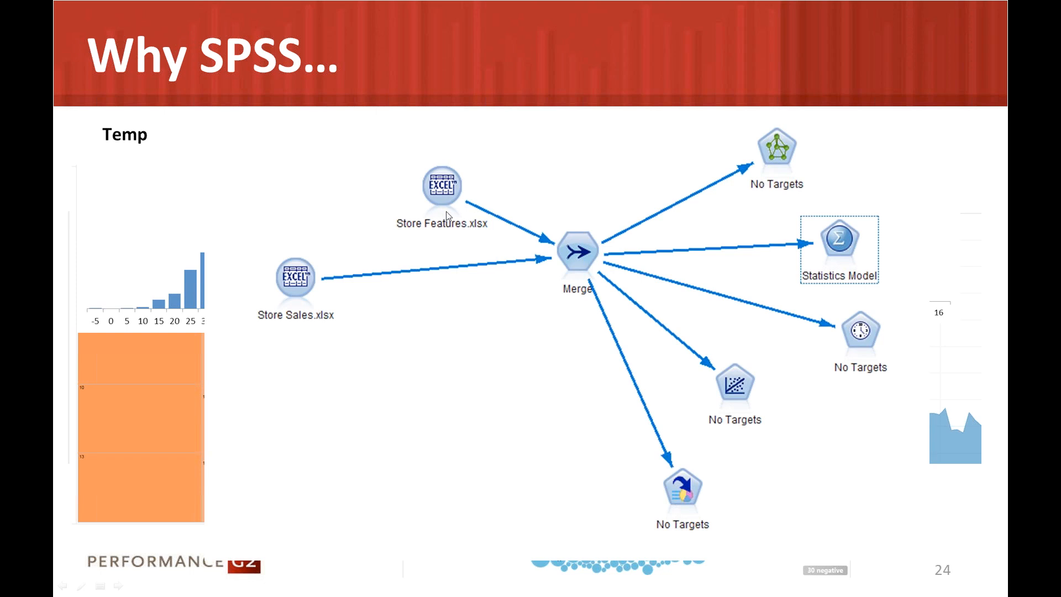
{"action": "mouse_move", "coordinate": [451, 218]}
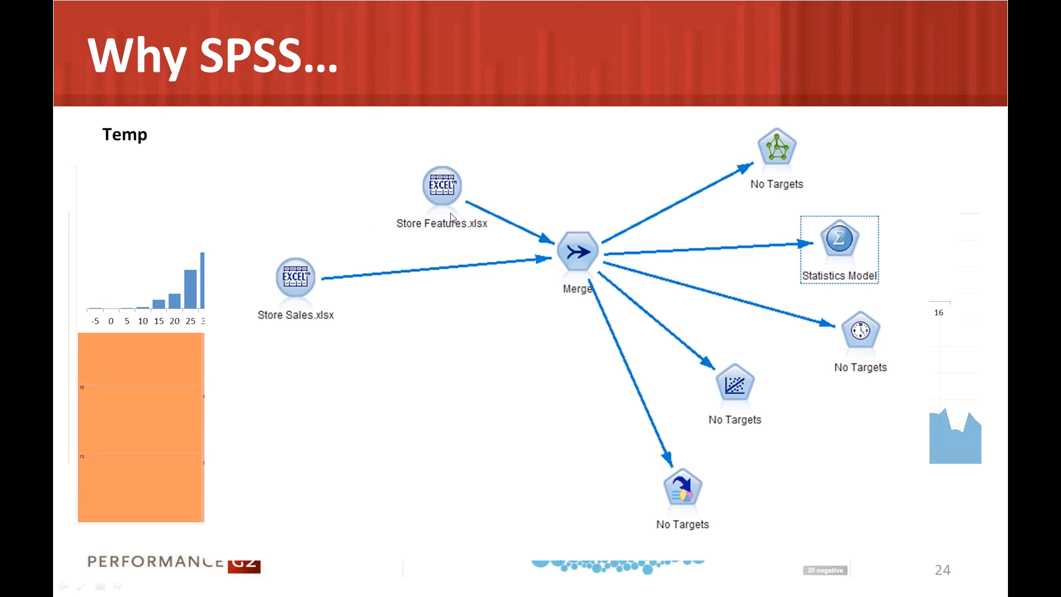
{"action": "mouse_move", "coordinate": [452, 218]}
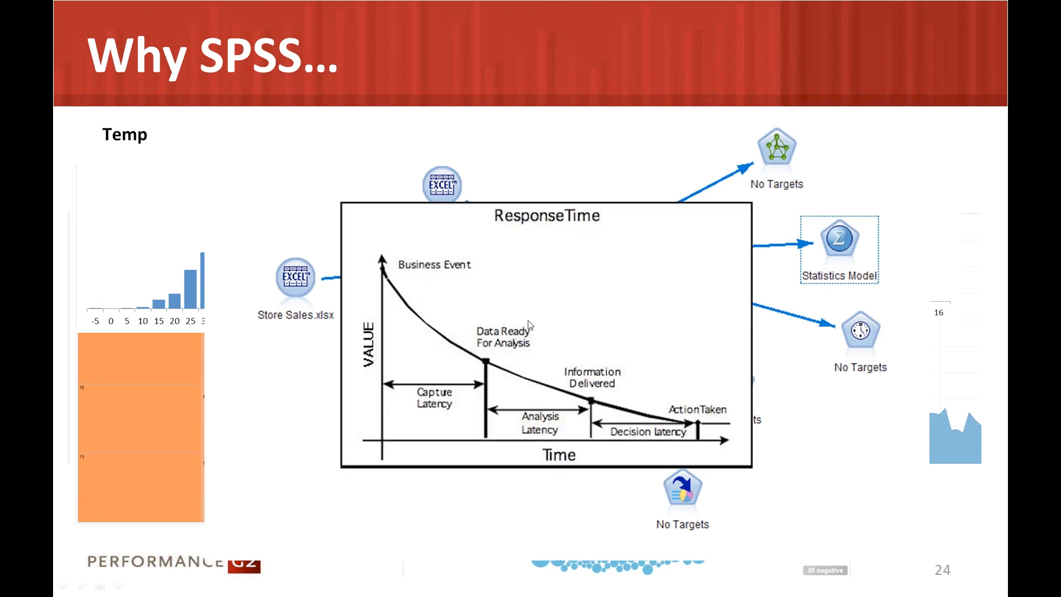
{"action": "mouse_move", "coordinate": [386, 279]}
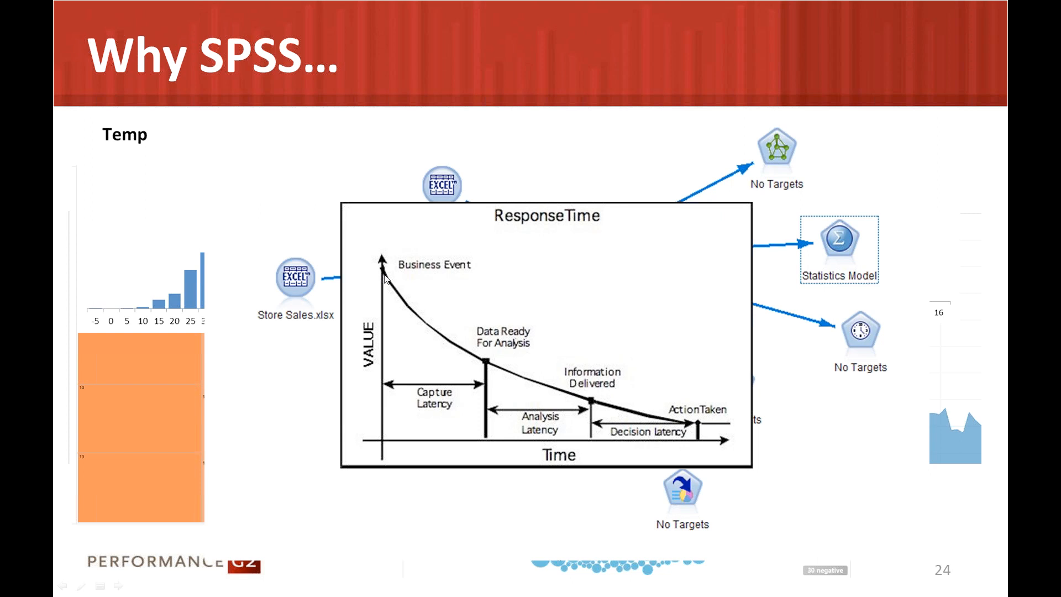
{"action": "mouse_move", "coordinate": [386, 278]}
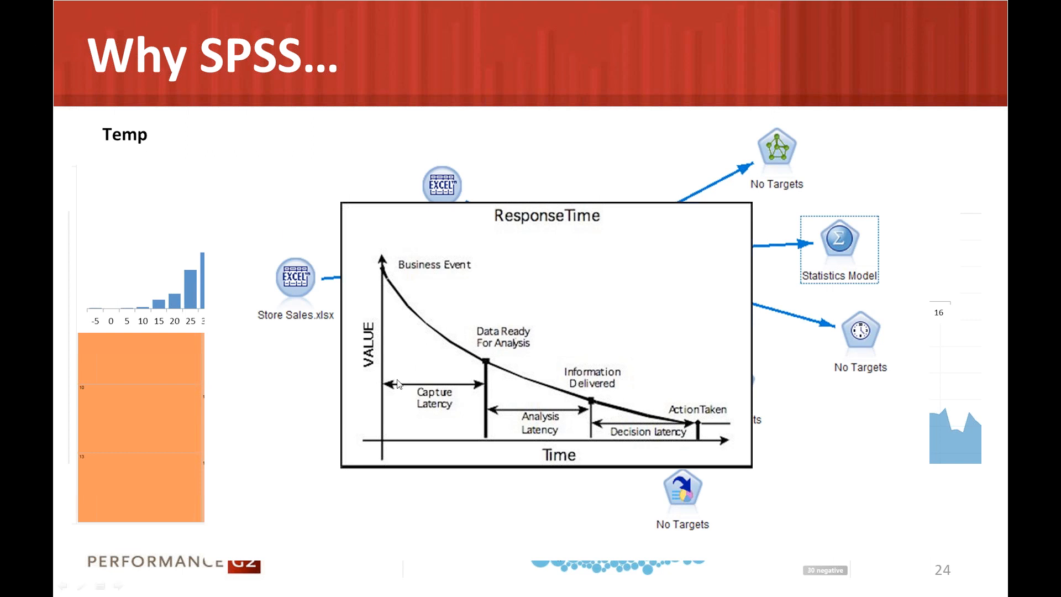
{"action": "mouse_move", "coordinate": [457, 380]}
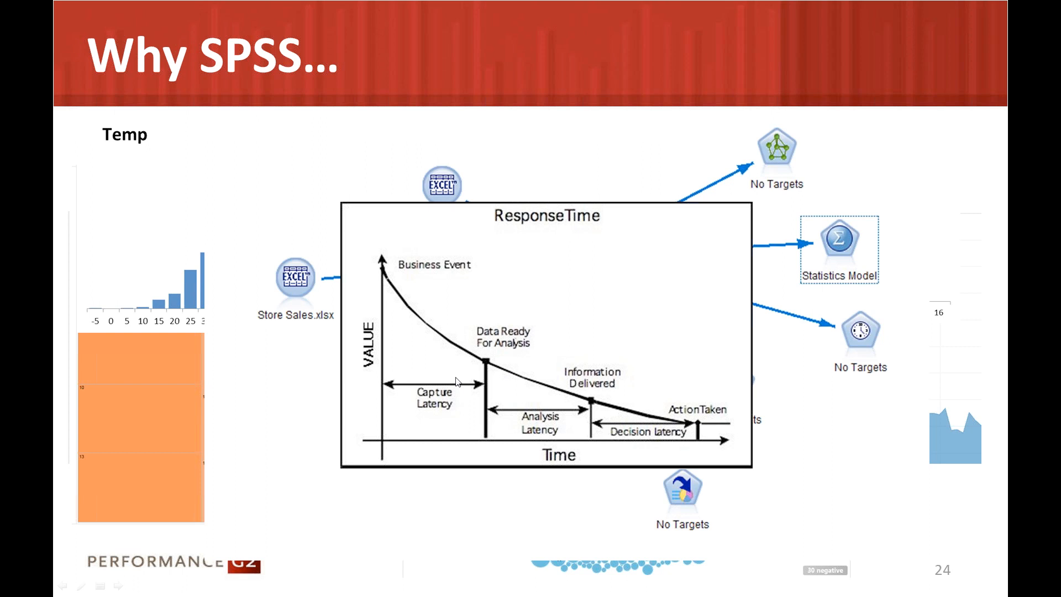
{"action": "mouse_move", "coordinate": [424, 328]}
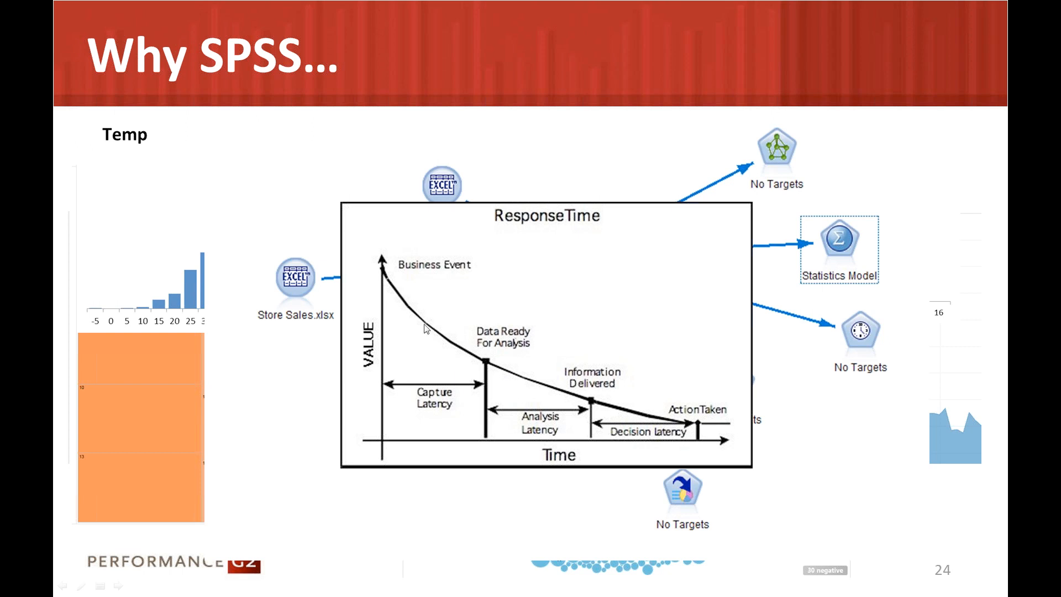
{"action": "mouse_move", "coordinate": [560, 395]}
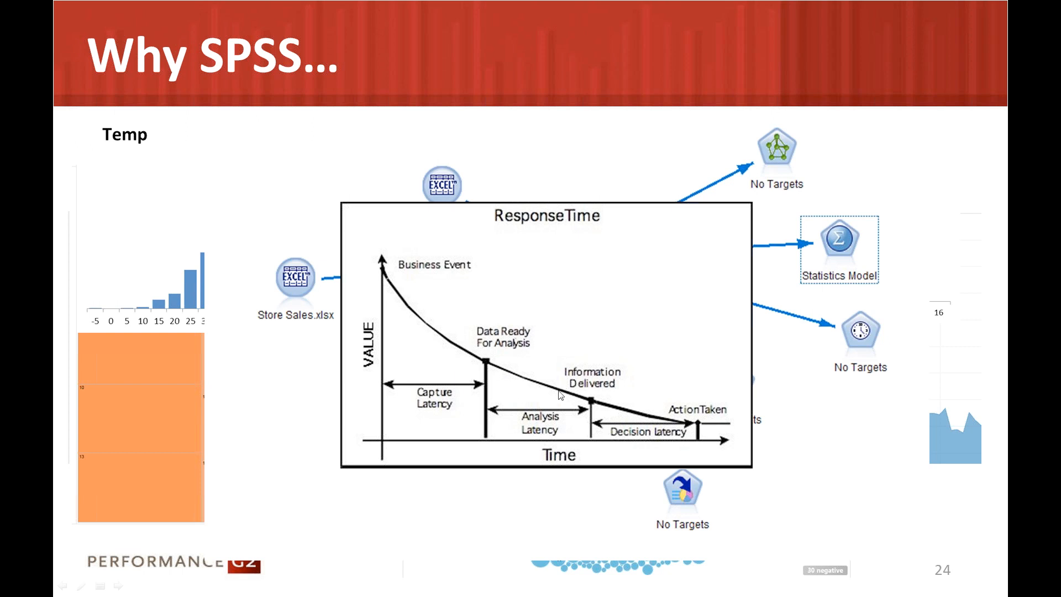
{"action": "mouse_move", "coordinate": [428, 383]}
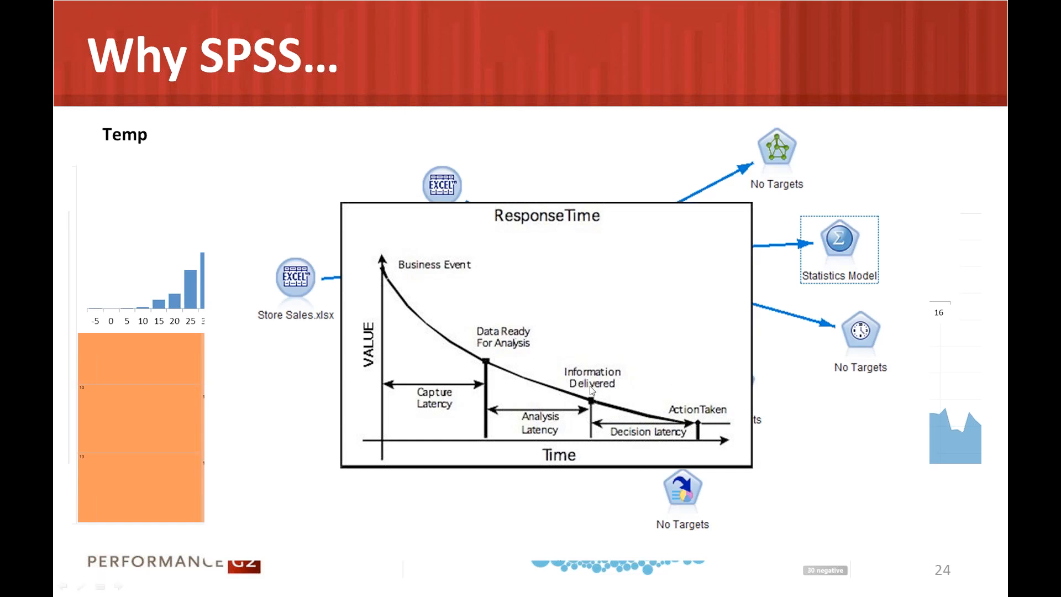
{"action": "mouse_move", "coordinate": [623, 420]}
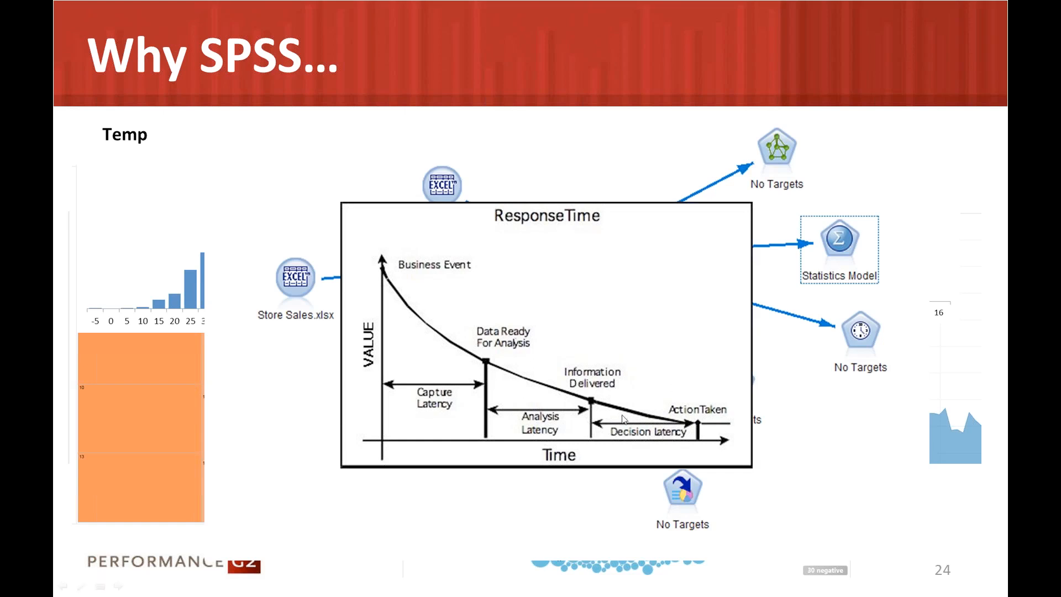
{"action": "mouse_move", "coordinate": [247, 180]}
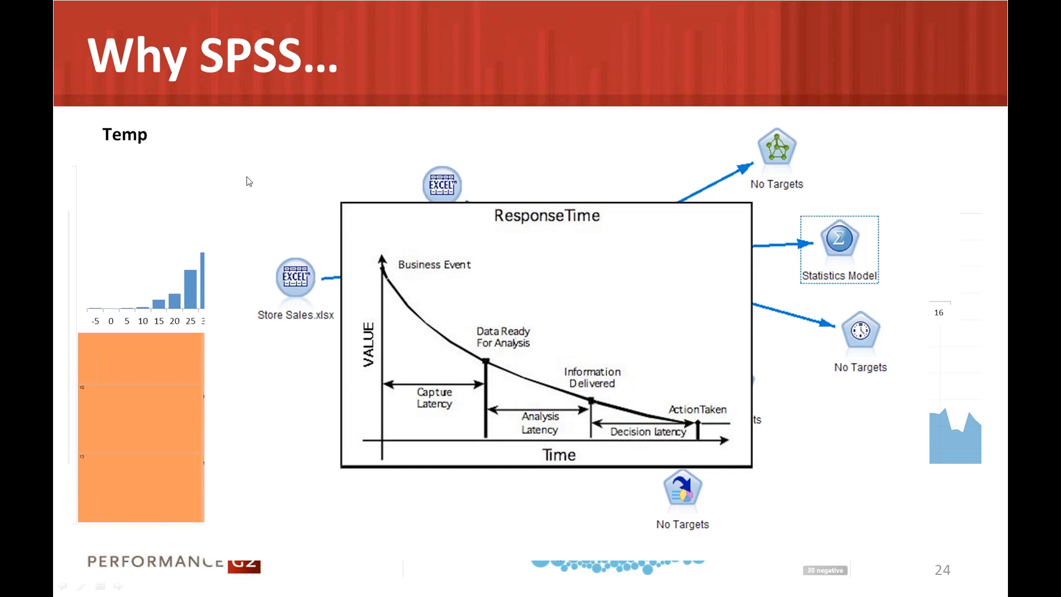
{"action": "mouse_move", "coordinate": [534, 110]}
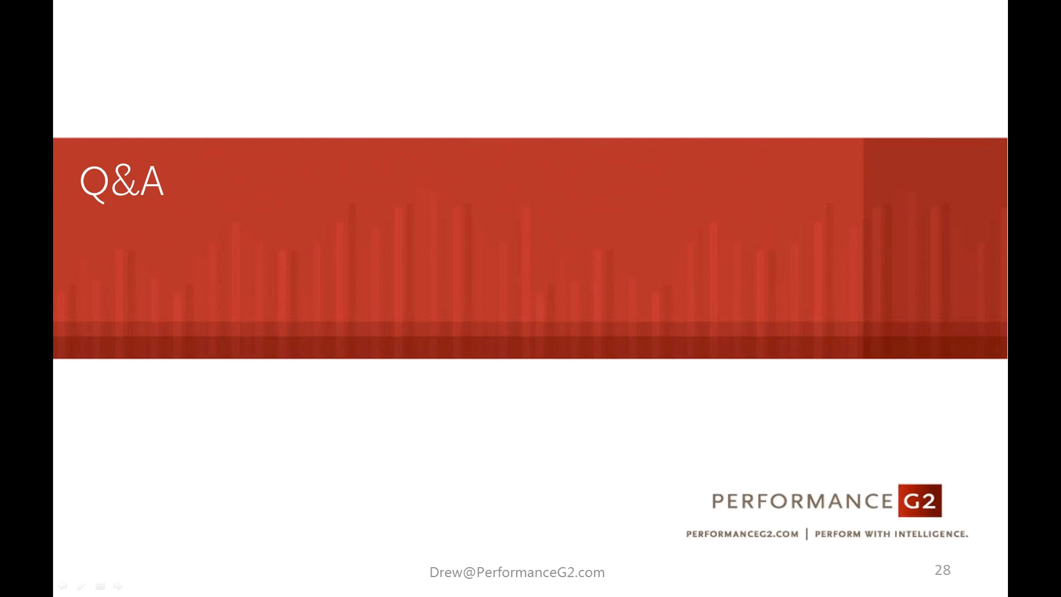
{"action": "mouse_move", "coordinate": [19, 162]}
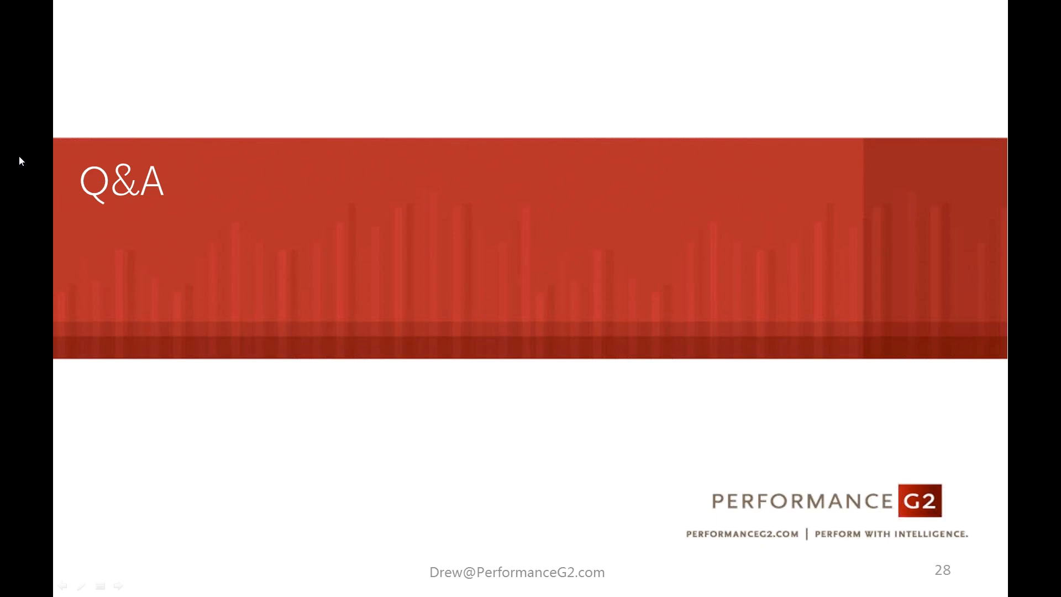
{"action": "mouse_move", "coordinate": [216, 131]}
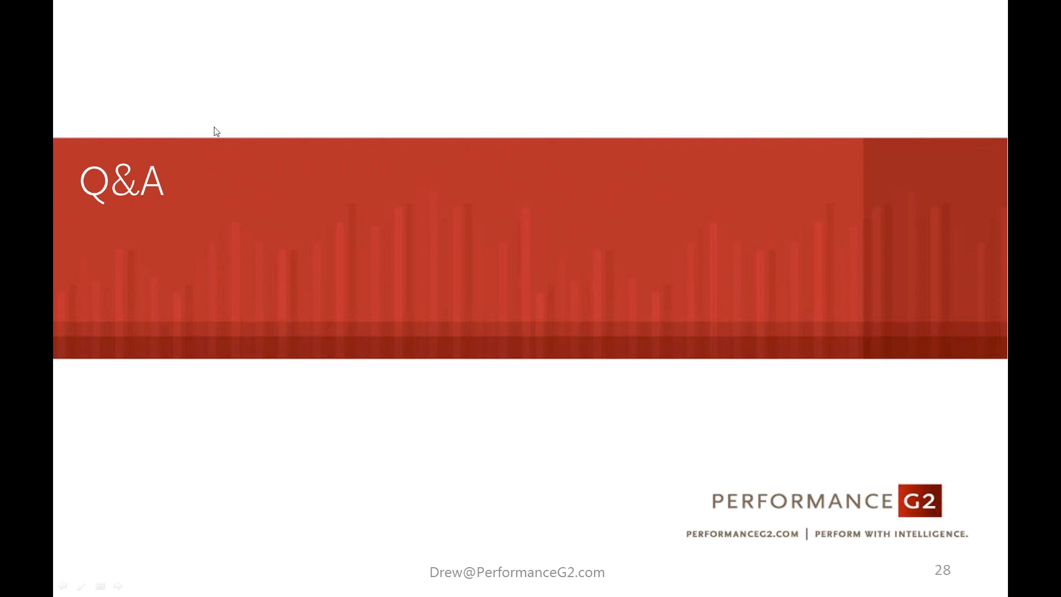
{"action": "mouse_move", "coordinate": [180, 93]}
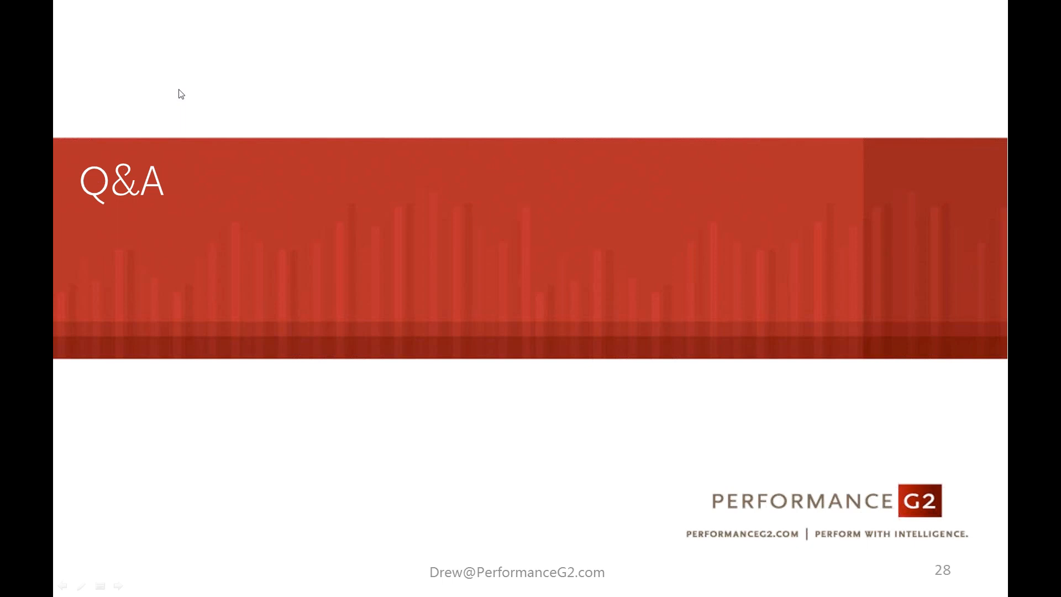
{"action": "mouse_move", "coordinate": [400, 115]}
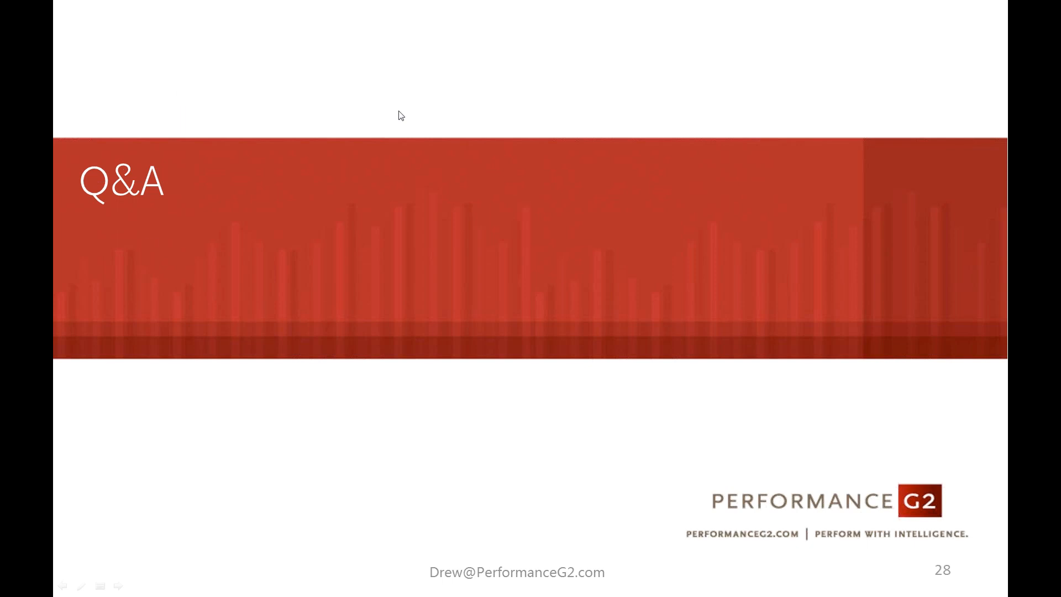